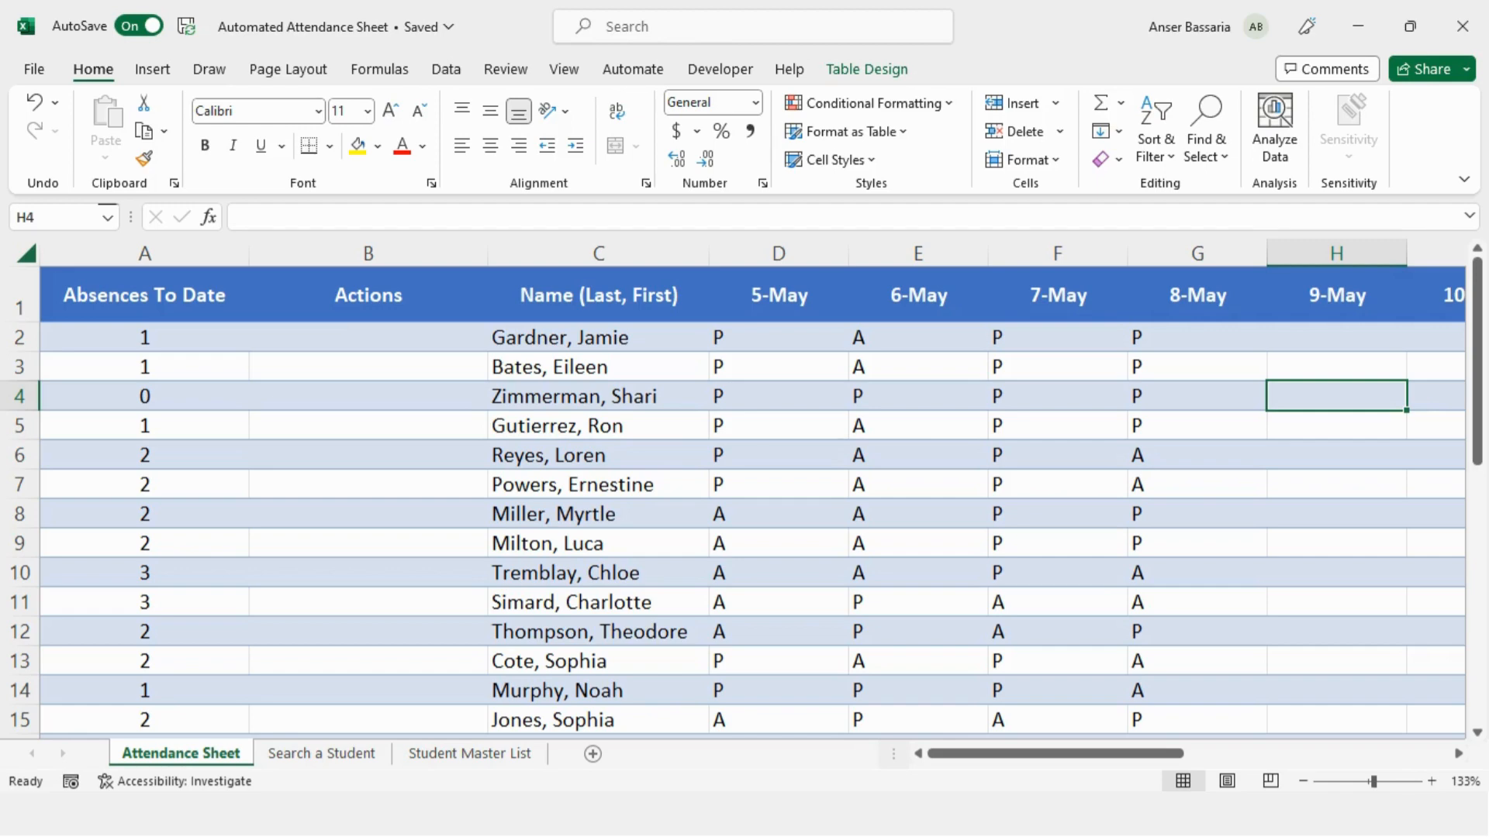
{"action": "mouse_move", "coordinate": [829, 624]}
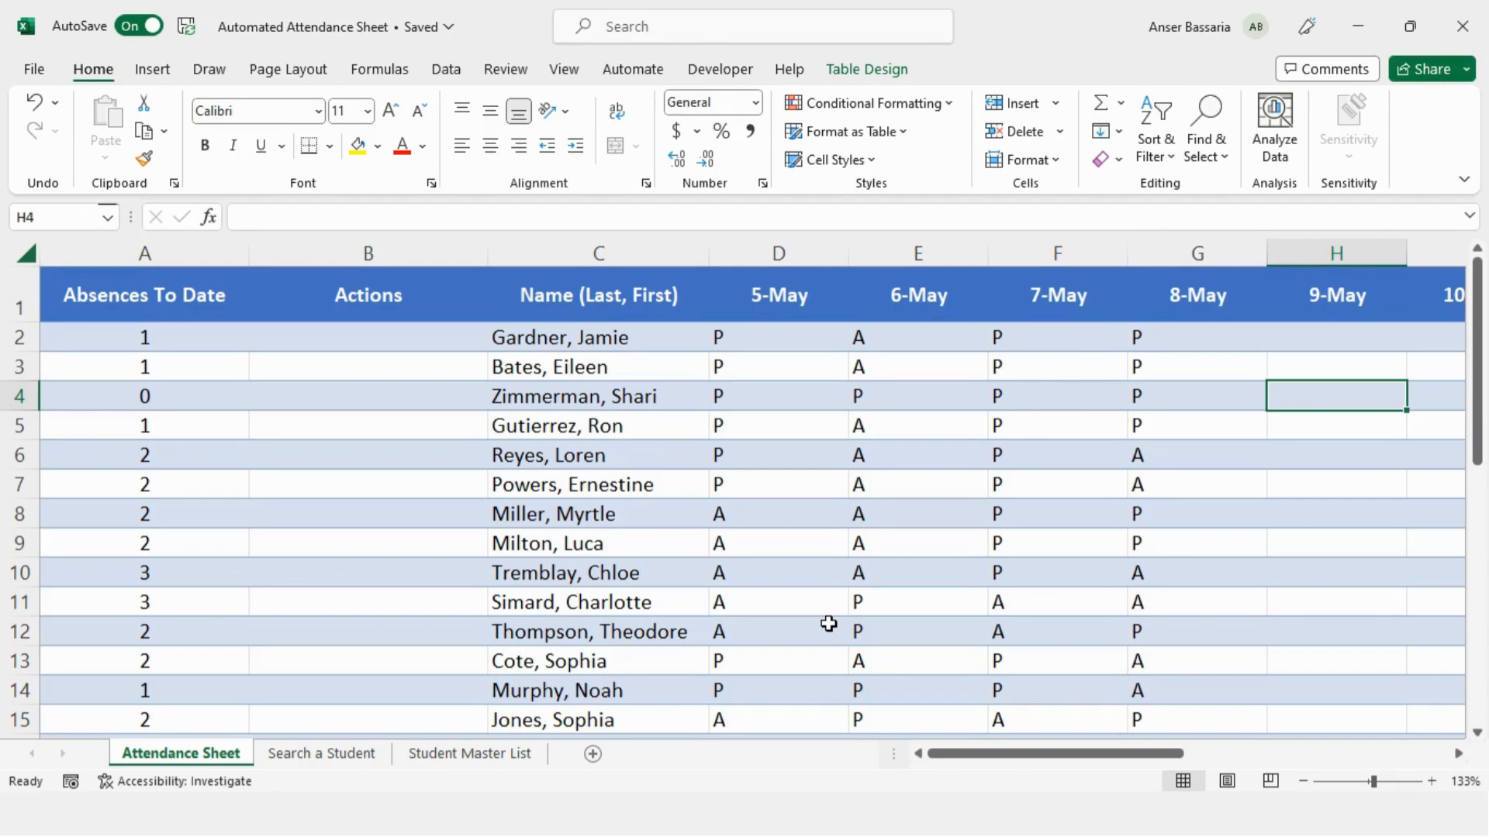
- Mark row 11 absent (A) on 9-May, raising her total to 4, then inspect the B11 contact-flag formula
{"action": "left_click", "coordinate": [1335, 602]}
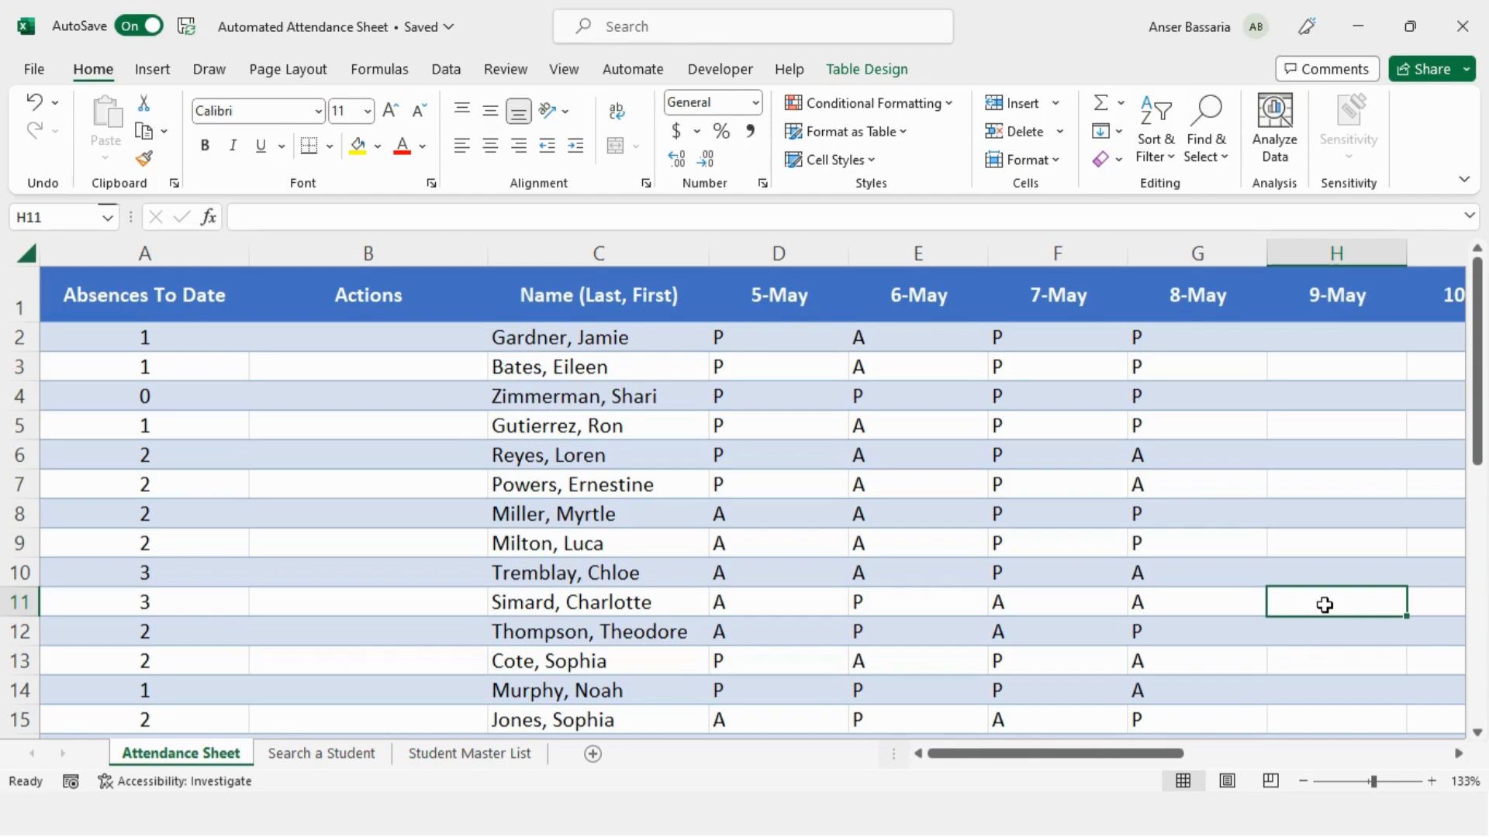
{"action": "type", "text": "A"}
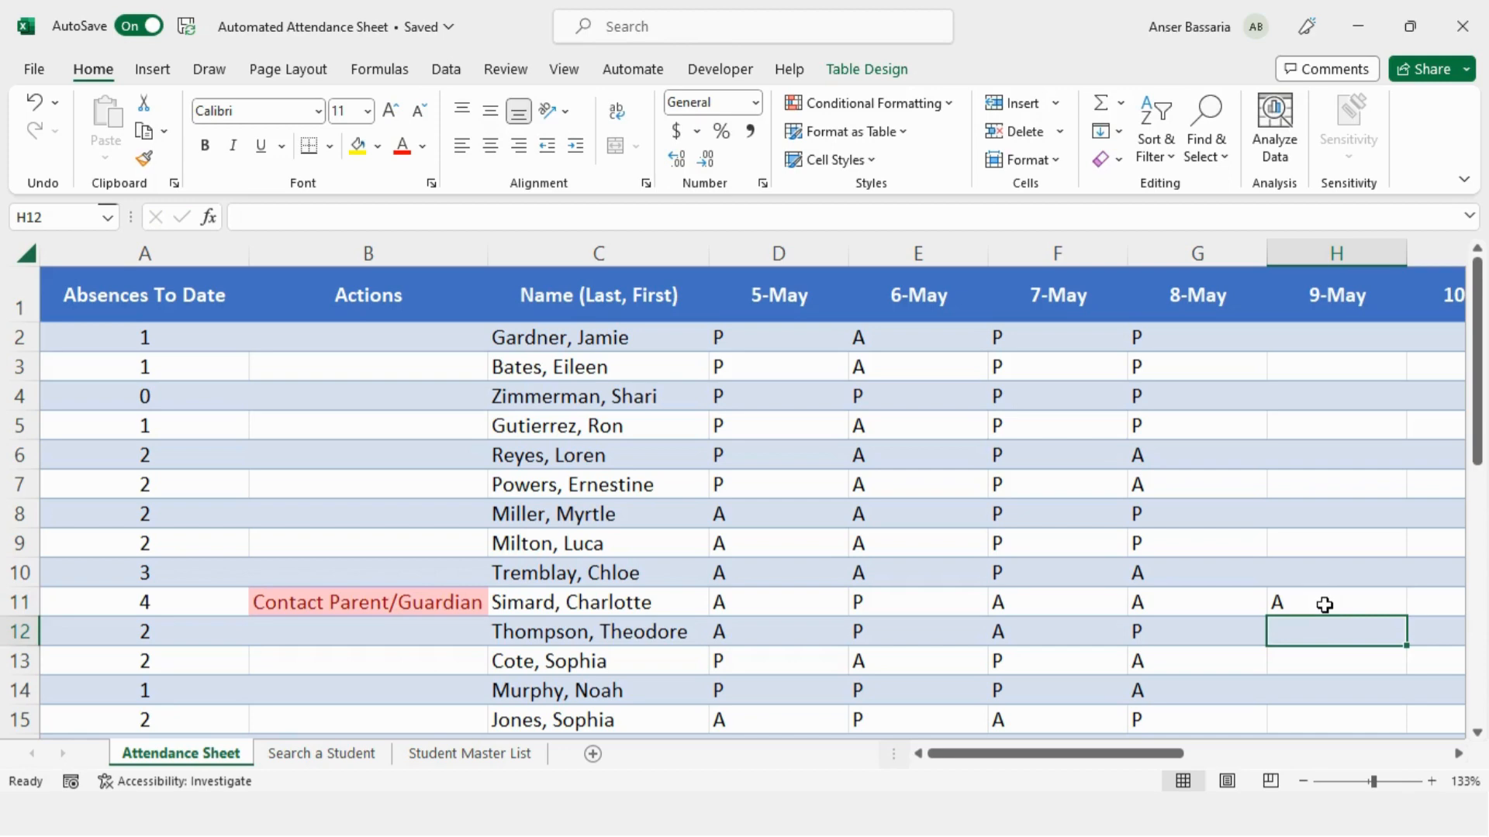
{"action": "mouse_move", "coordinate": [474, 433]}
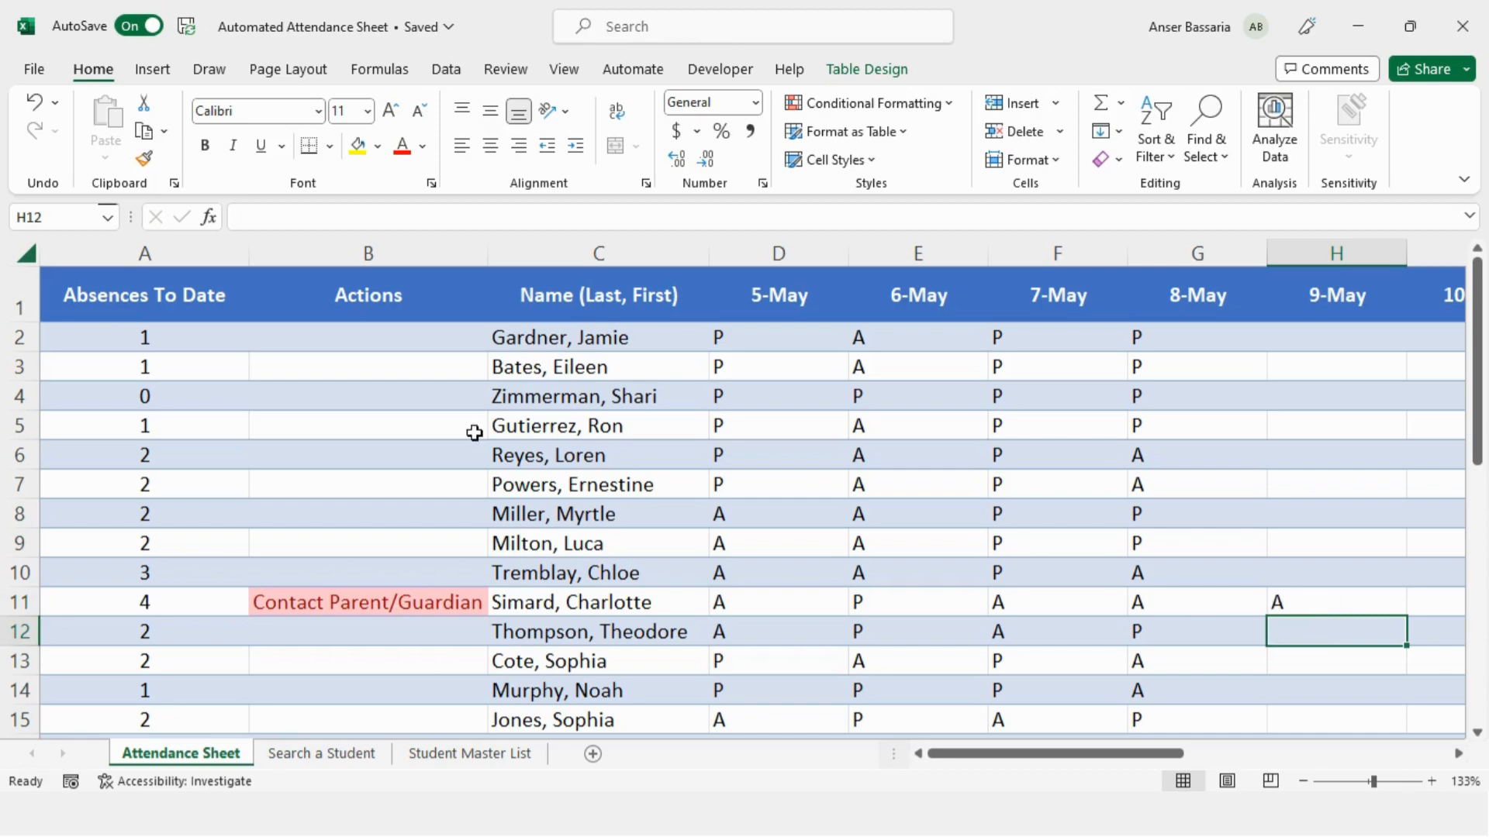
{"action": "mouse_move", "coordinate": [452, 596]}
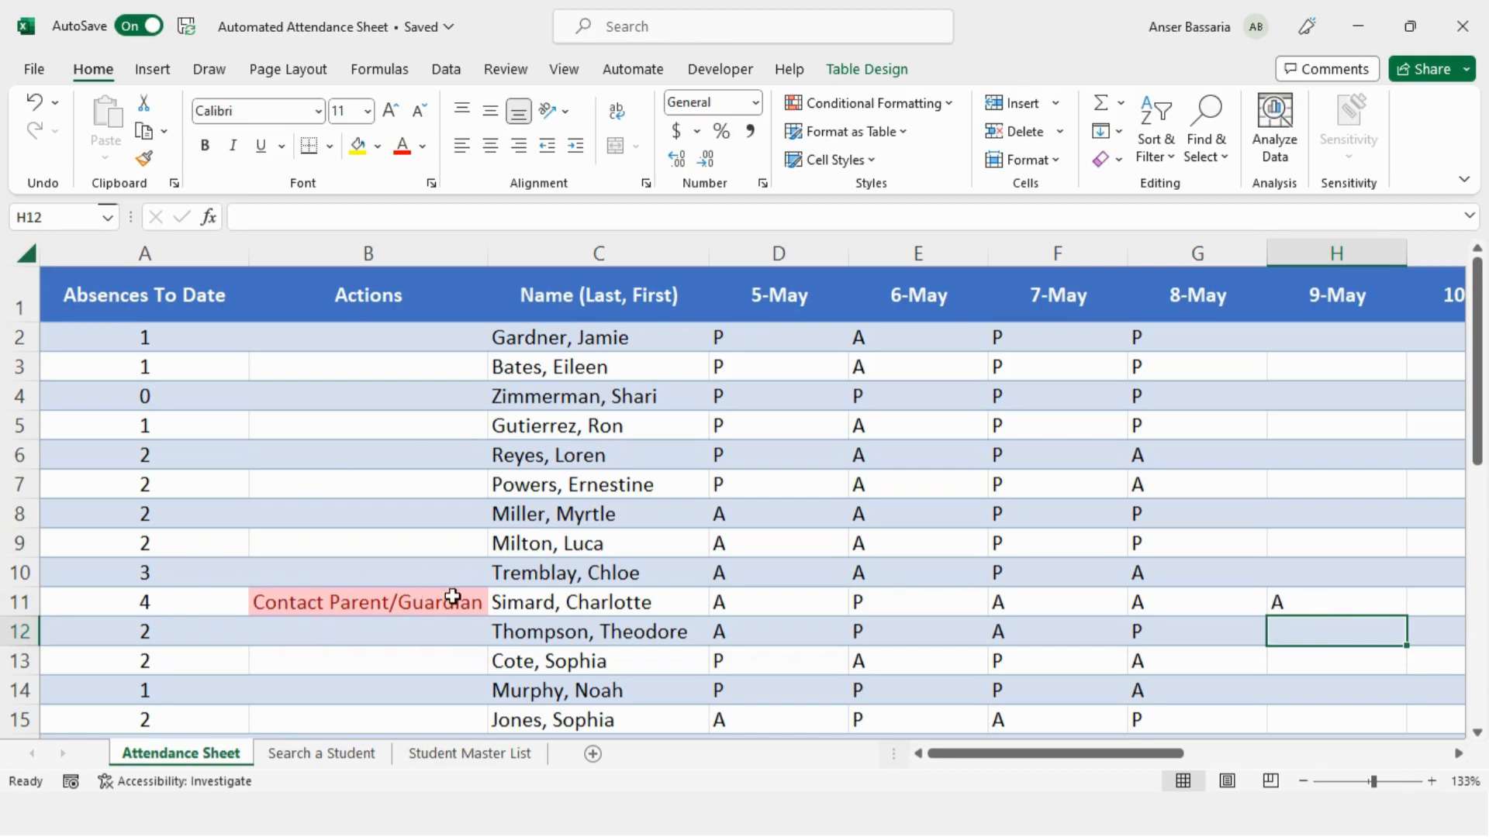
{"action": "left_click", "coordinate": [367, 602]}
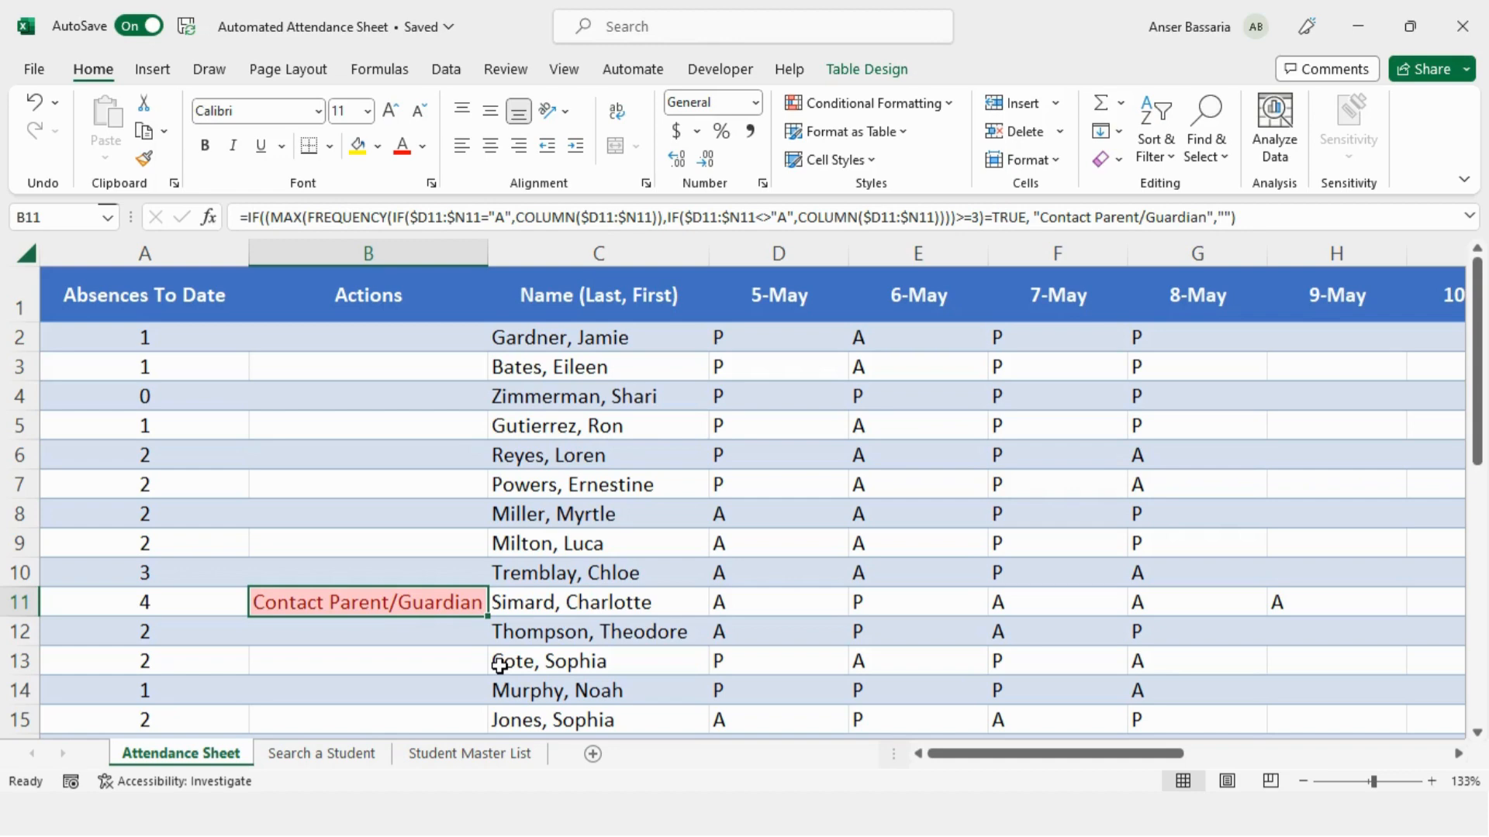
{"action": "mouse_move", "coordinate": [473, 672]}
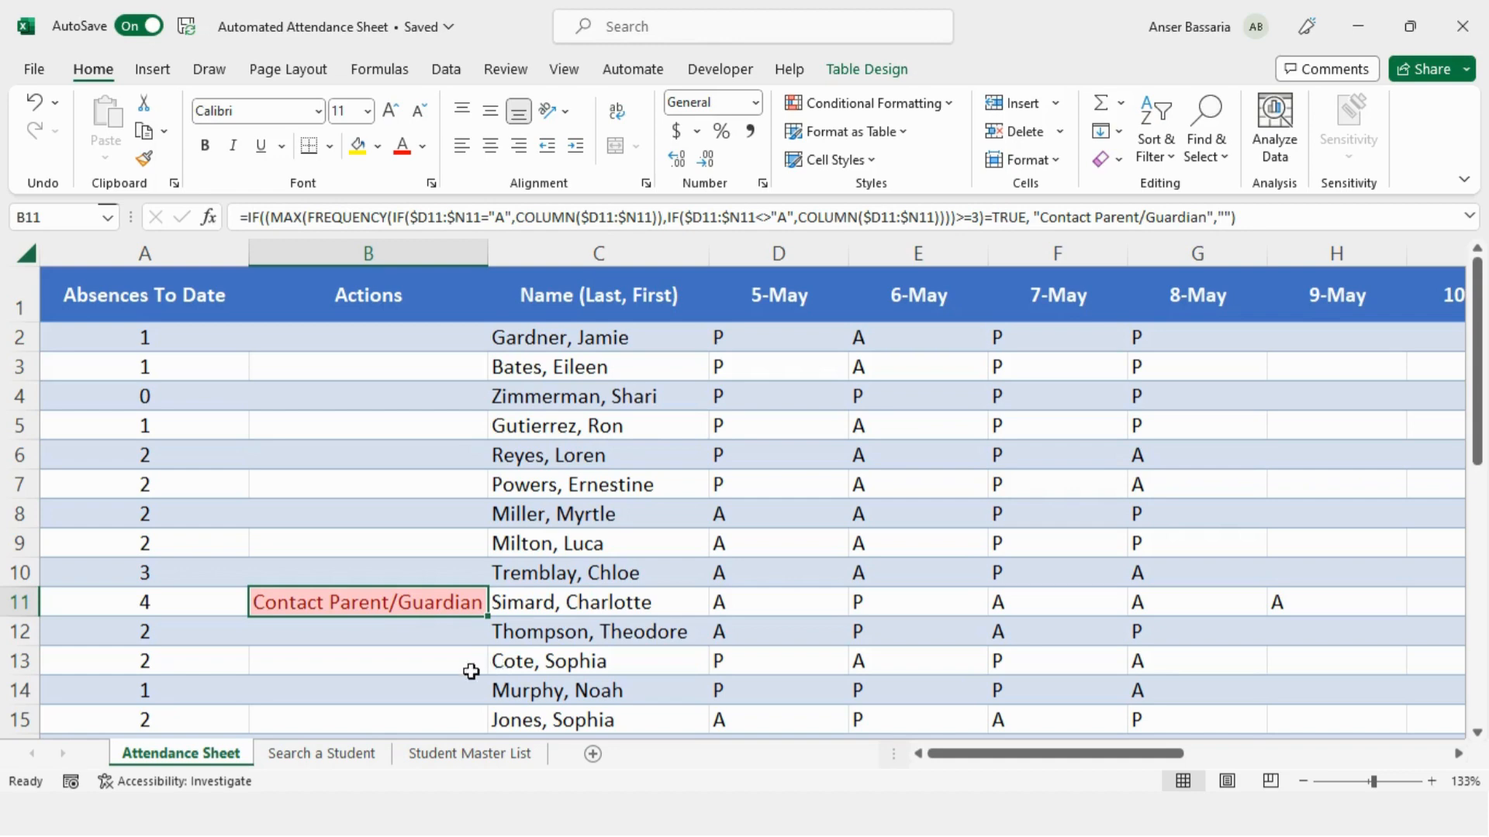
{"action": "mouse_move", "coordinate": [433, 672]}
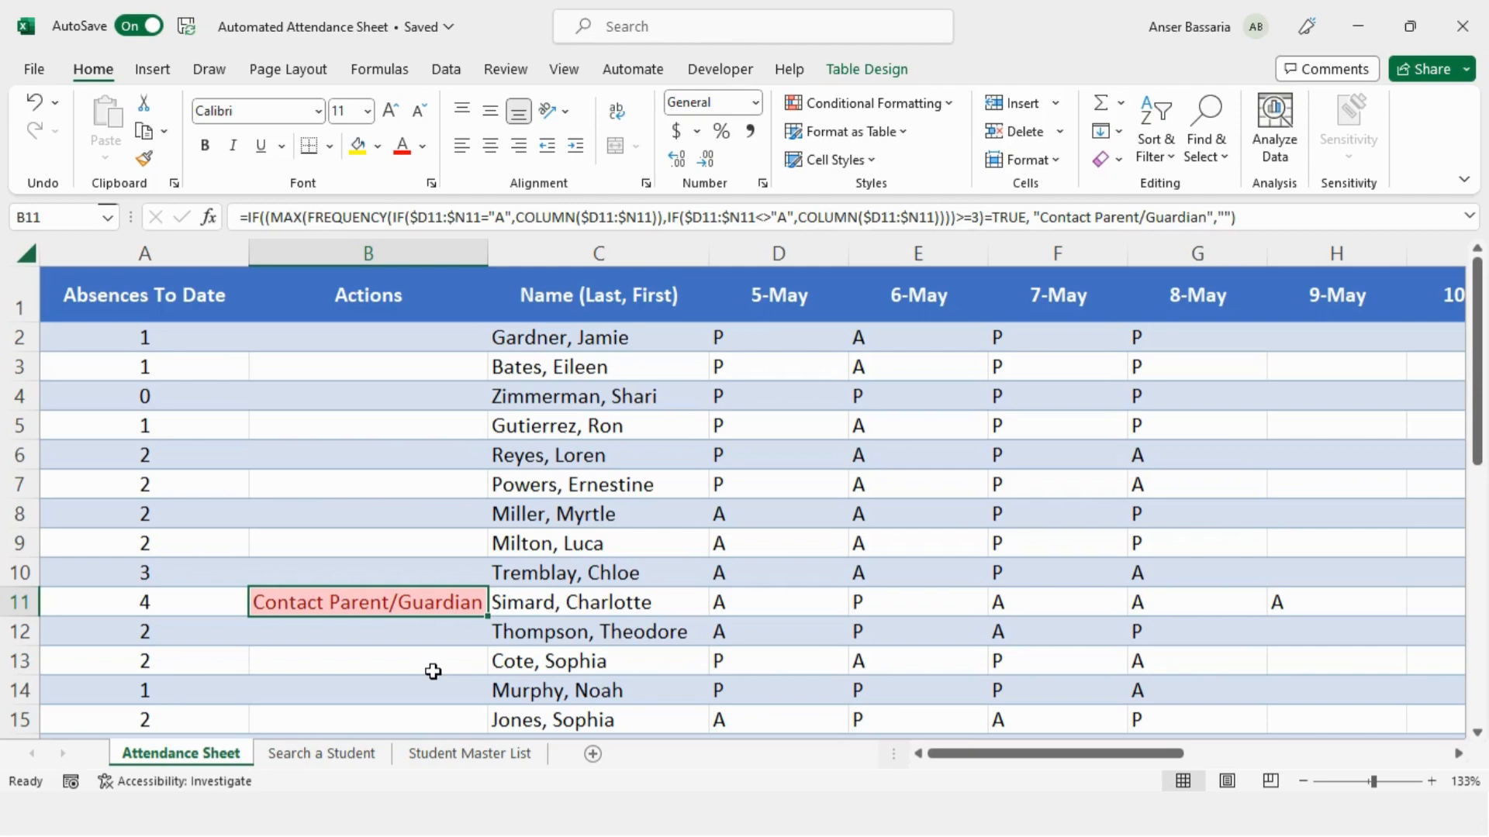
{"action": "mouse_move", "coordinate": [315, 659]}
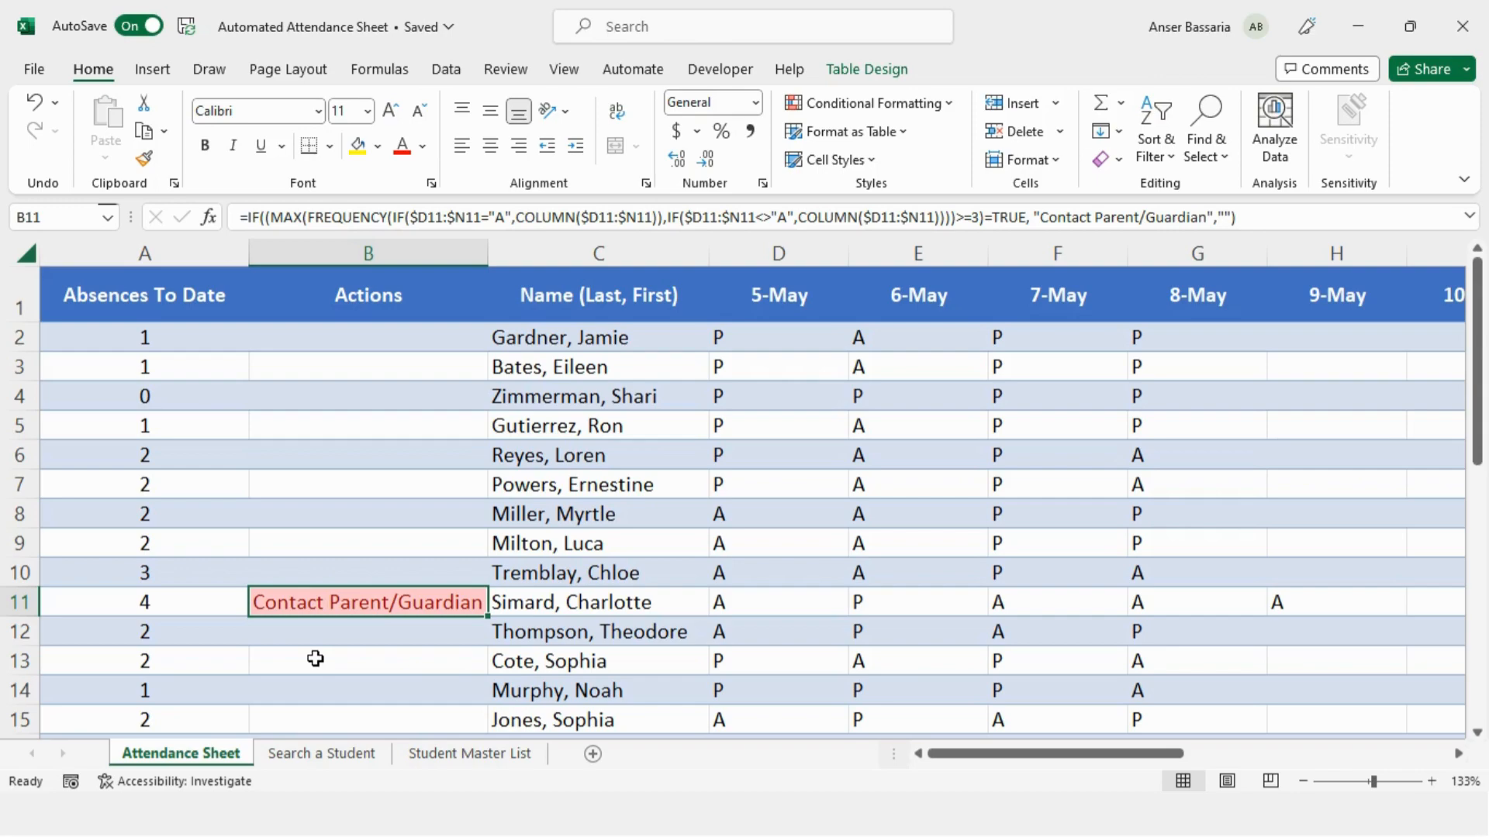
- Select the Actions column and start a Highlight Cells Rules > Equal To conditional format
{"action": "left_click", "coordinate": [1335, 455]}
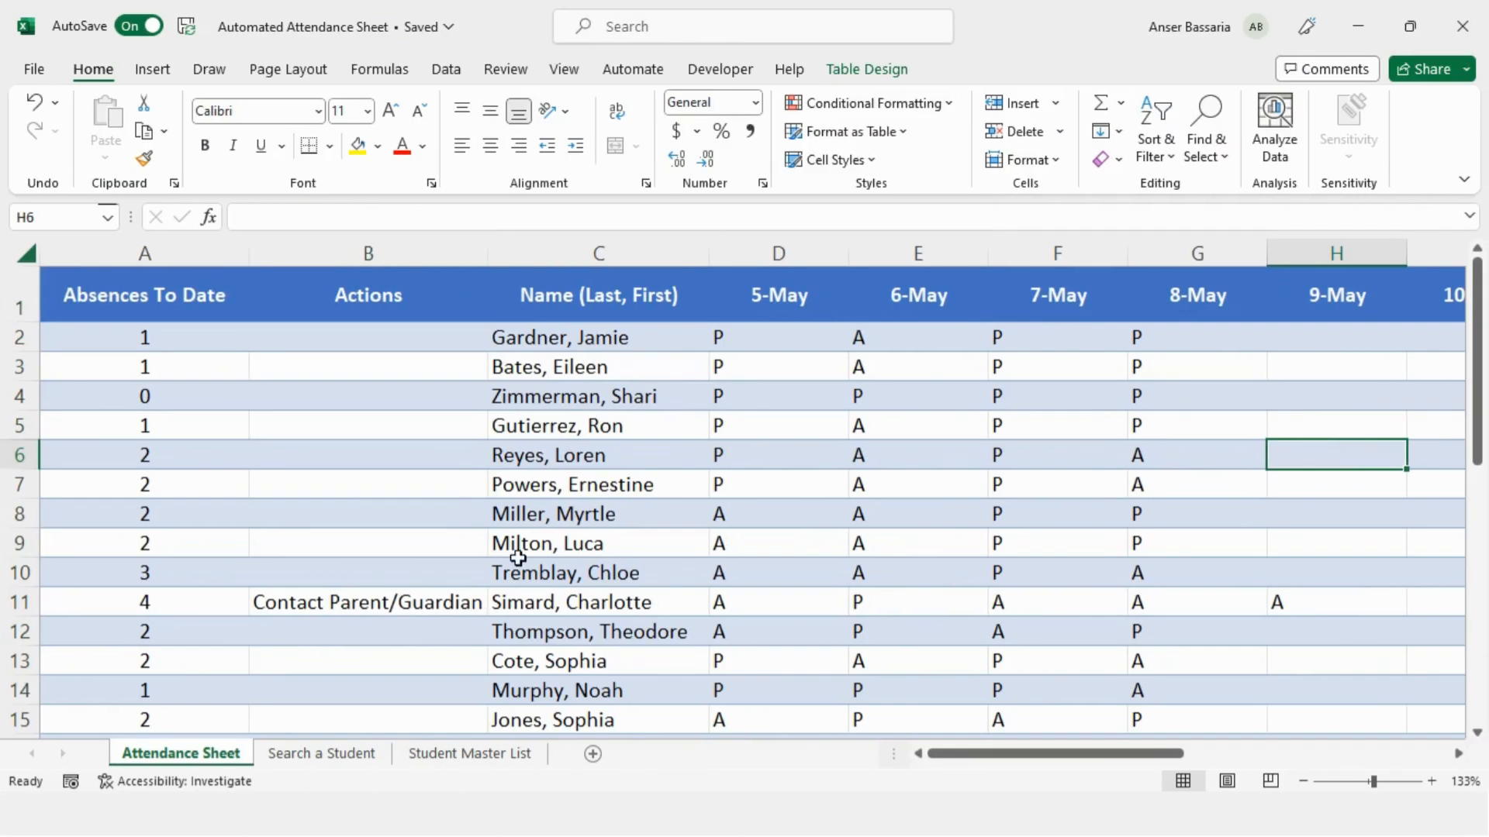
{"action": "left_click", "coordinate": [367, 253]}
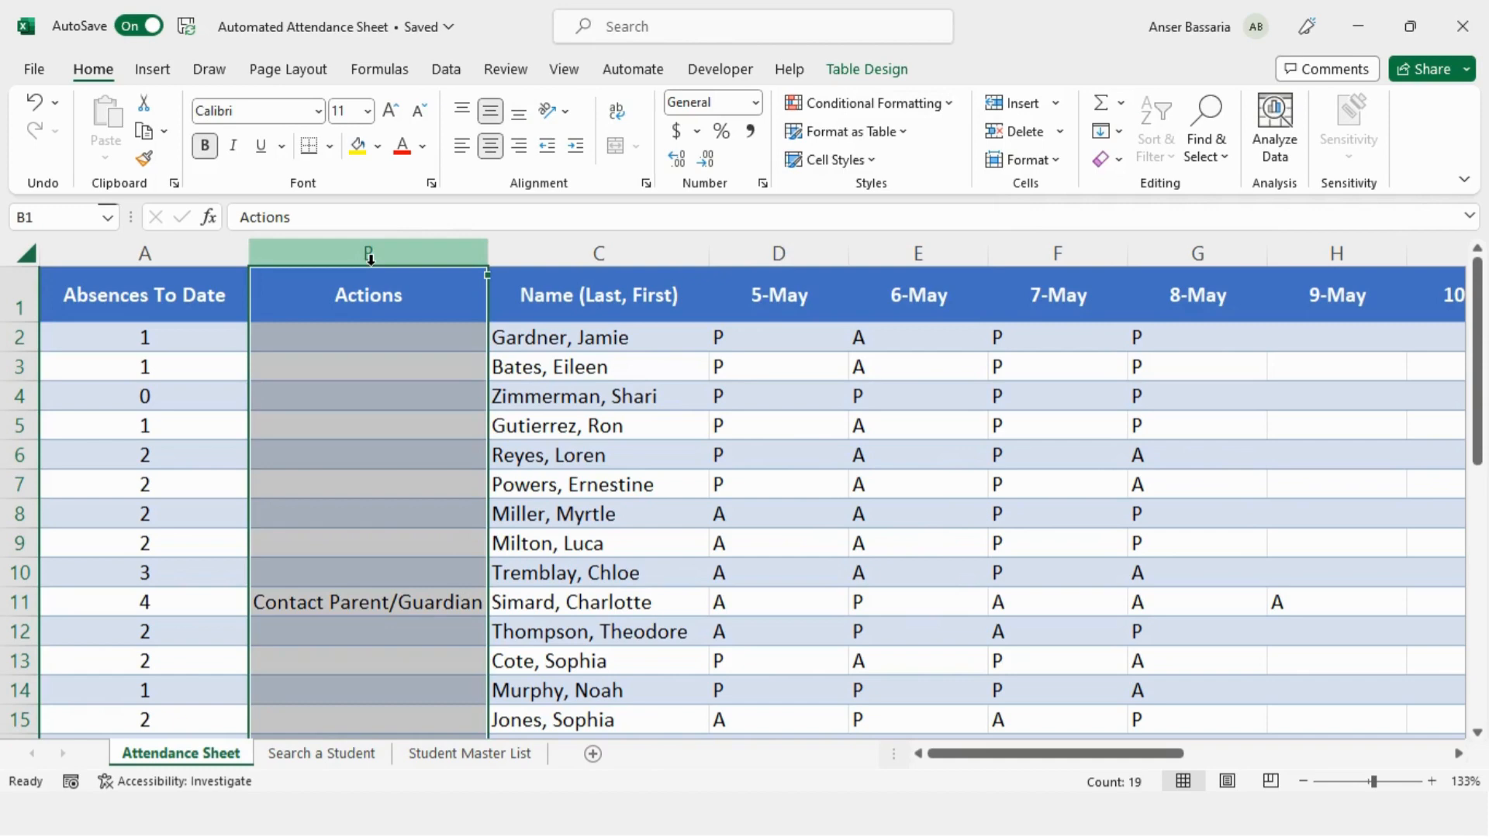
{"action": "mouse_move", "coordinate": [776, 9]}
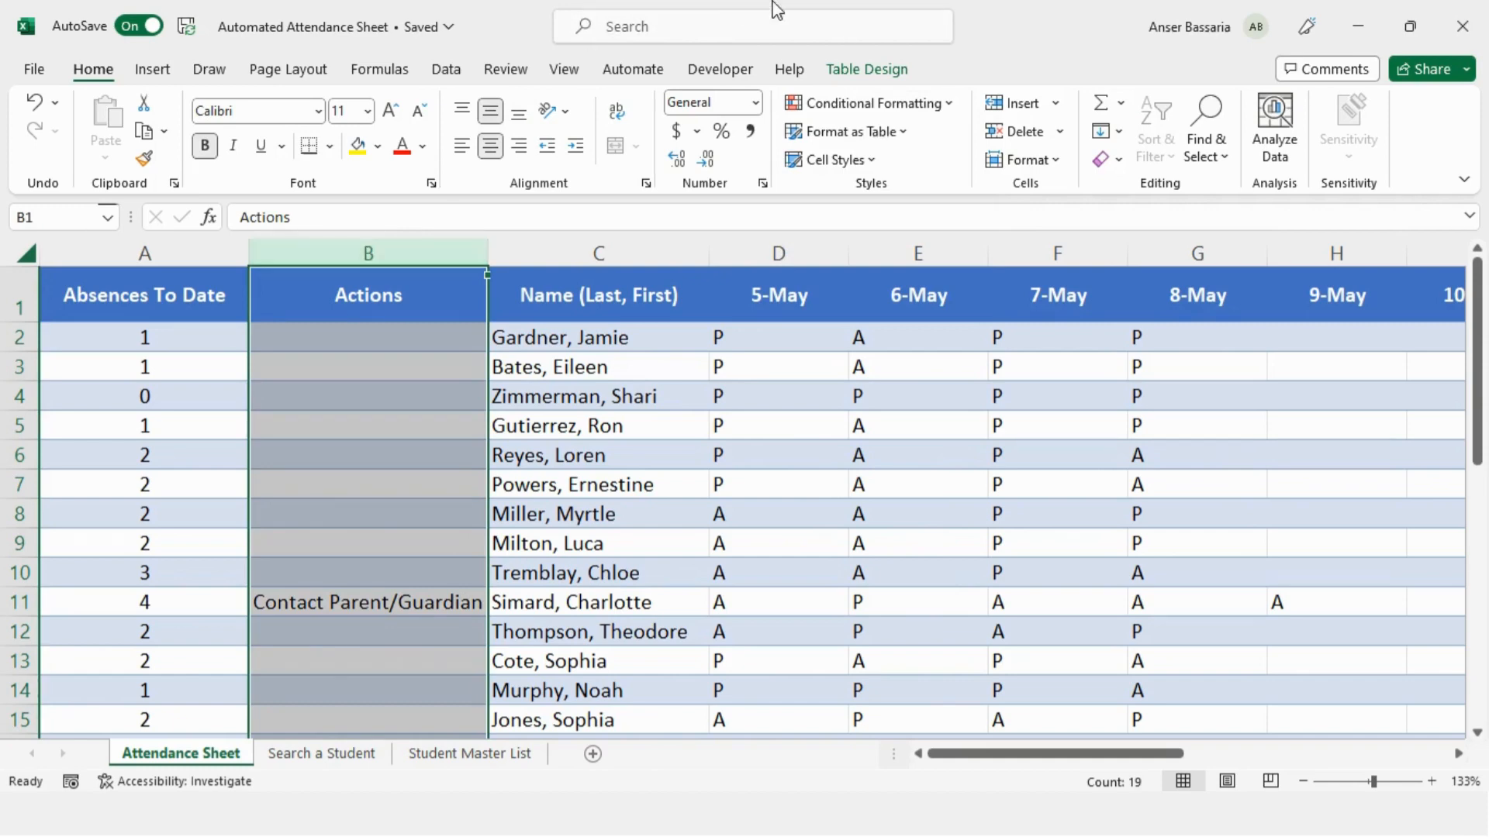
{"action": "left_click", "coordinate": [866, 102]}
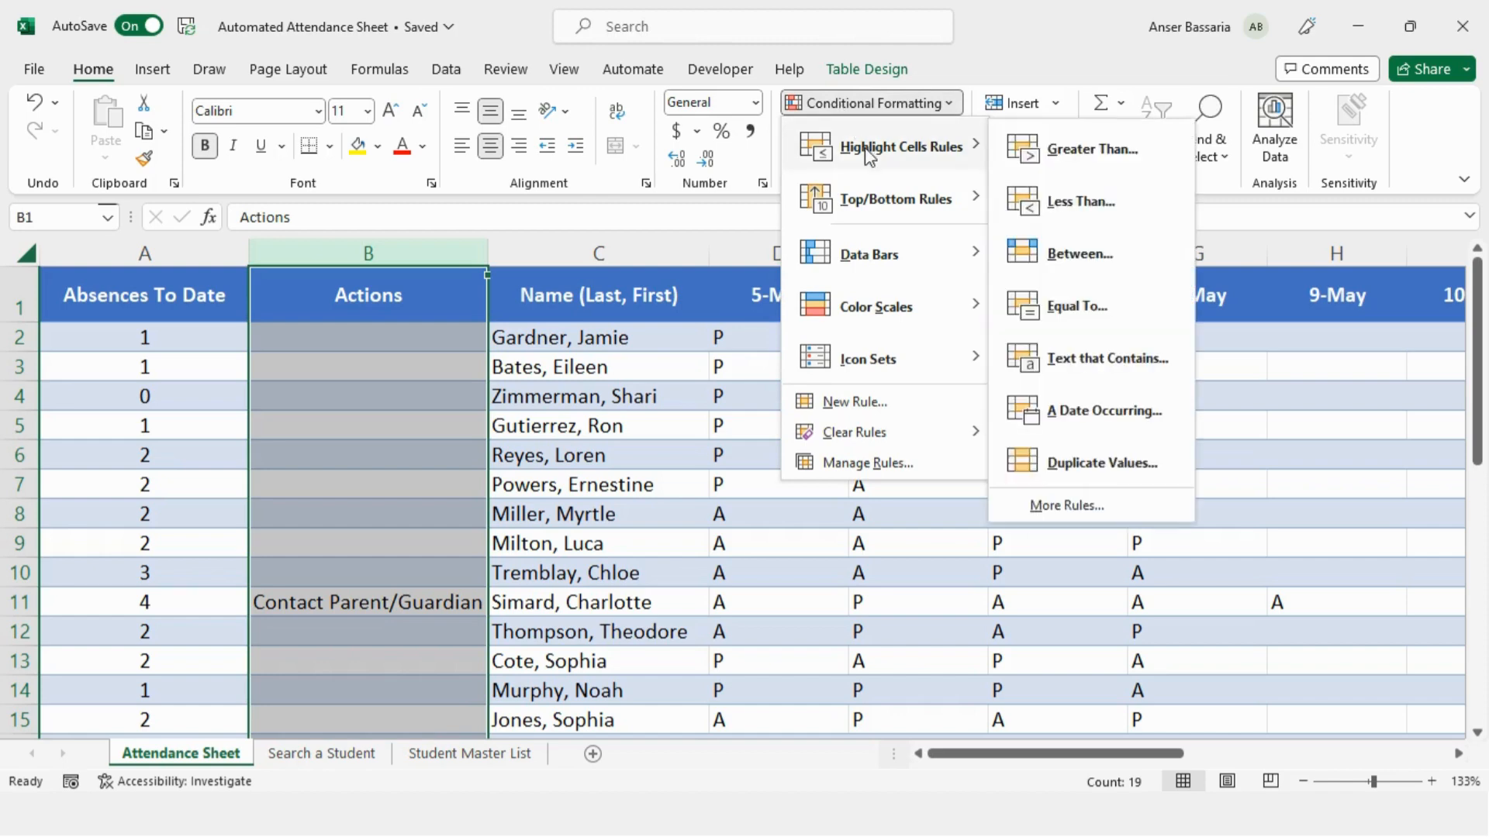
{"action": "mouse_move", "coordinate": [1075, 305]}
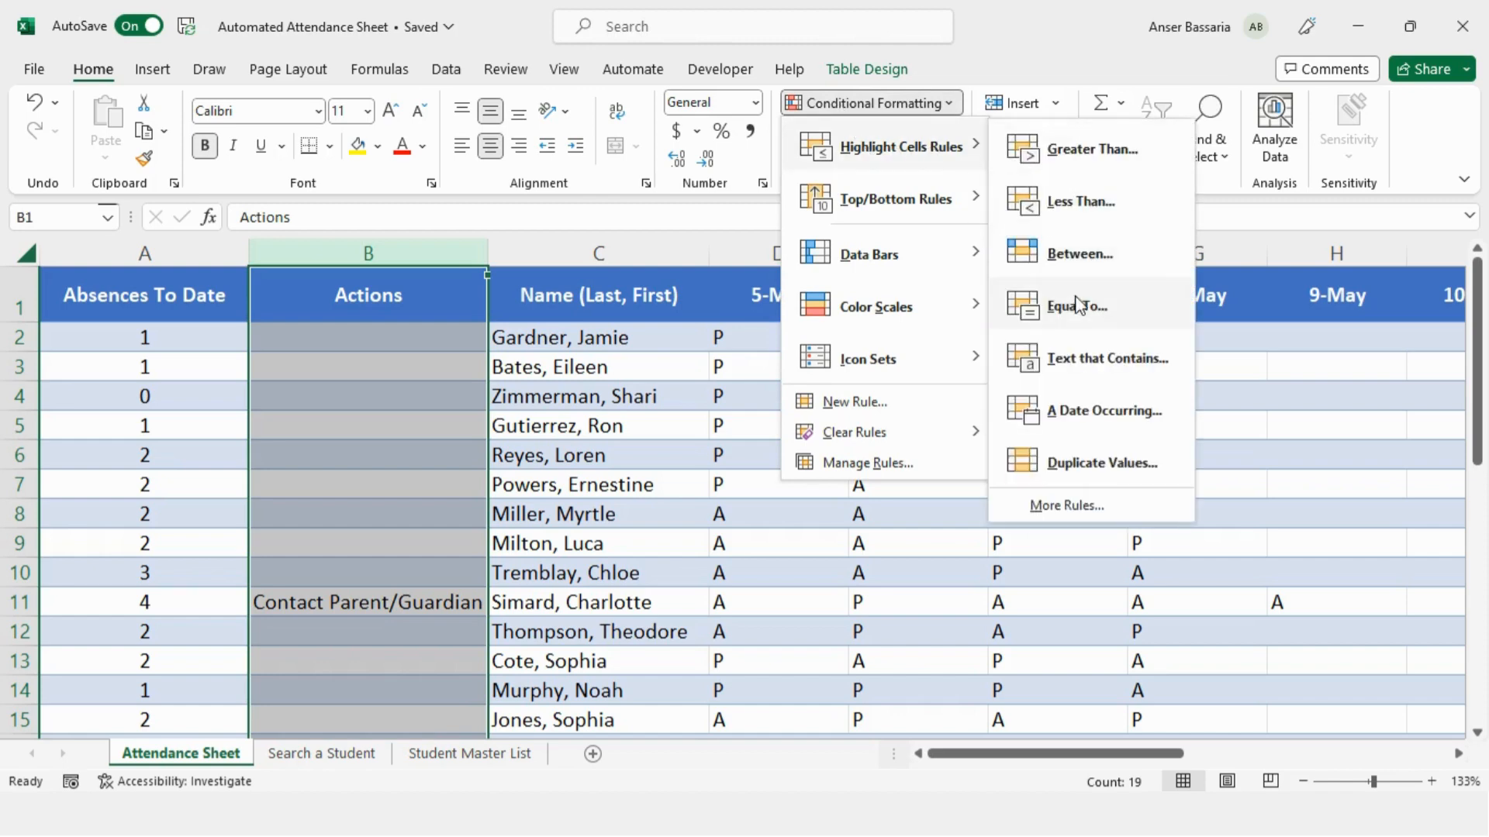
{"action": "left_click", "coordinate": [1077, 305]}
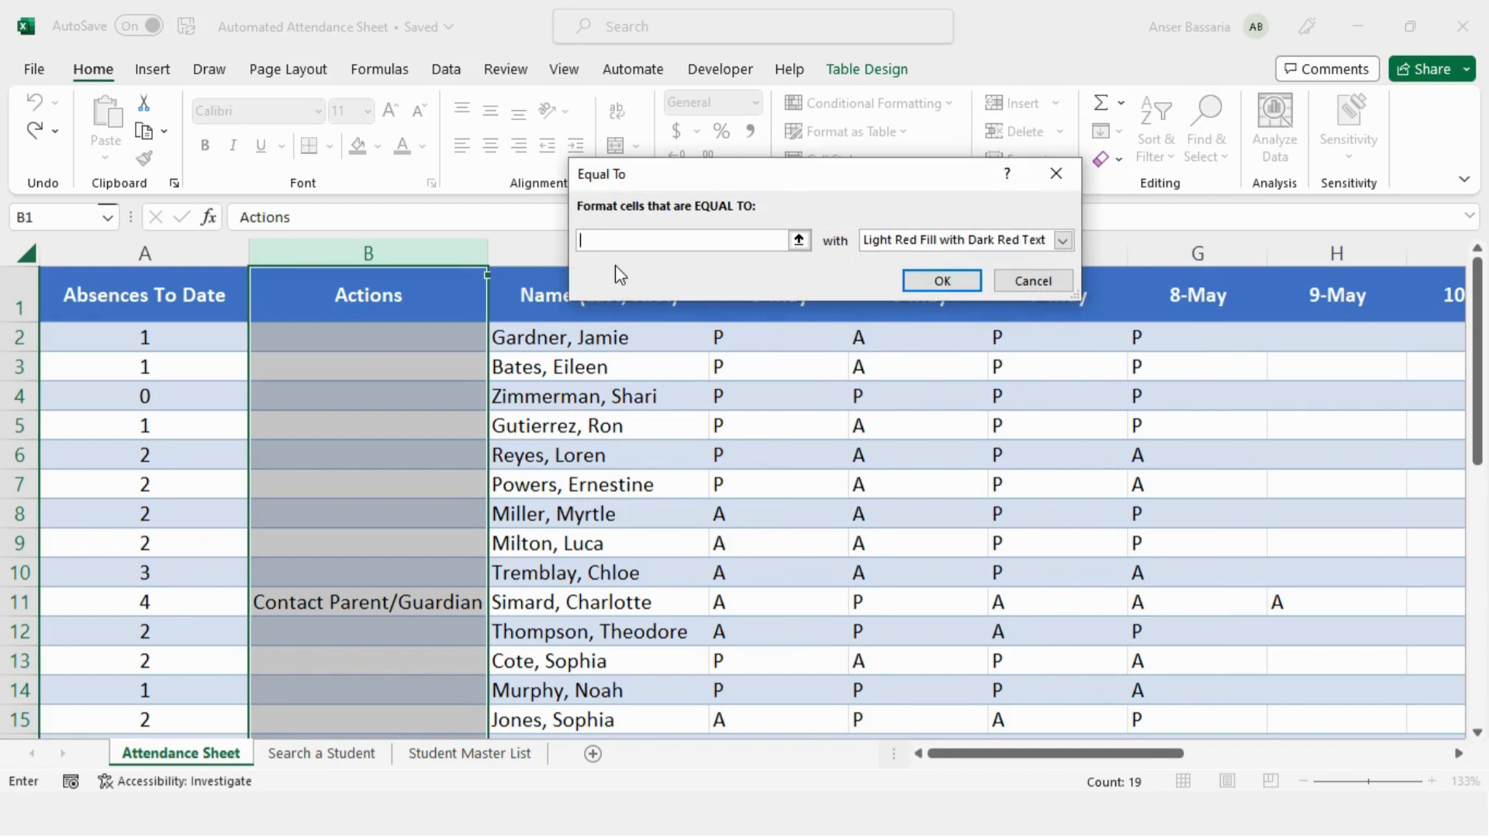
{"action": "mouse_move", "coordinate": [740, 235]}
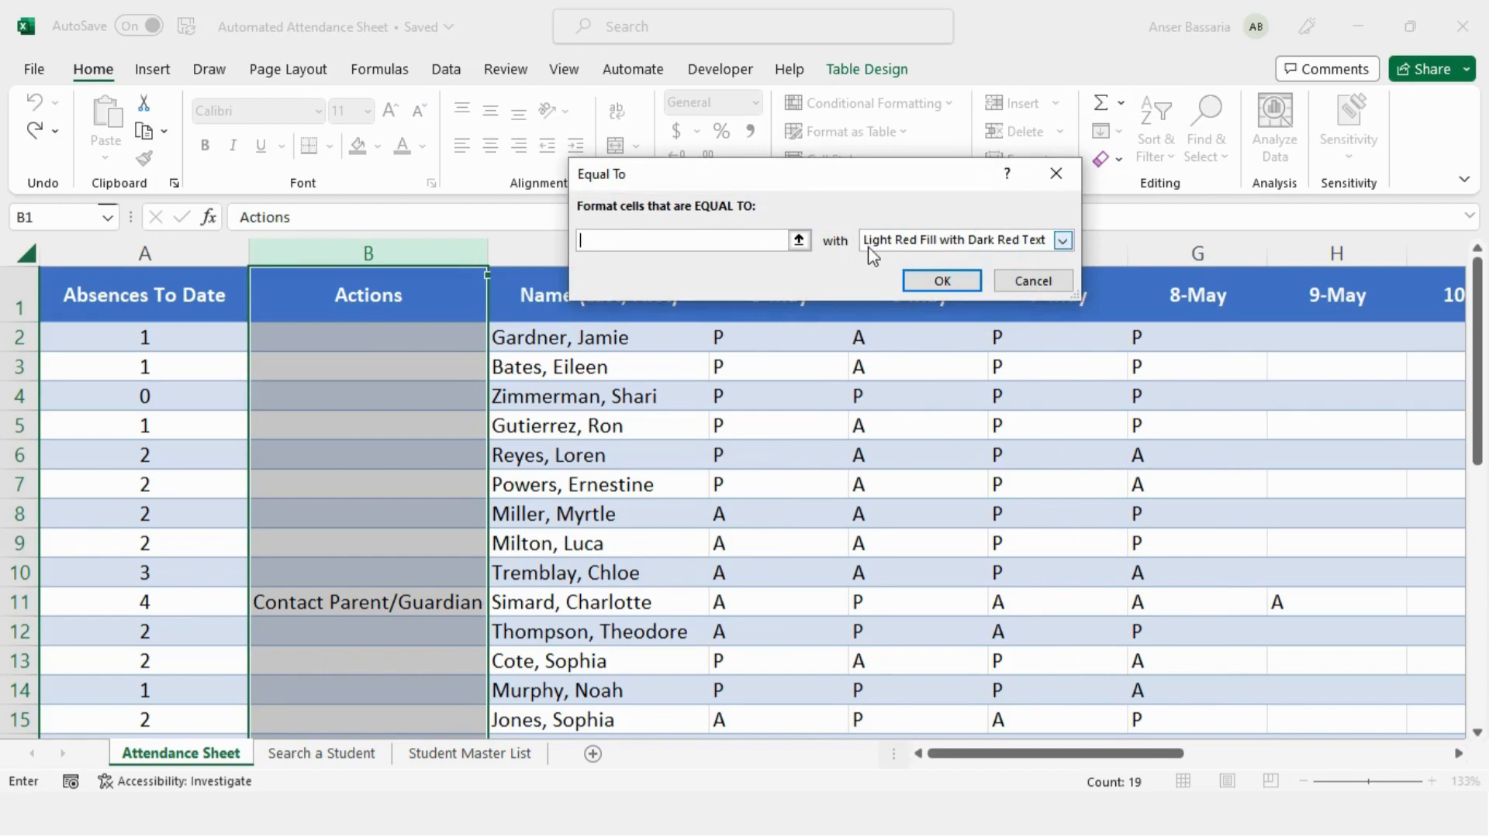
{"action": "mouse_move", "coordinate": [929, 249]}
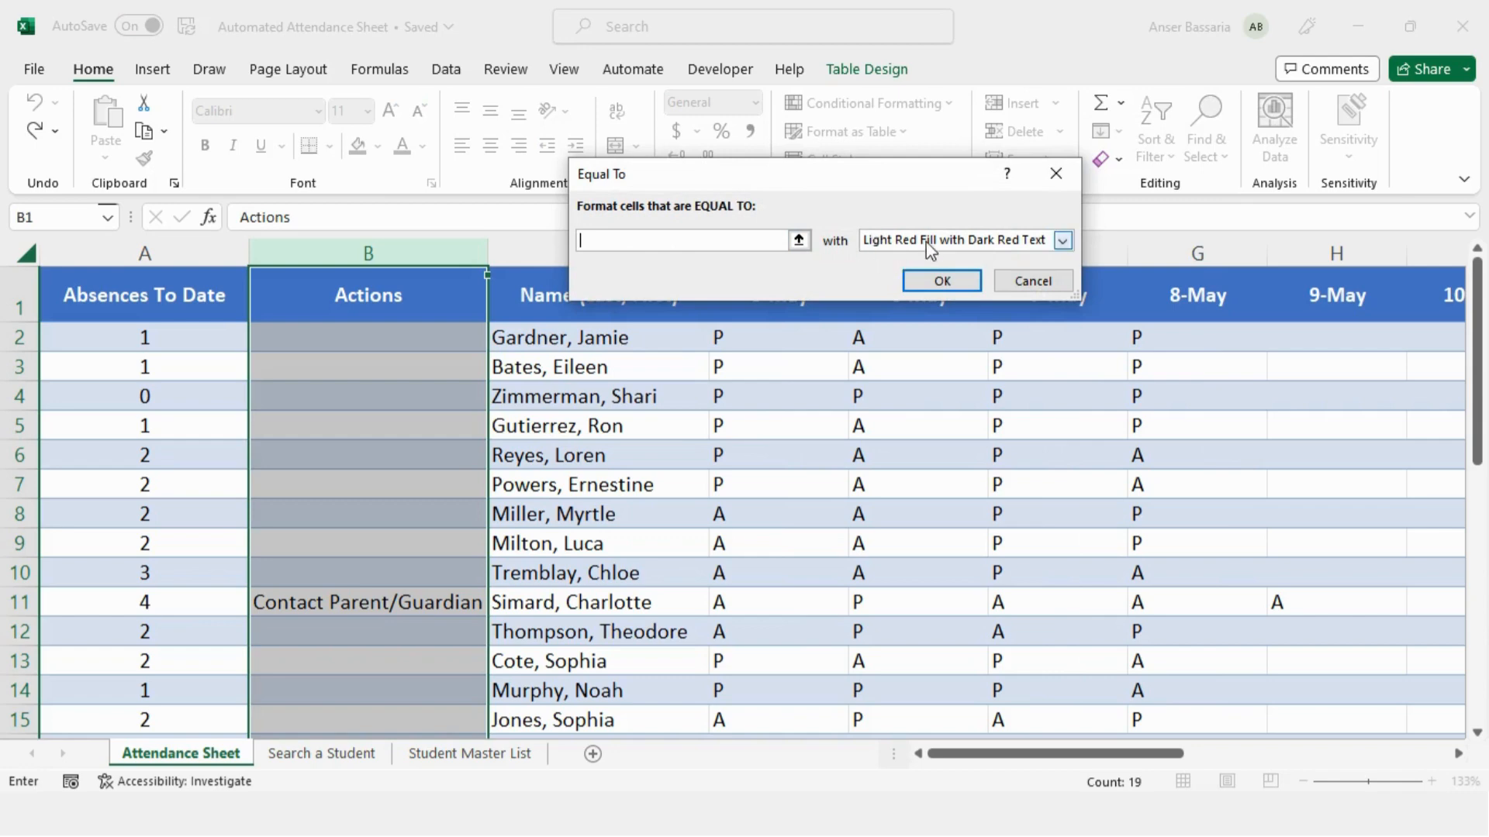
{"action": "mouse_move", "coordinate": [734, 258]}
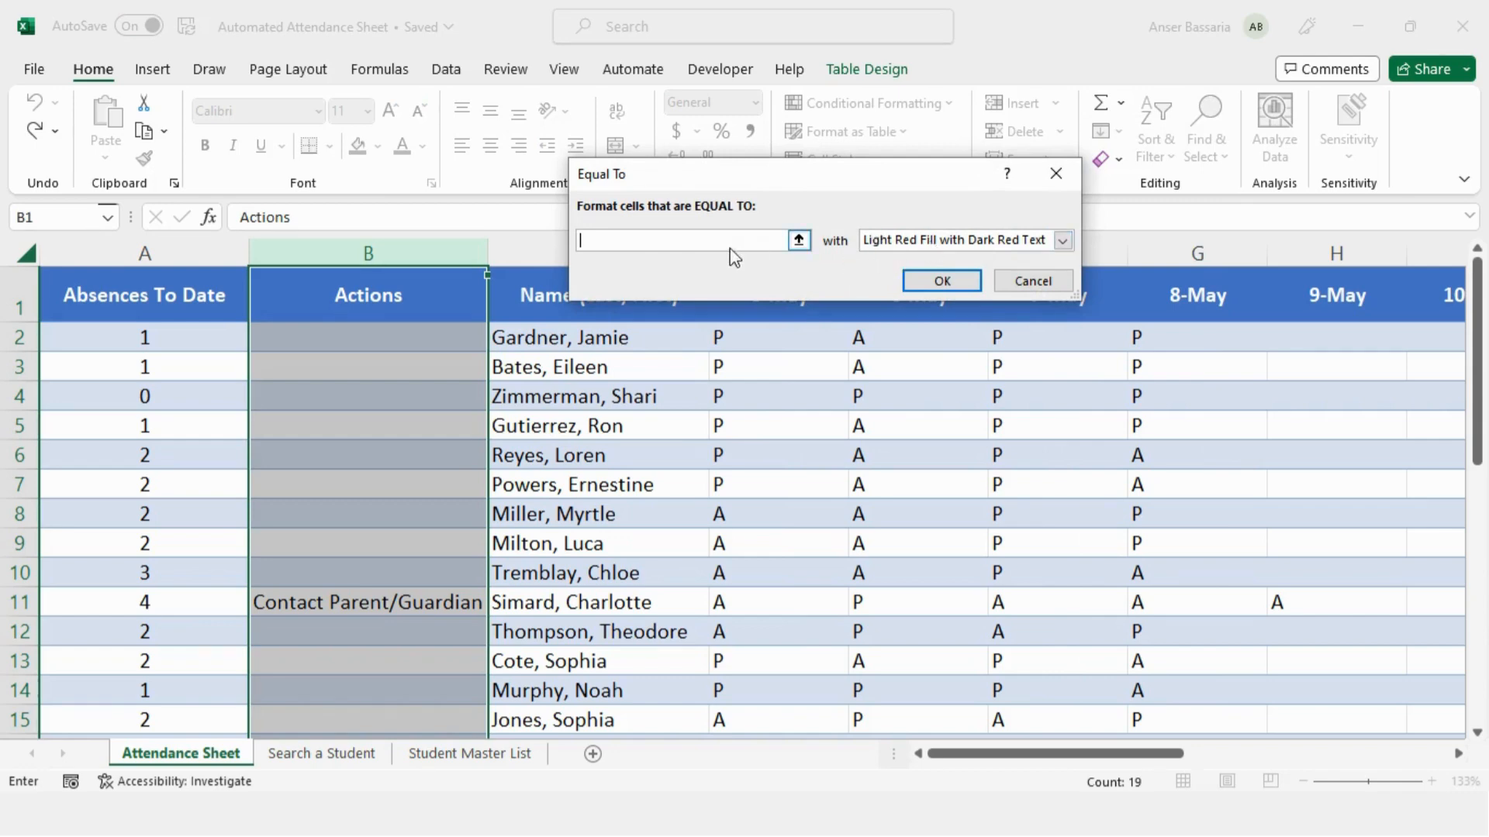
{"action": "left_click", "coordinate": [1061, 240]}
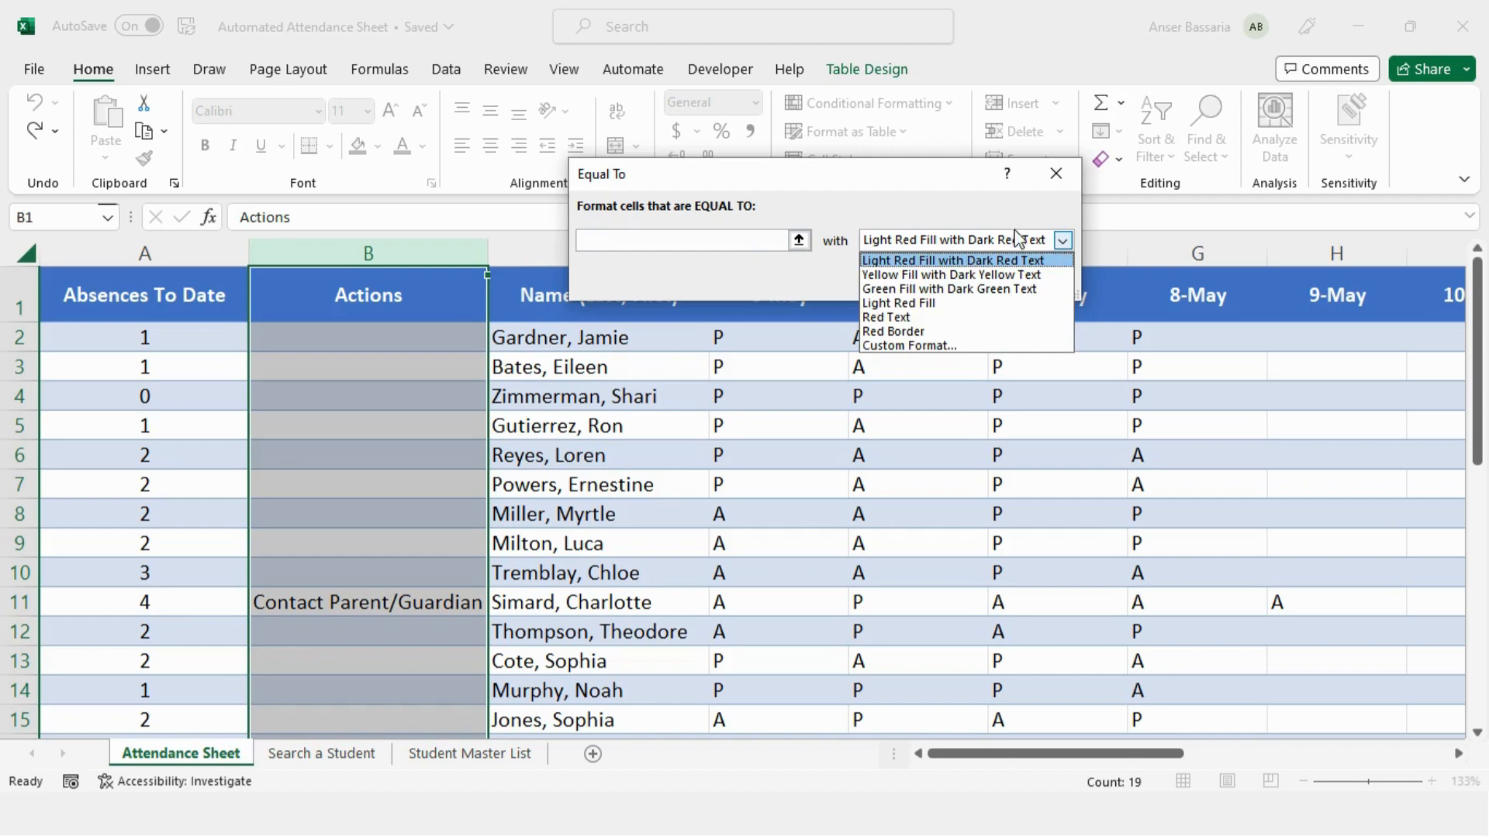
{"action": "left_click", "coordinate": [954, 261]}
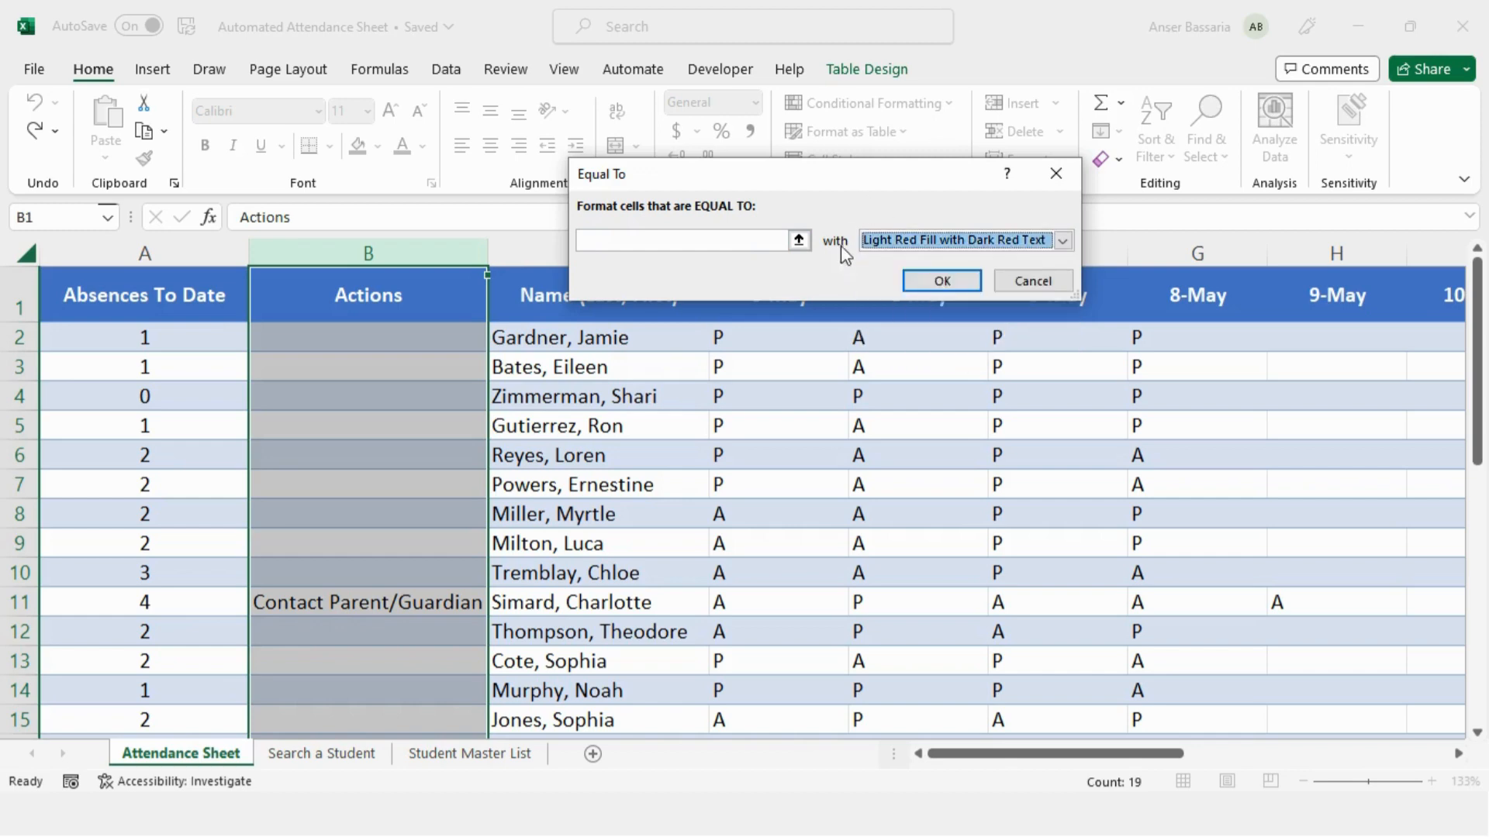
{"action": "left_click", "coordinate": [684, 239]}
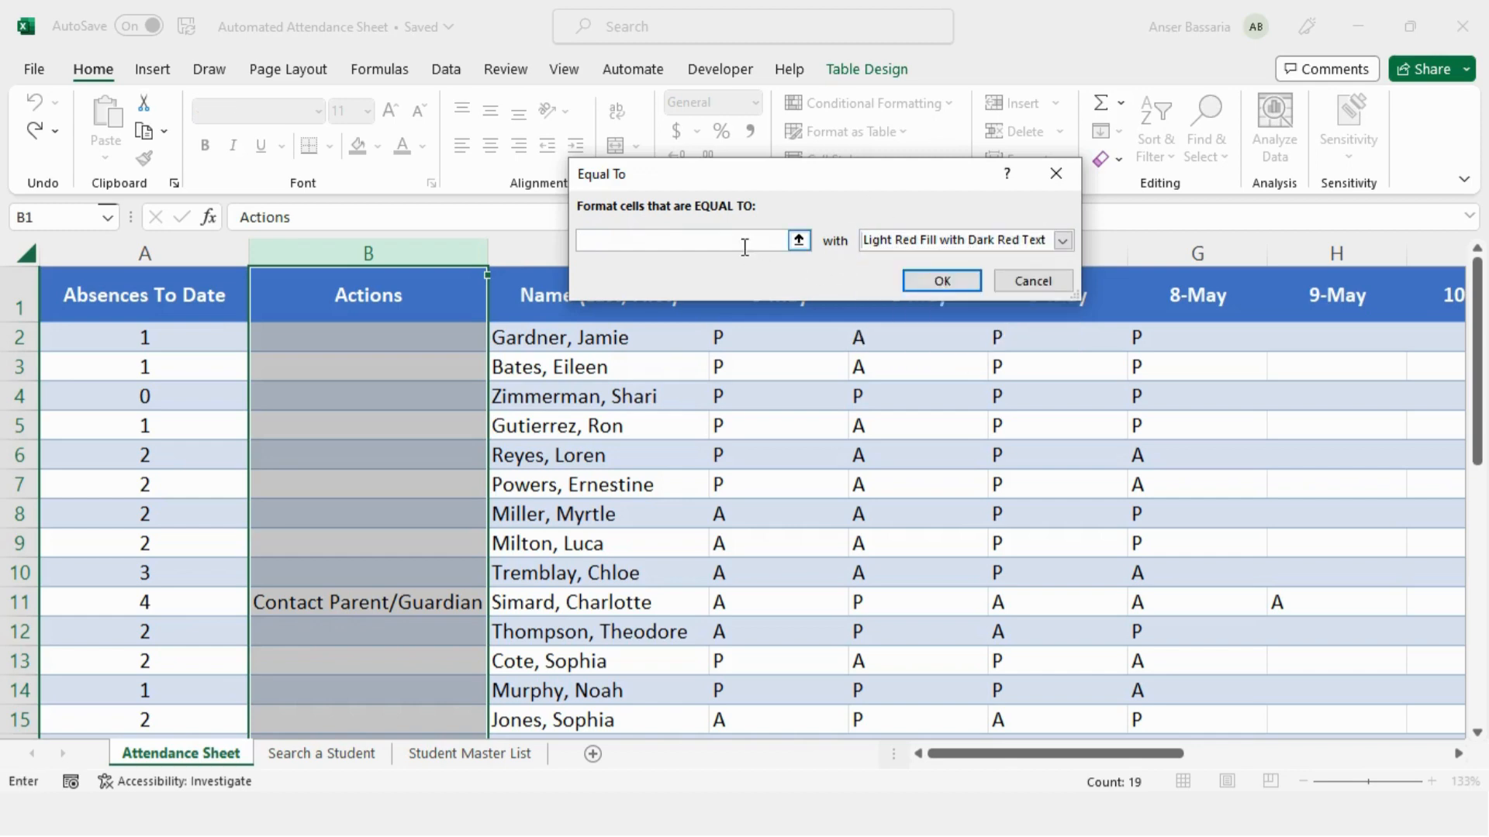
{"action": "mouse_move", "coordinate": [807, 196]}
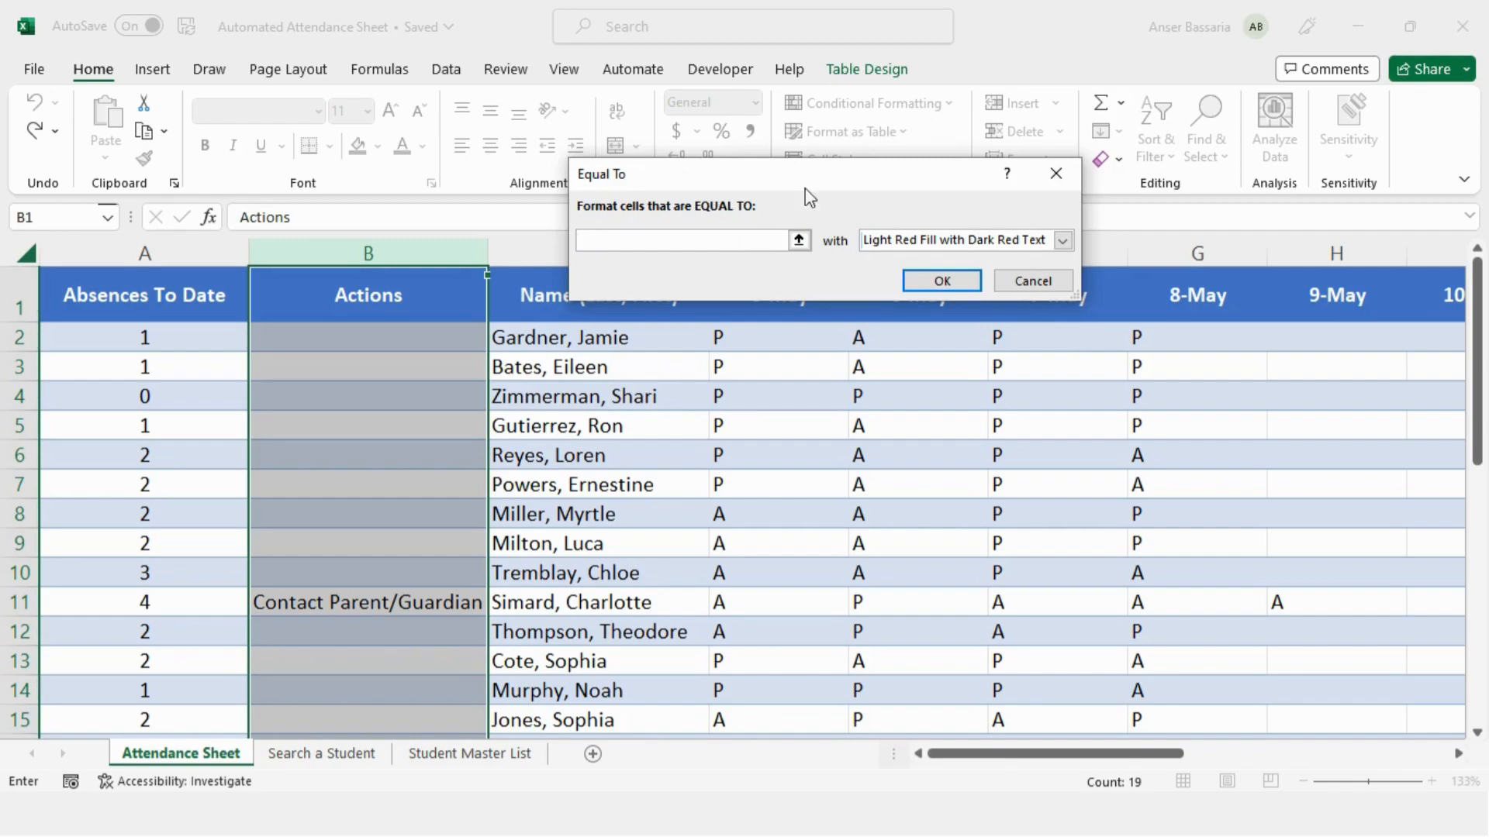
- Set the rule to ="Contact Parent/Guardian" with light red fill and dark red text, and apply it
{"action": "left_click", "coordinate": [679, 240]}
{"action": "type", "text": "=\"Contact Parent/Guardian\""}
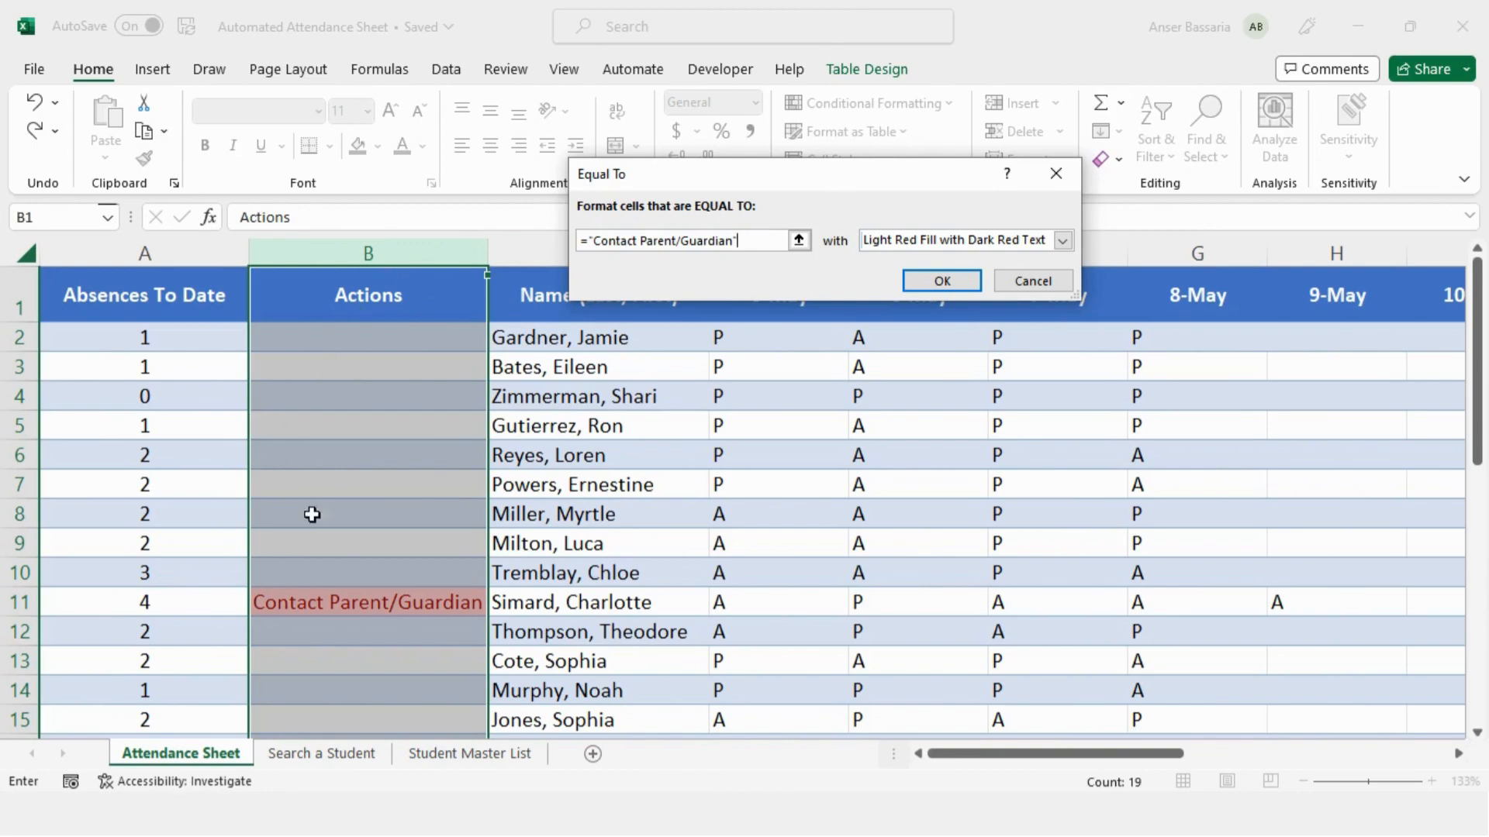
{"action": "mouse_move", "coordinate": [870, 264]}
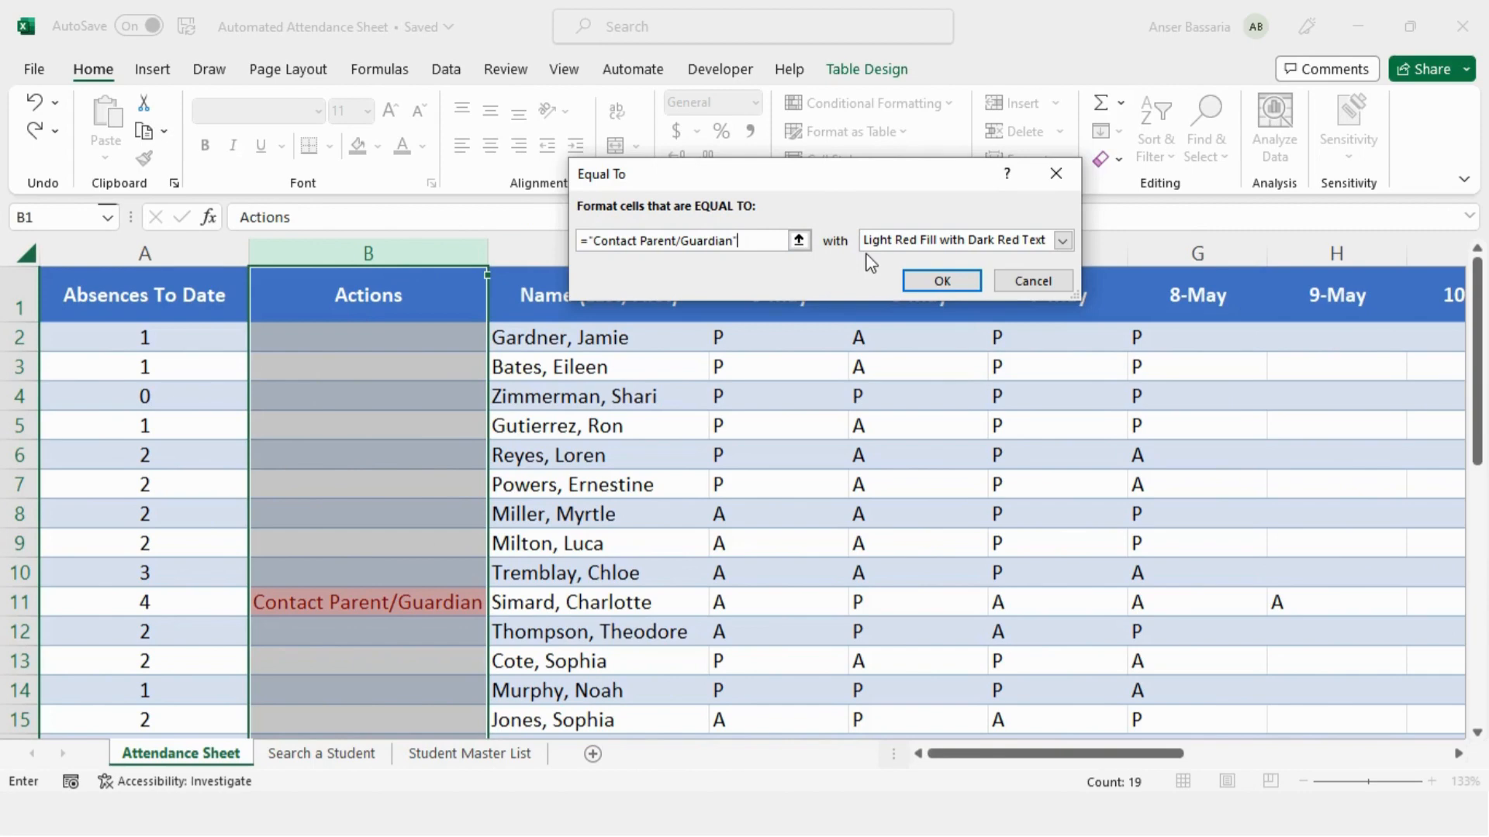
{"action": "mouse_move", "coordinate": [843, 267]}
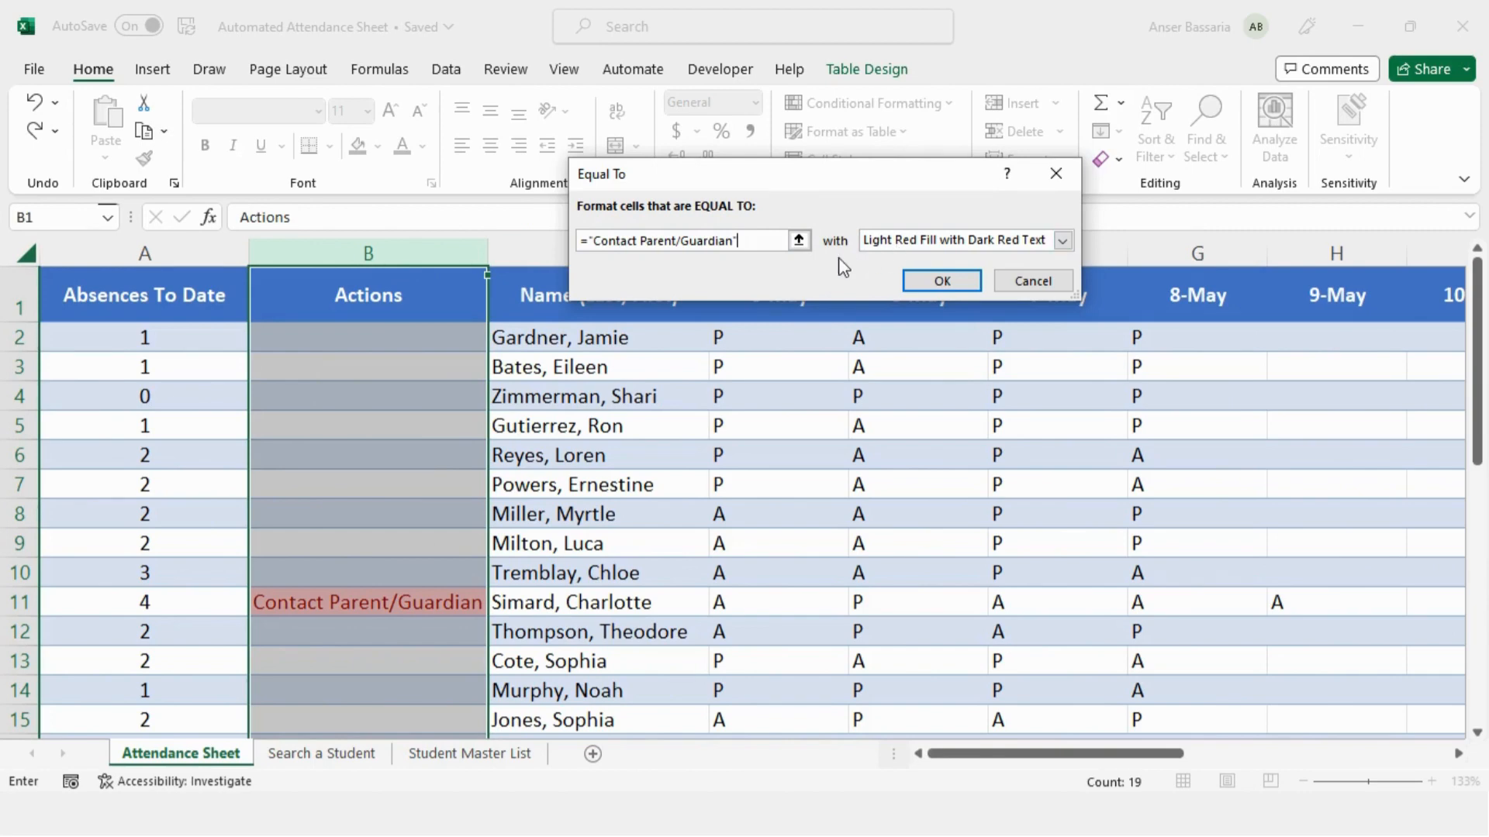
{"action": "mouse_move", "coordinate": [603, 273]}
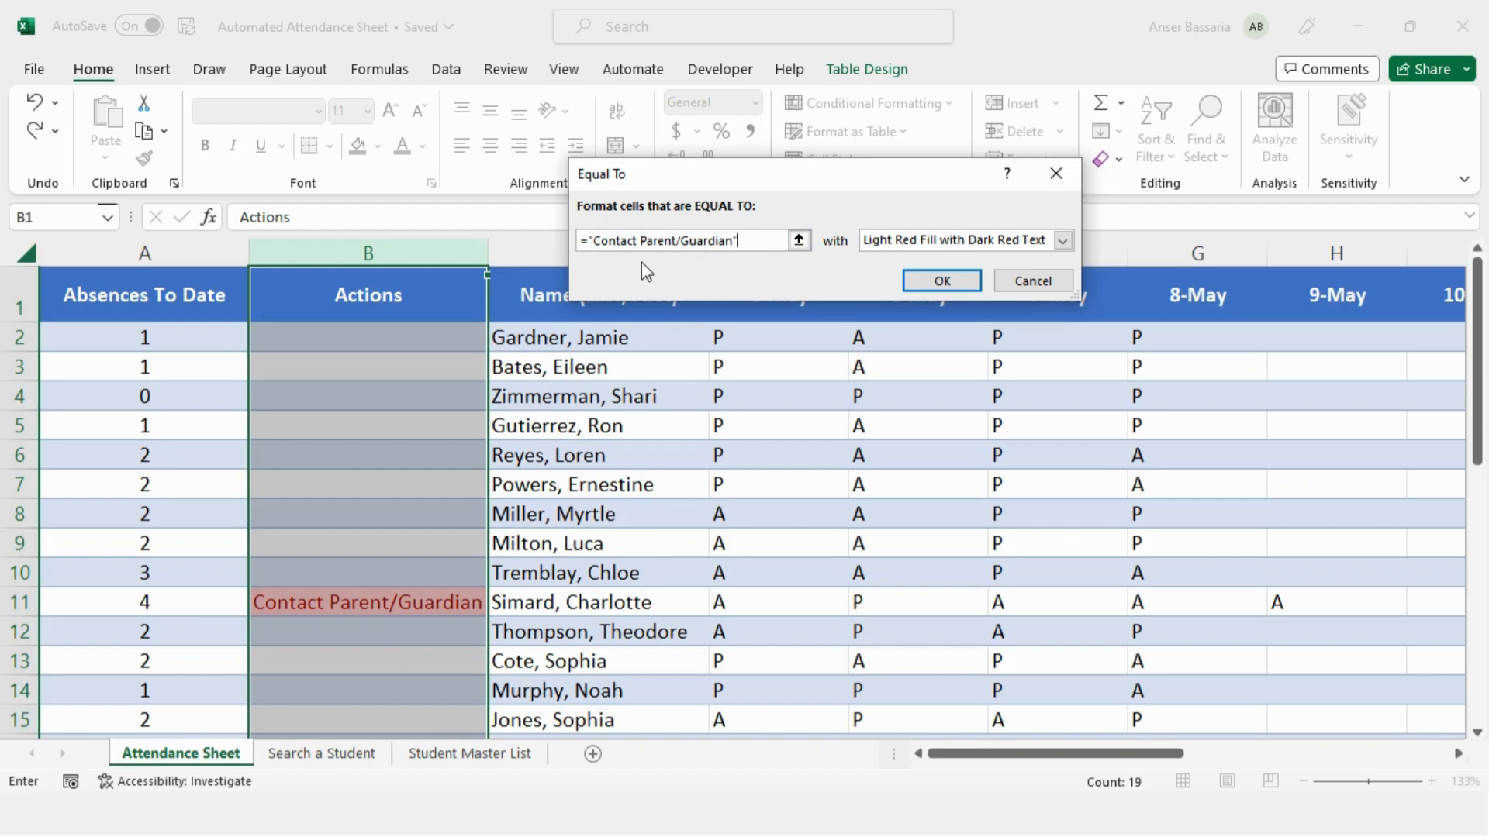
{"action": "mouse_move", "coordinate": [304, 420]}
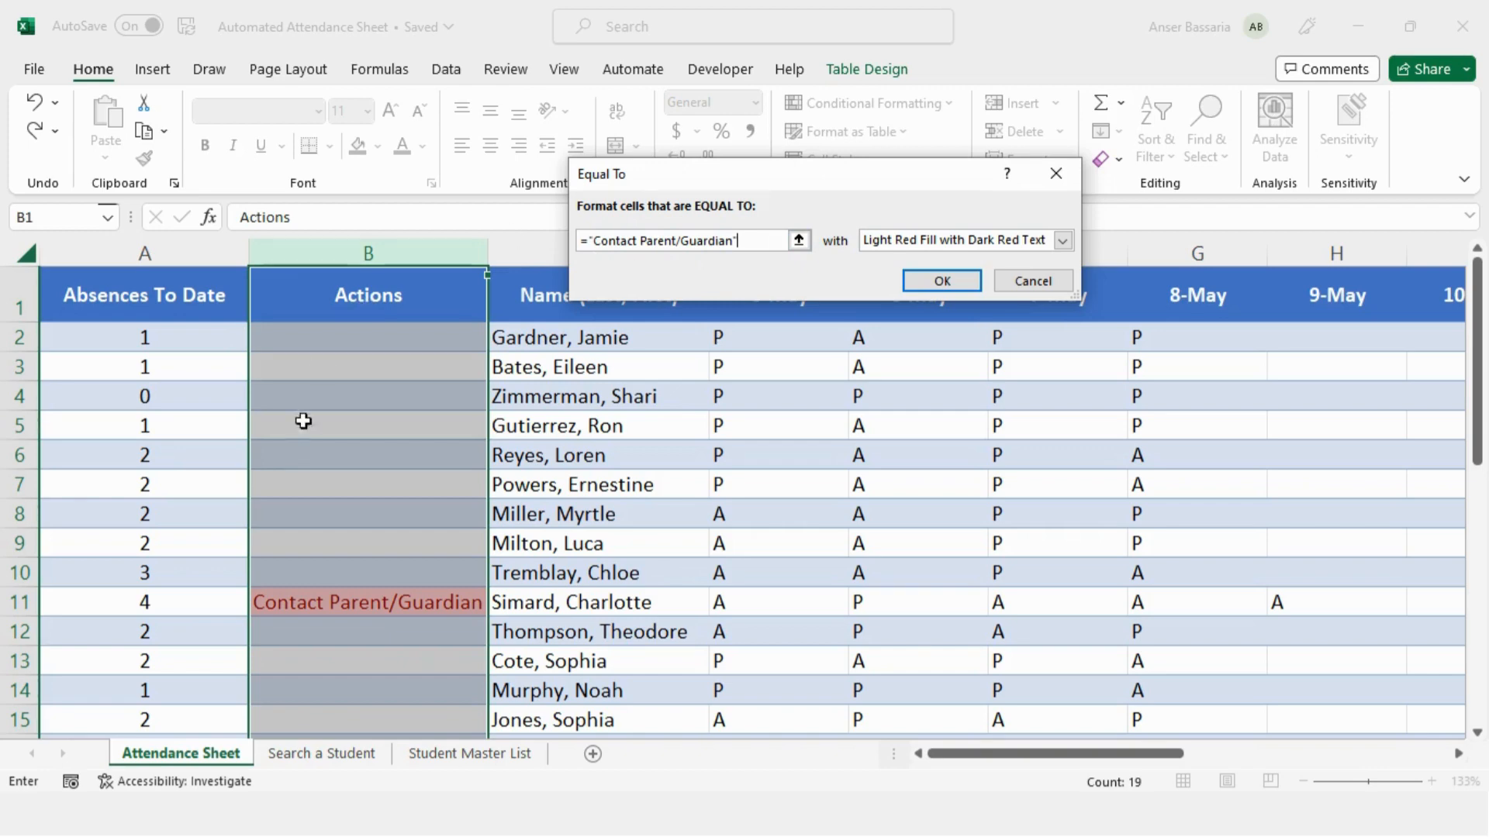
{"action": "left_click", "coordinate": [940, 280]}
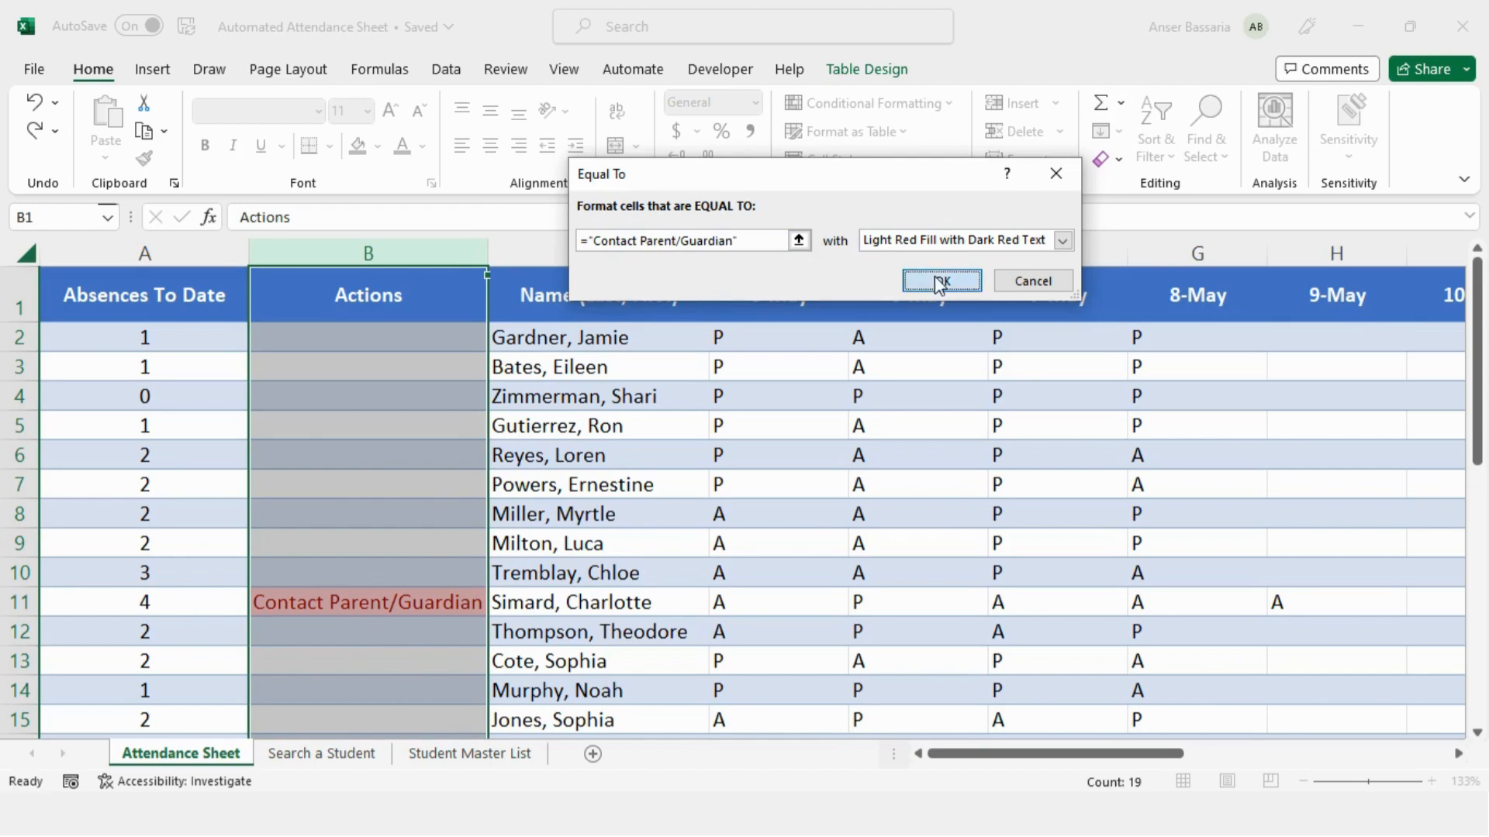
{"action": "left_click", "coordinate": [941, 281]}
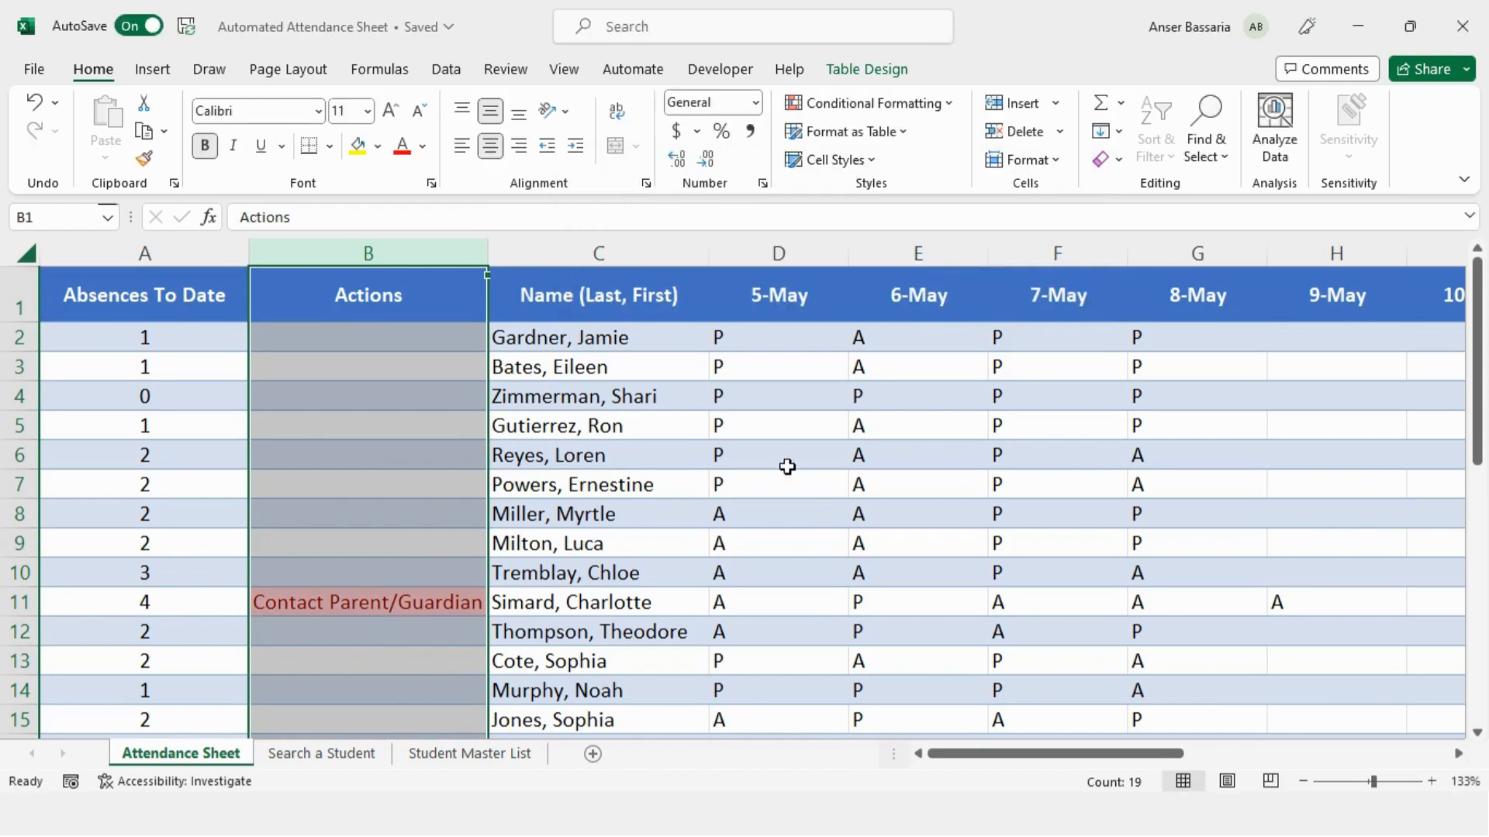
{"action": "mouse_move", "coordinate": [1227, 318]}
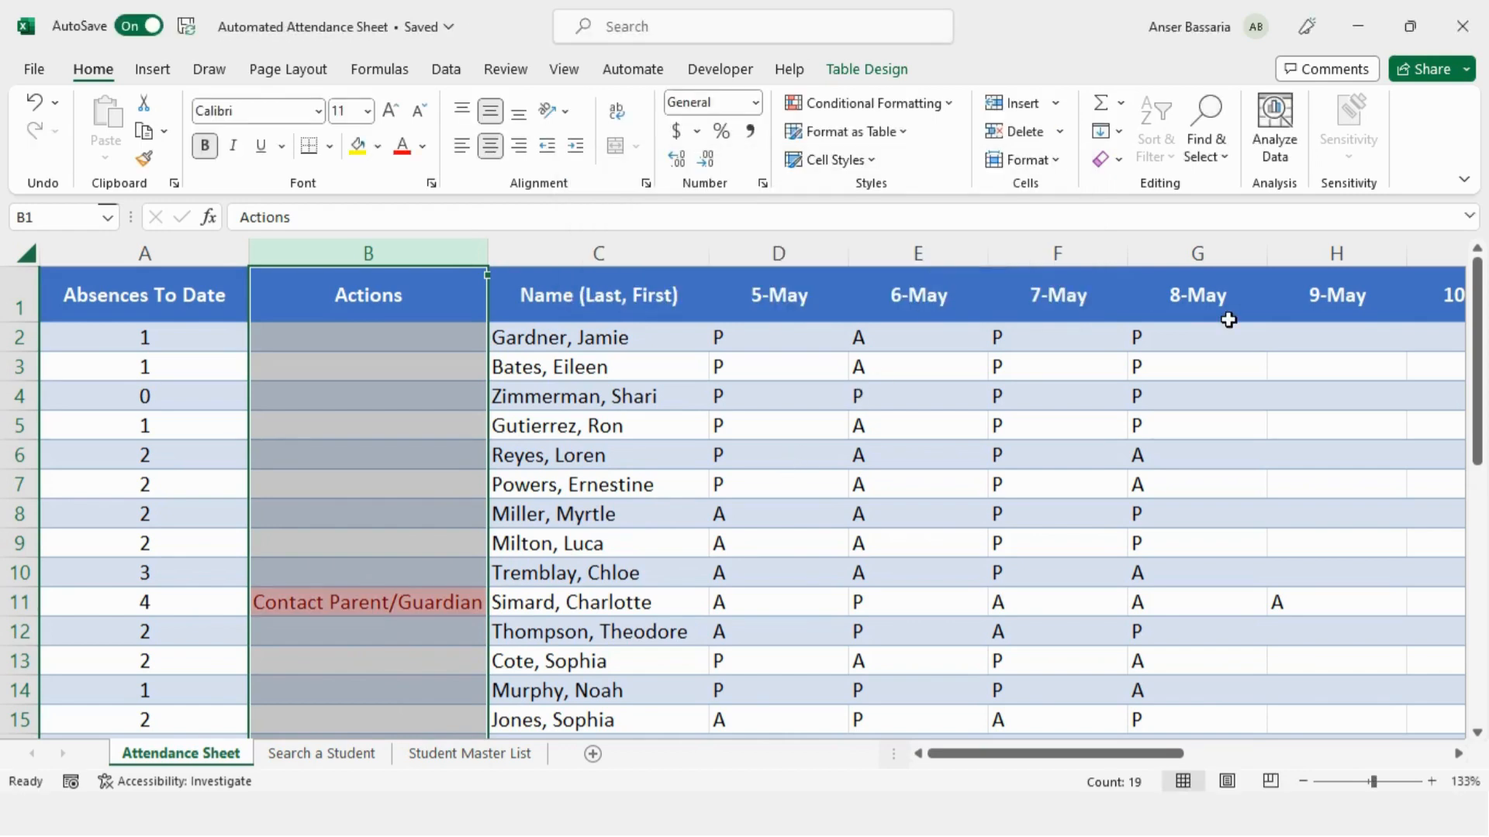
{"action": "scroll", "scroll_direction": "down", "scroll_amount": 3}
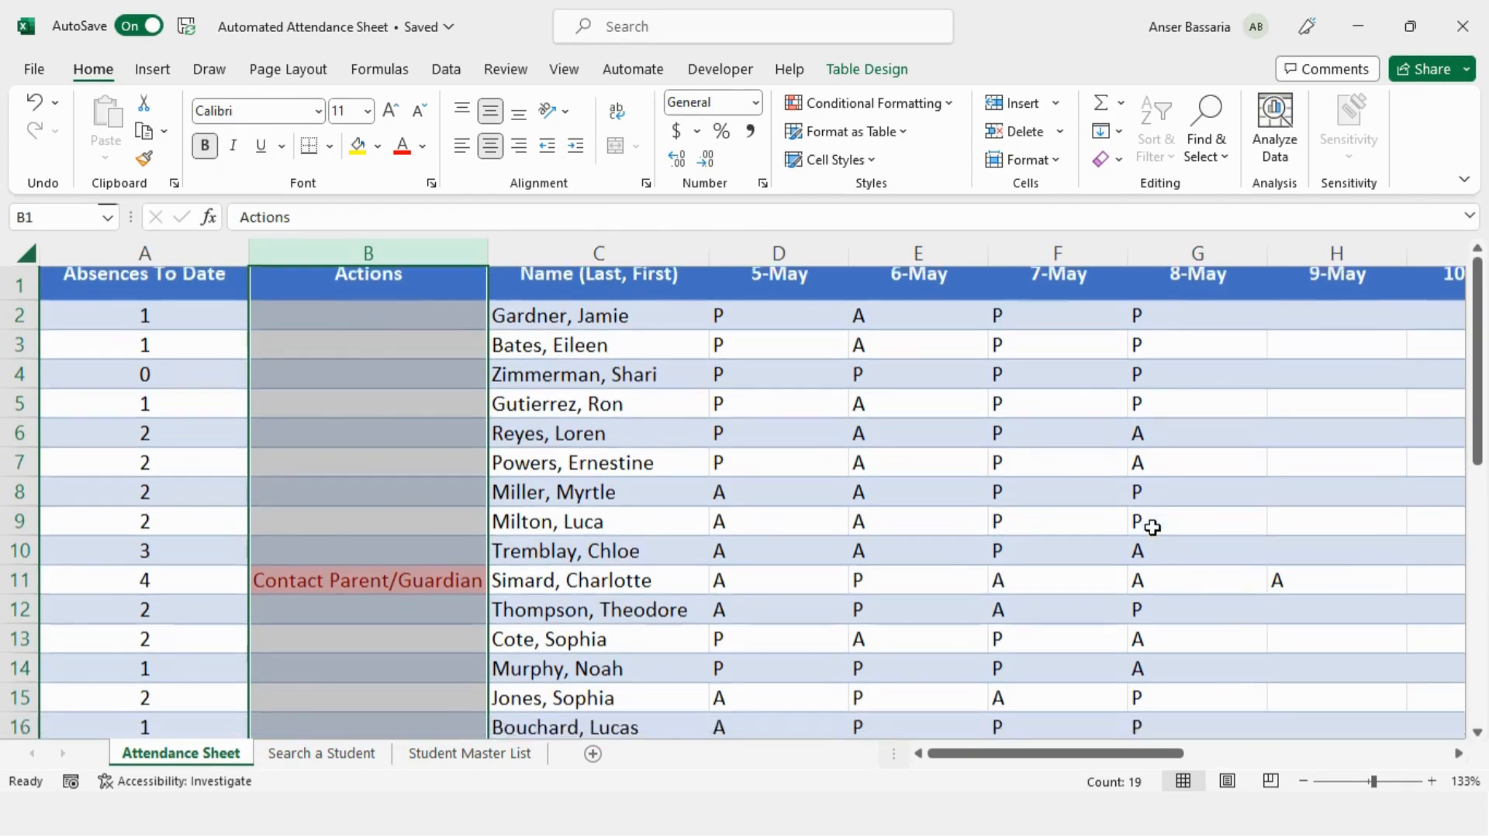
- Mark row 19 absent (a) on 9-May so her total reaches 4 and the red contact flag appears
{"action": "scroll", "scroll_direction": "down", "scroll_amount": 3}
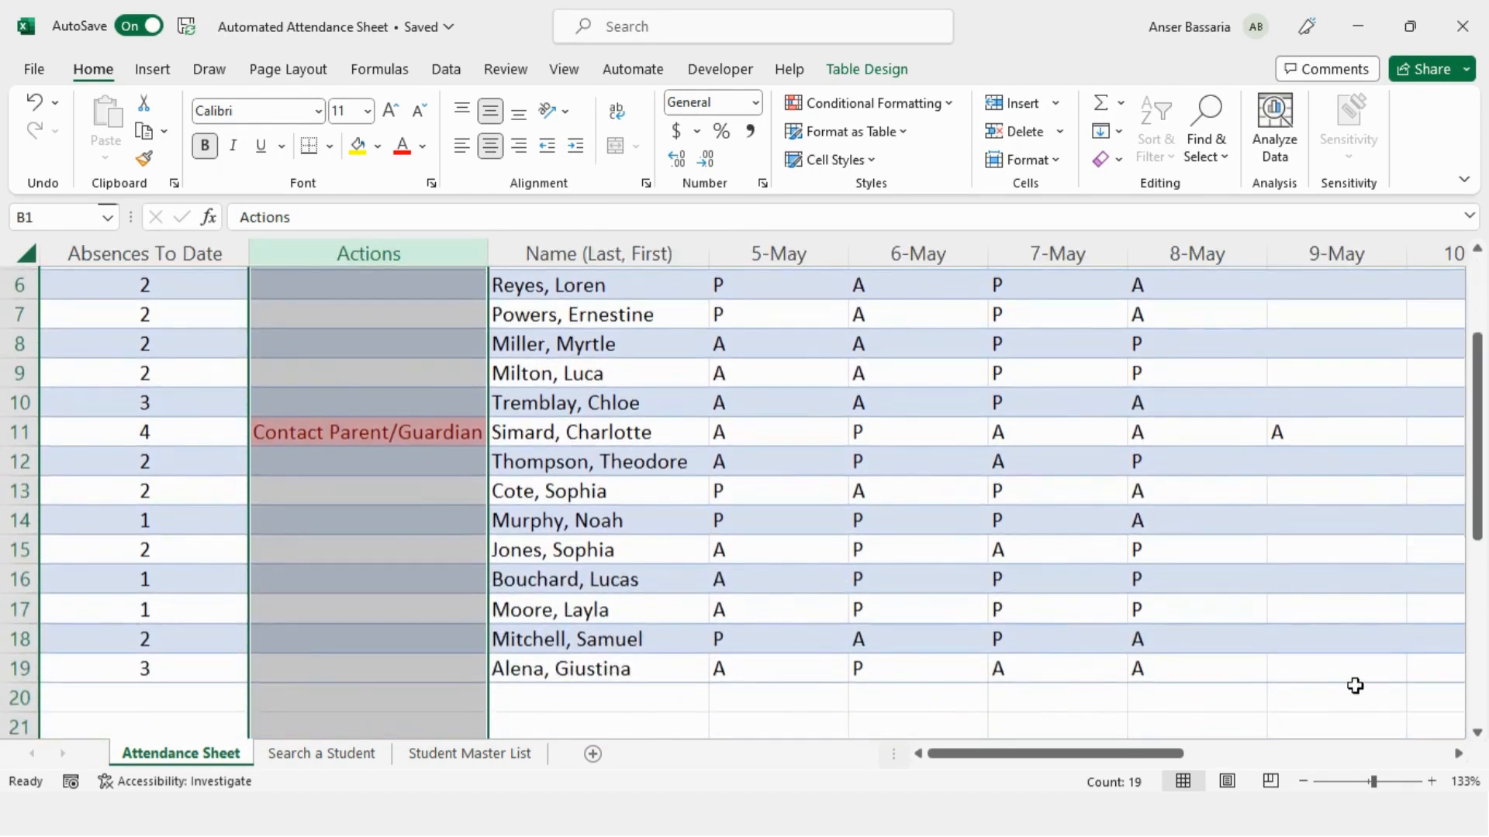
{"action": "left_click", "coordinate": [1334, 668]}
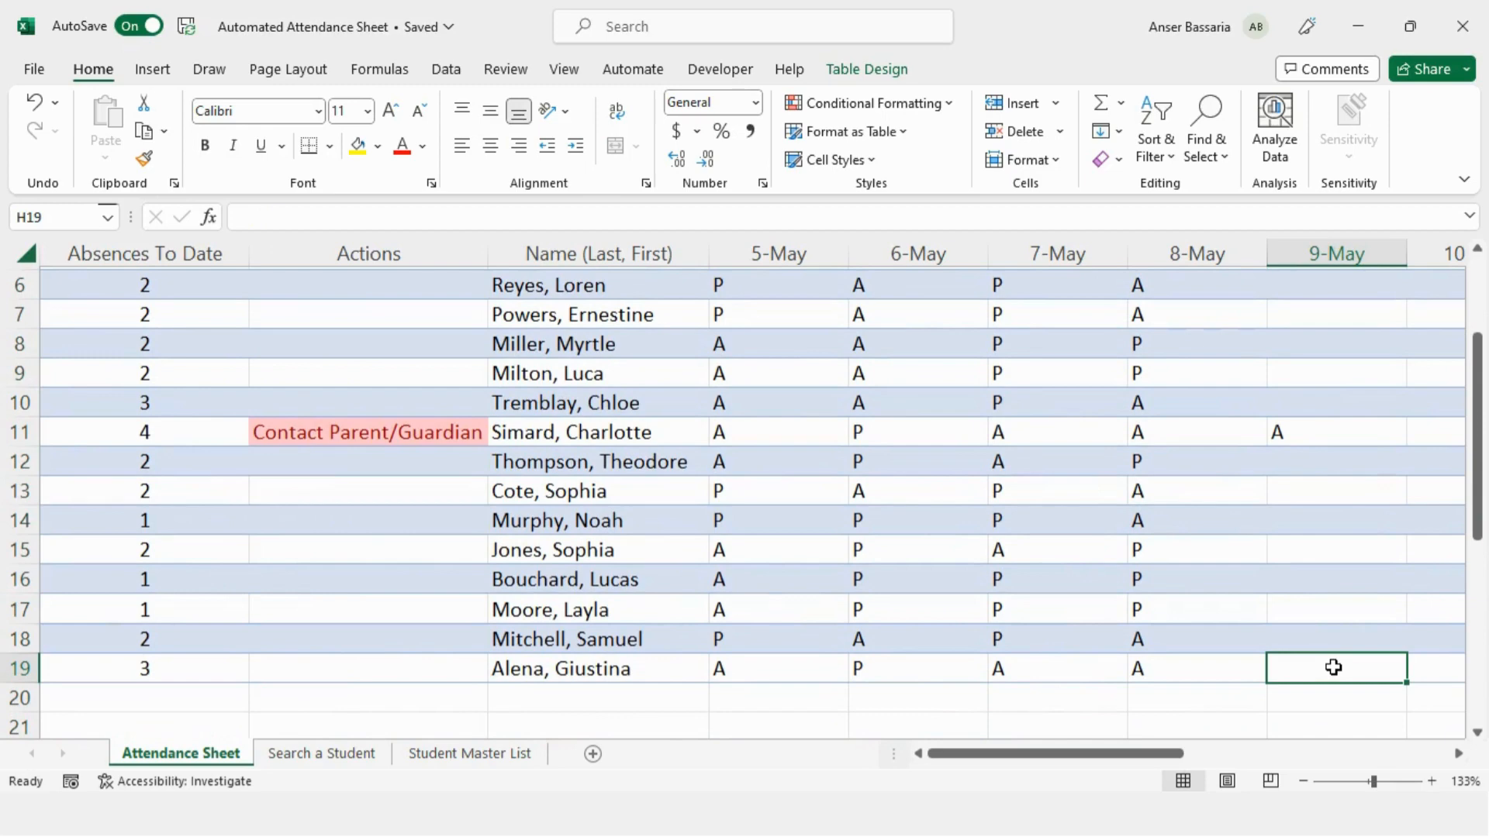
{"action": "type", "text": "a"}
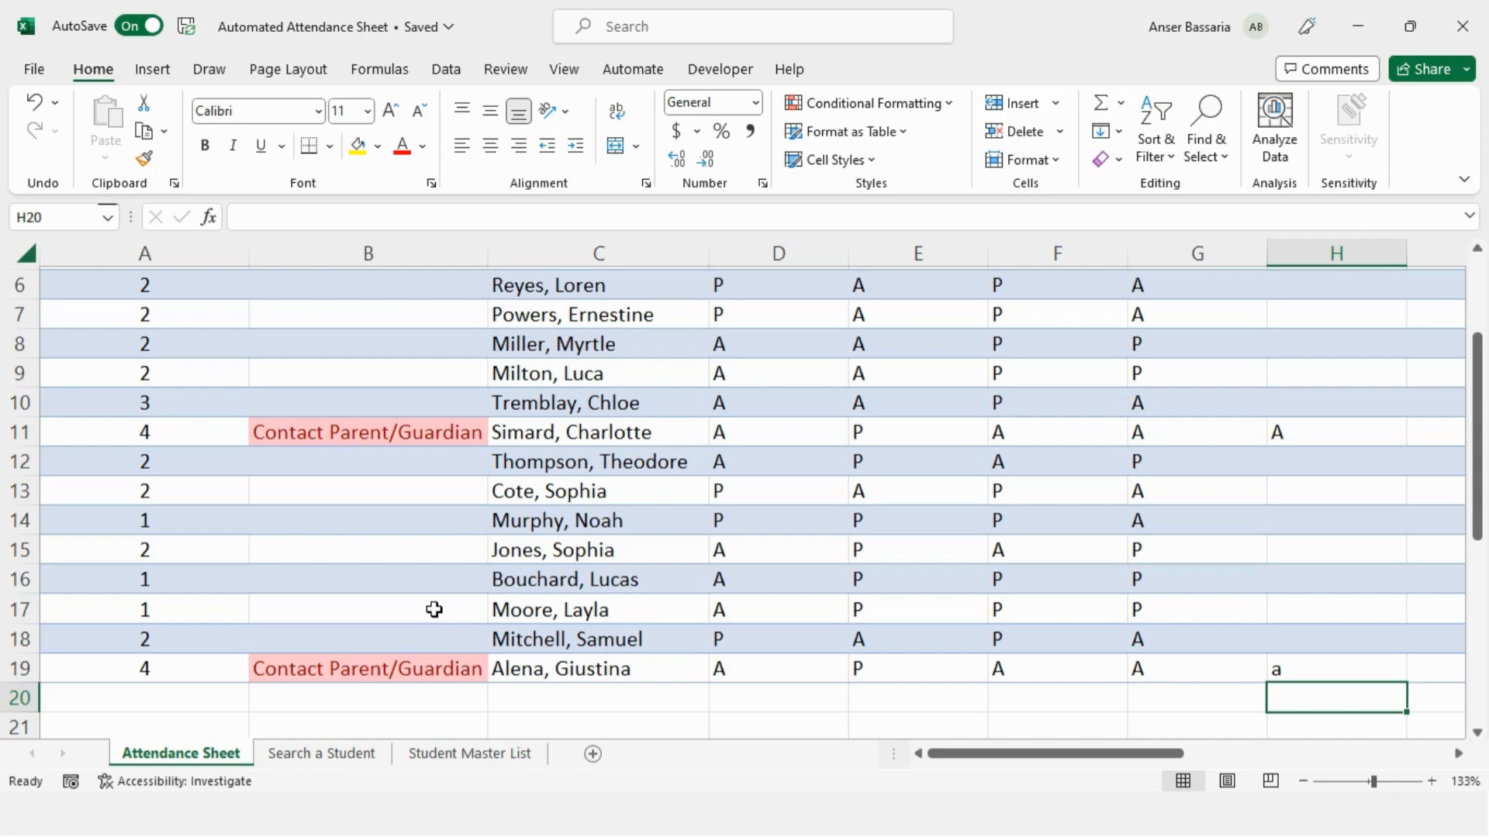
{"action": "mouse_move", "coordinate": [448, 667]}
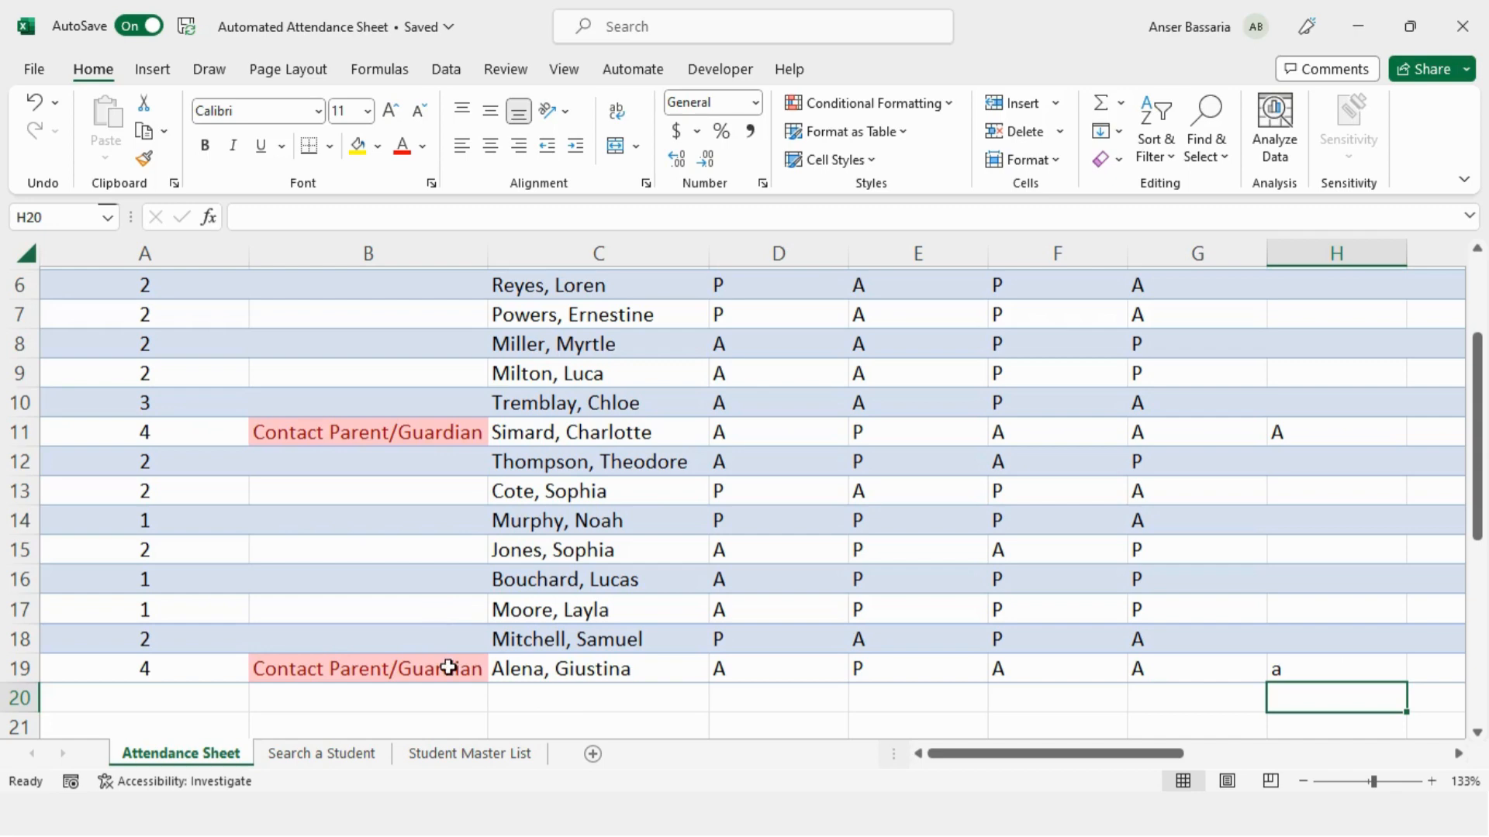
{"action": "mouse_move", "coordinate": [382, 567]}
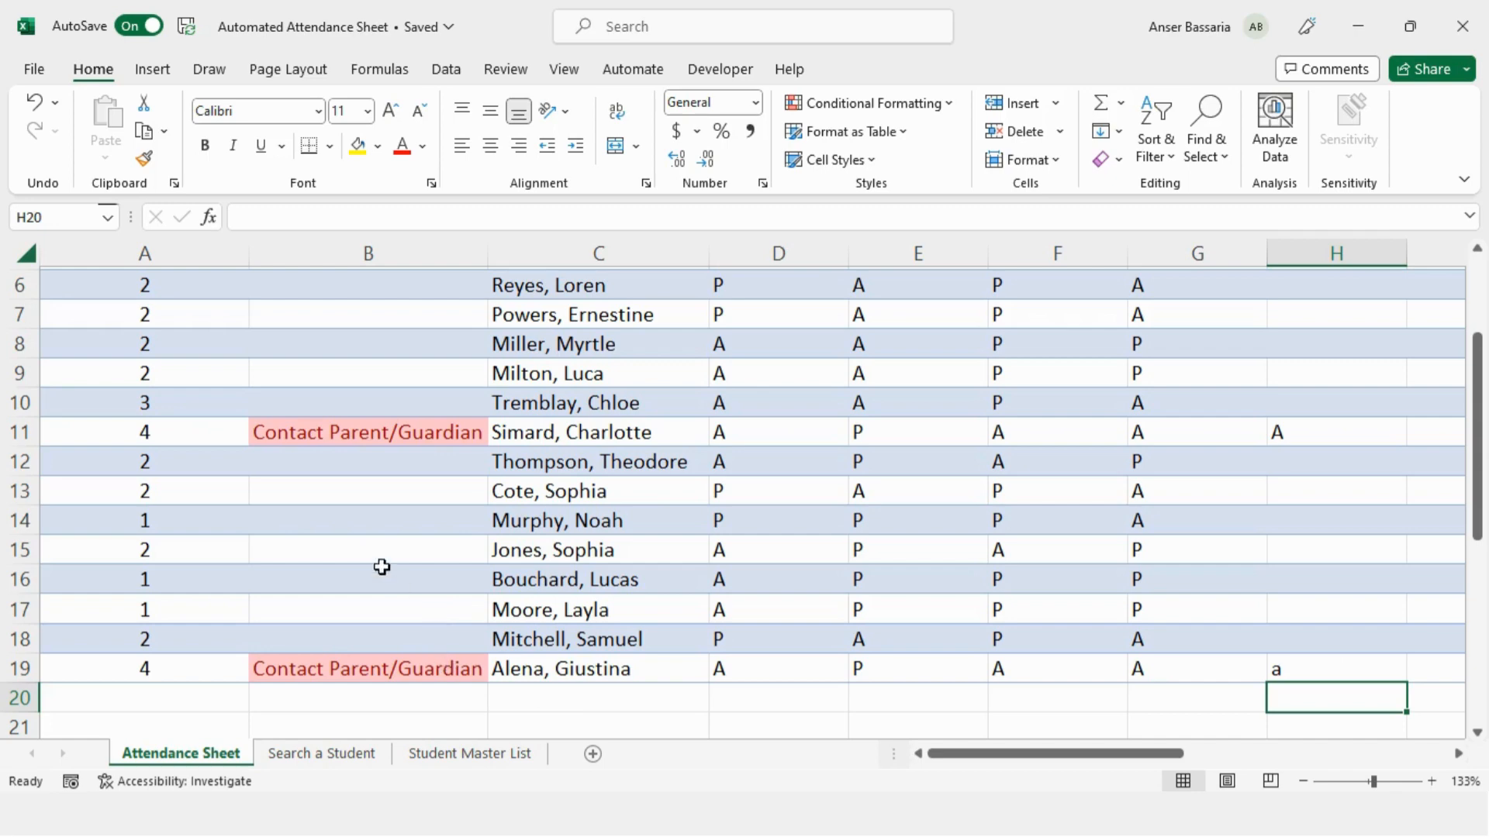
{"action": "scroll", "scroll_direction": "up", "scroll_amount": 3}
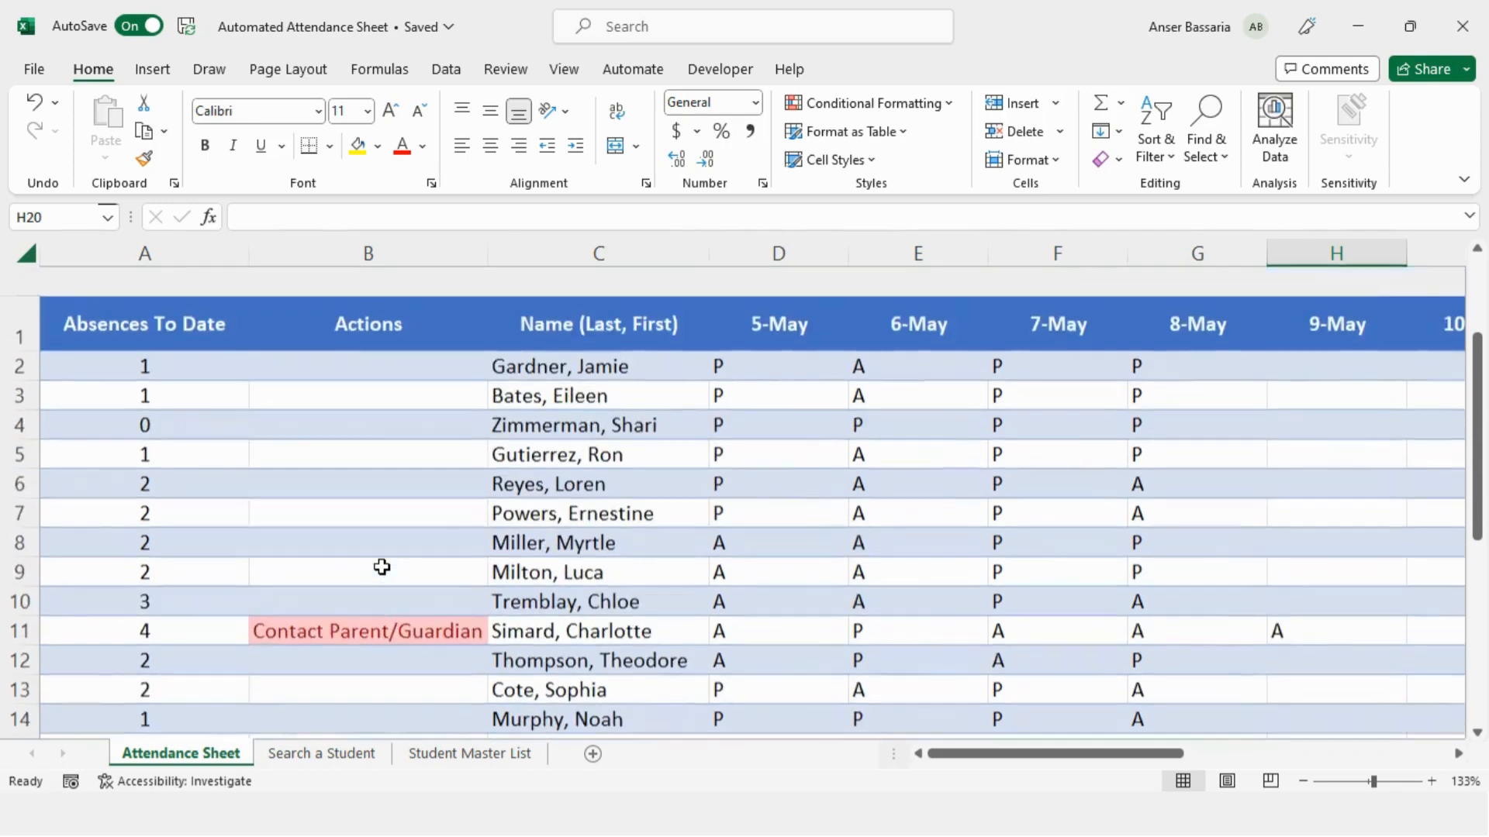
{"action": "left_click", "coordinate": [321, 753]}
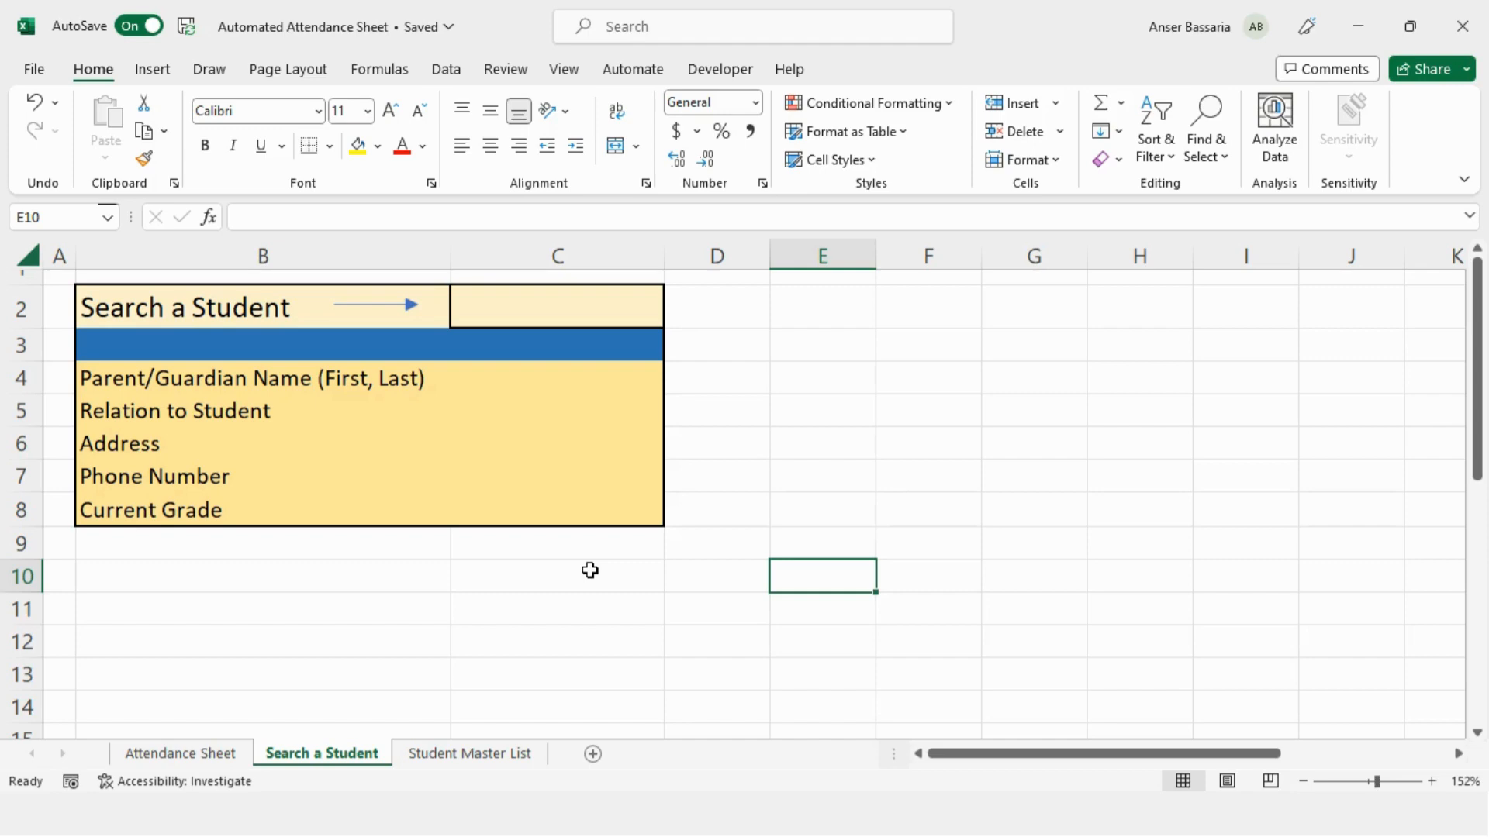
{"action": "mouse_move", "coordinate": [445, 722]}
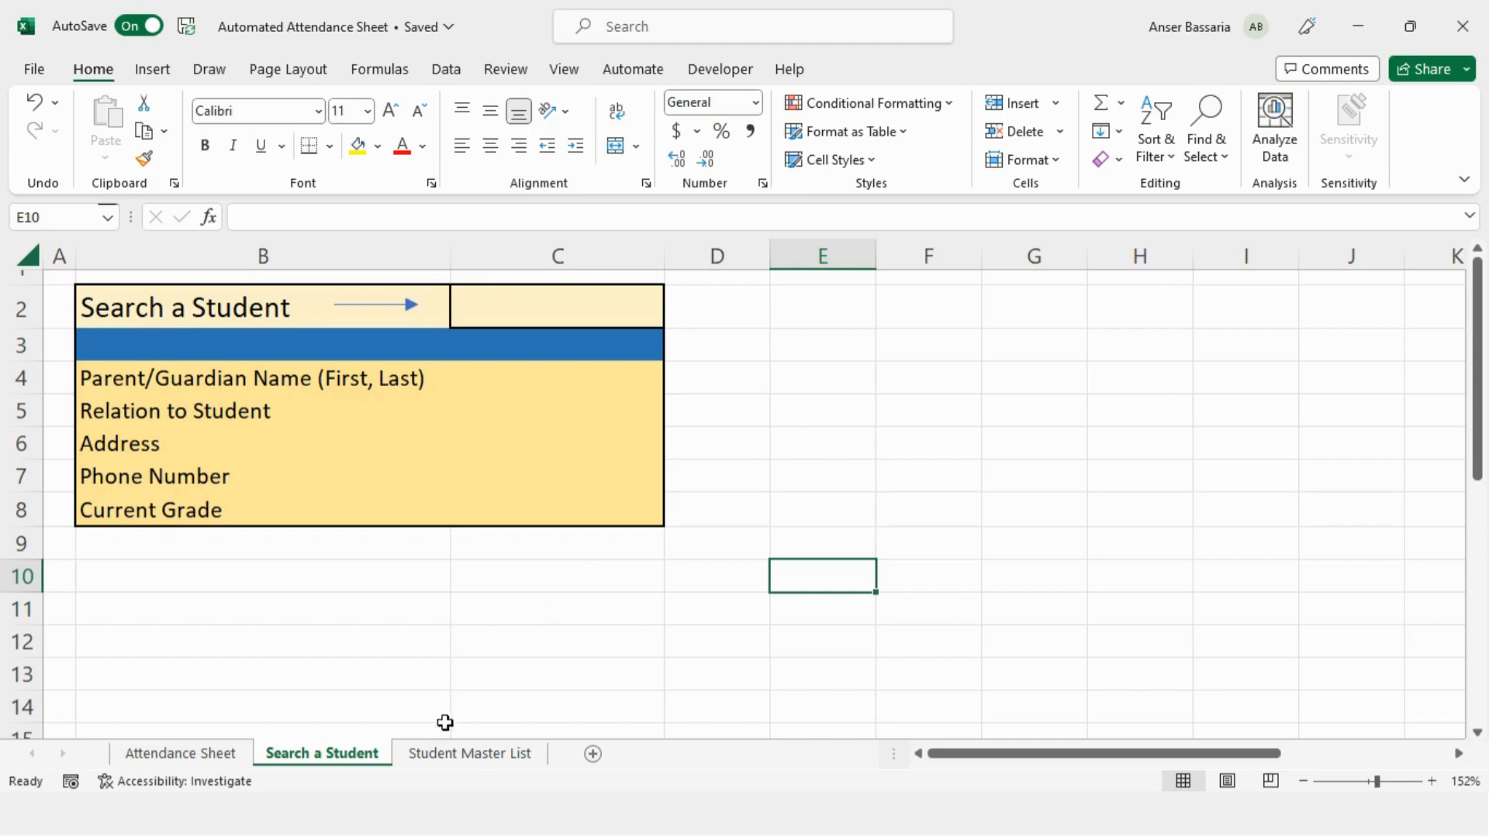
- View the Student Master List sheet with guardian, relation, address and phone details
{"action": "left_click", "coordinate": [469, 753]}
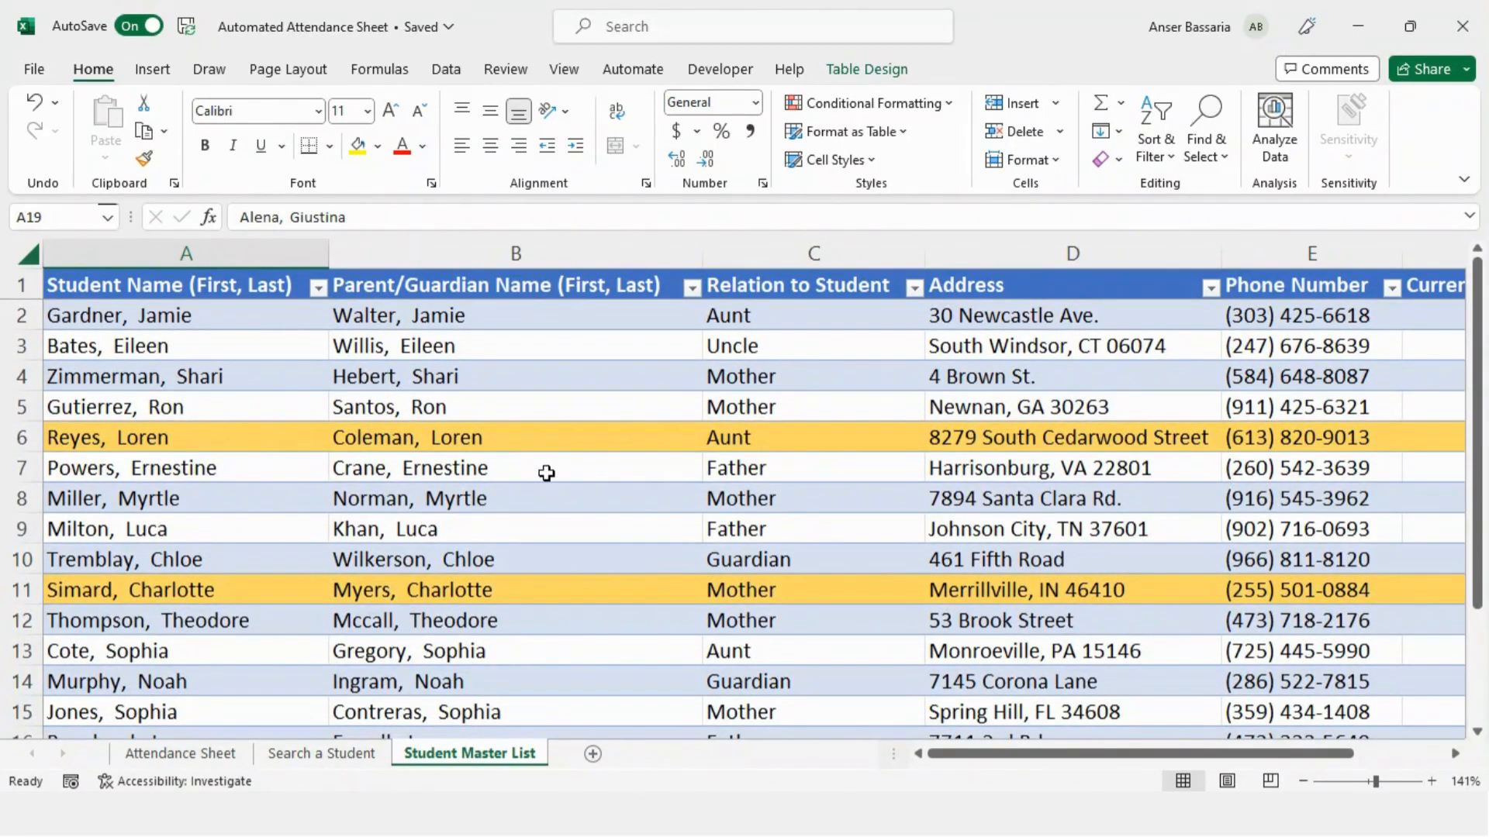
{"action": "mouse_move", "coordinate": [234, 334]}
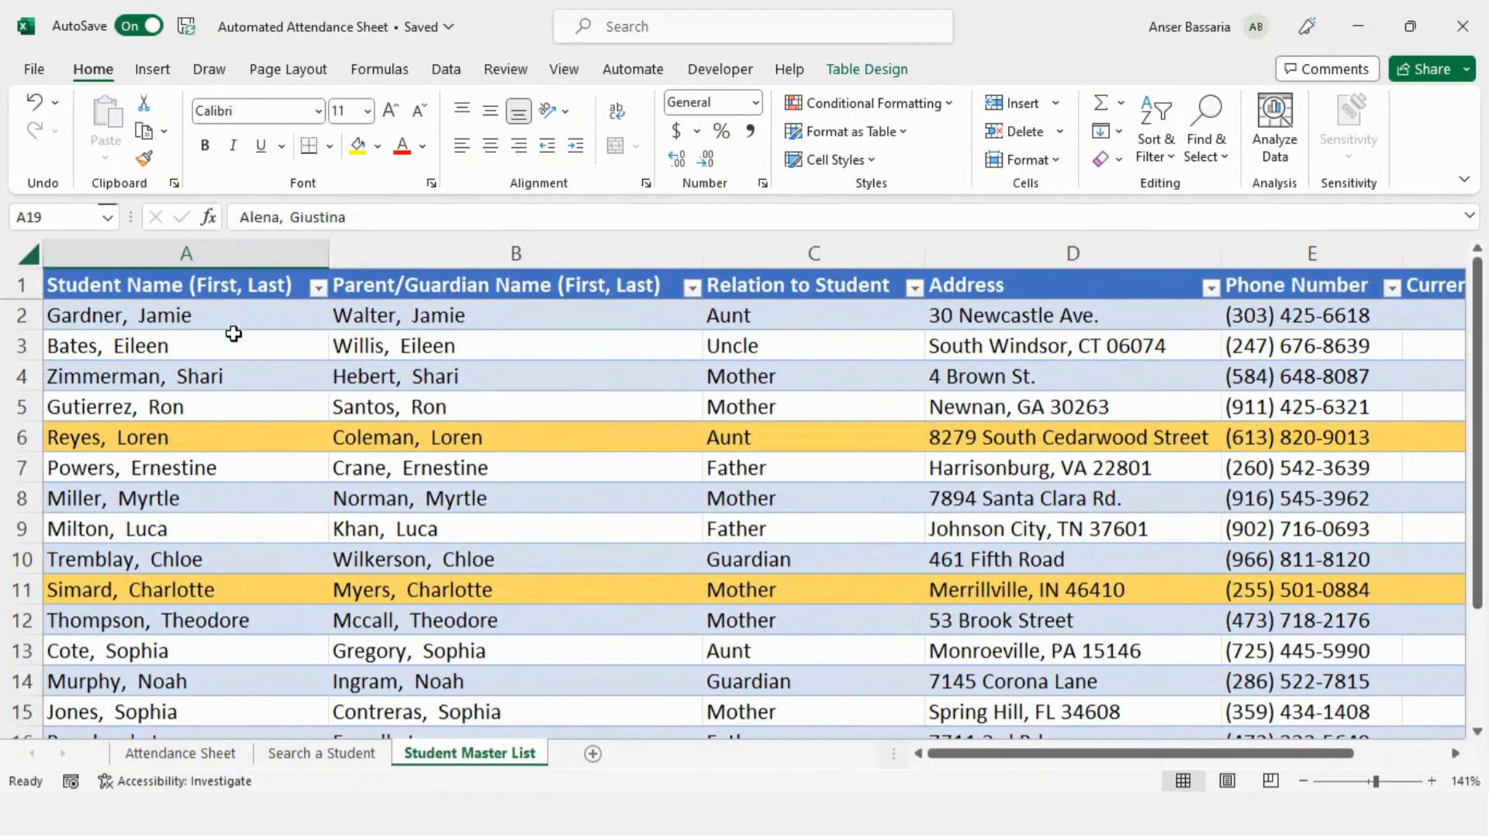
{"action": "mouse_move", "coordinate": [218, 316]}
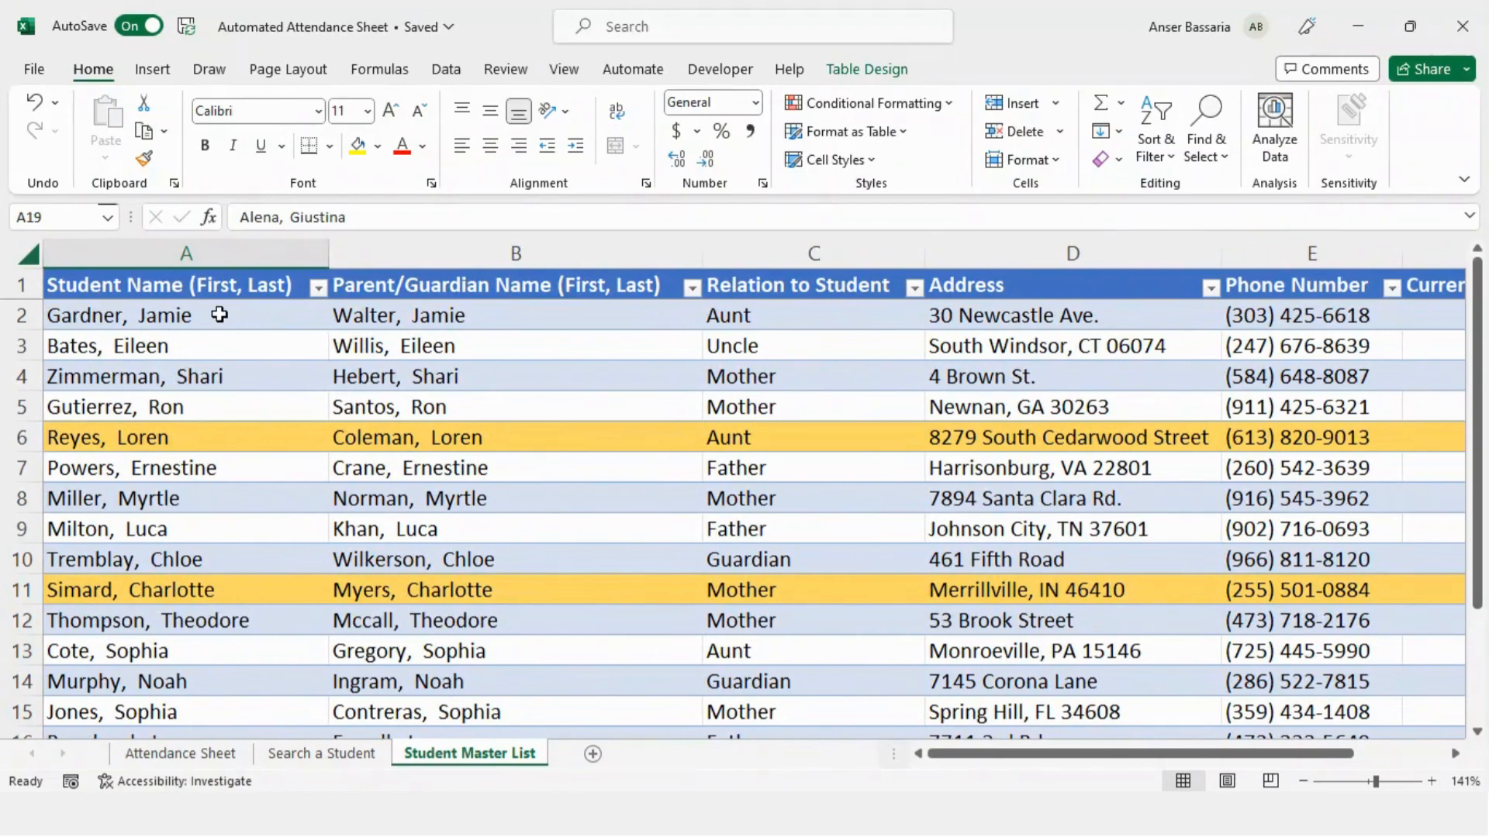
{"action": "mouse_move", "coordinate": [412, 681]}
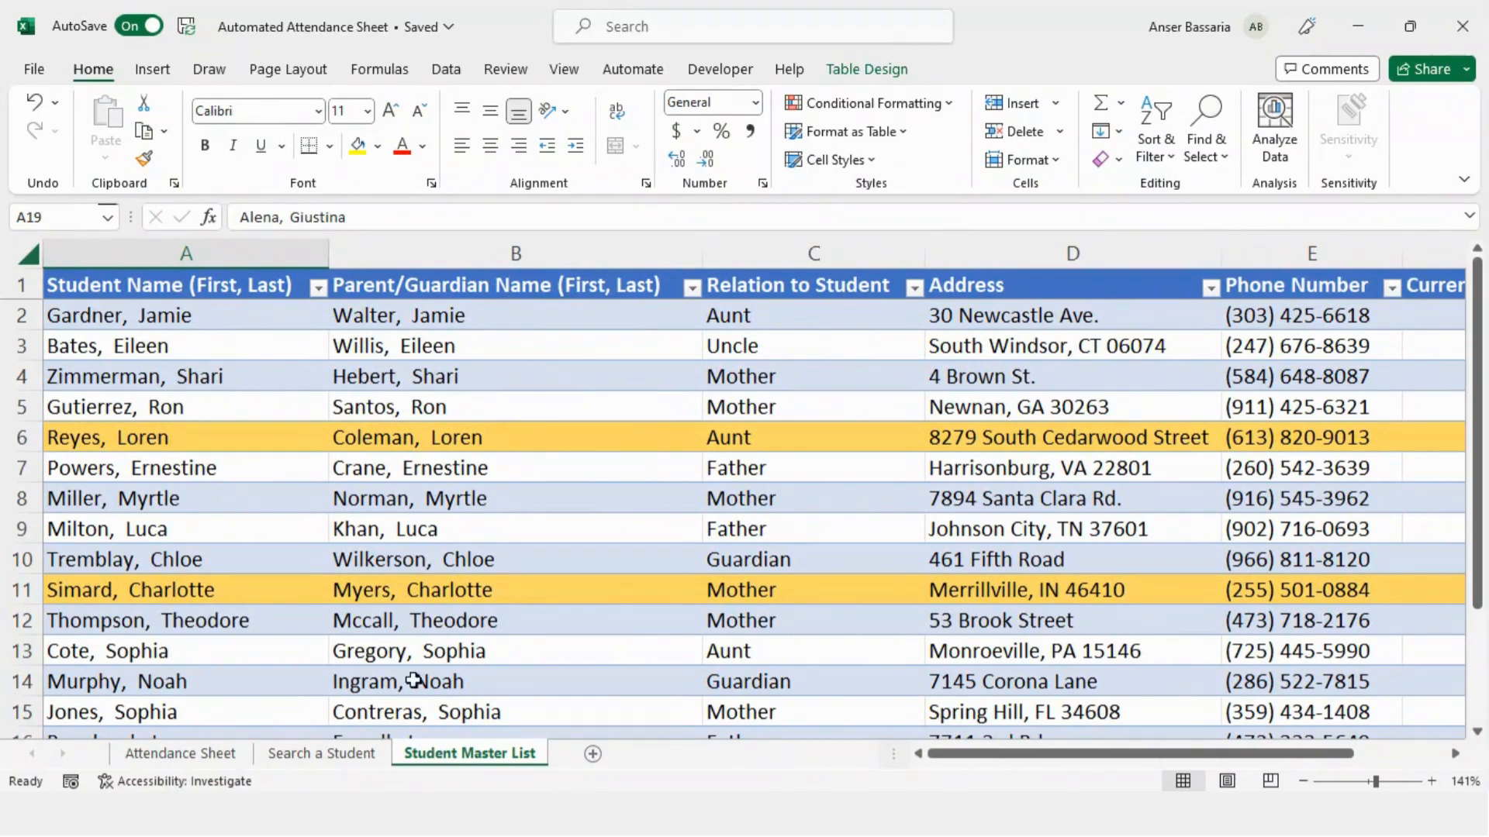
{"action": "left_click", "coordinate": [321, 753]}
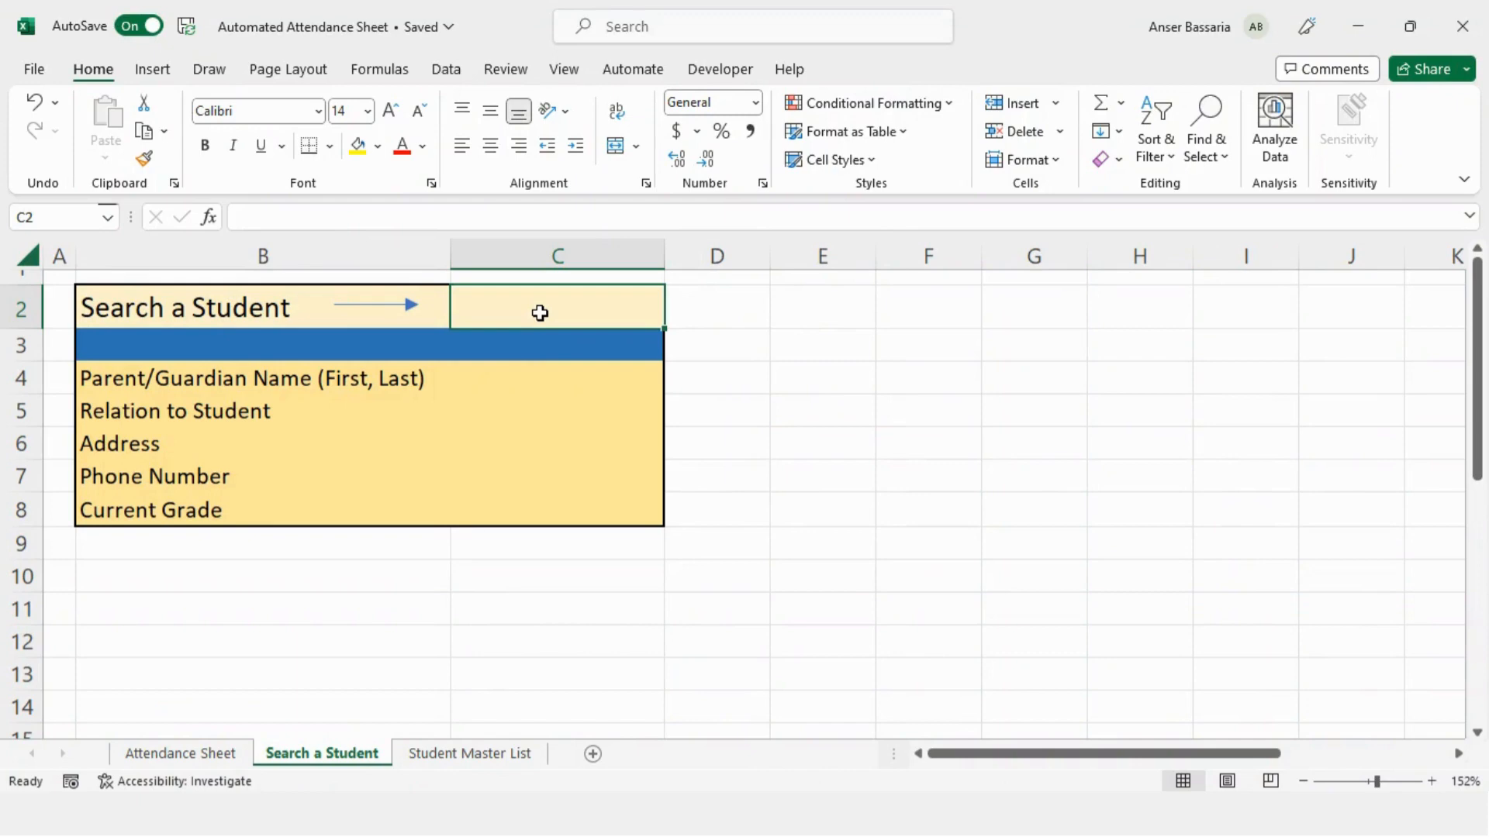
{"action": "mouse_move", "coordinate": [639, 423]}
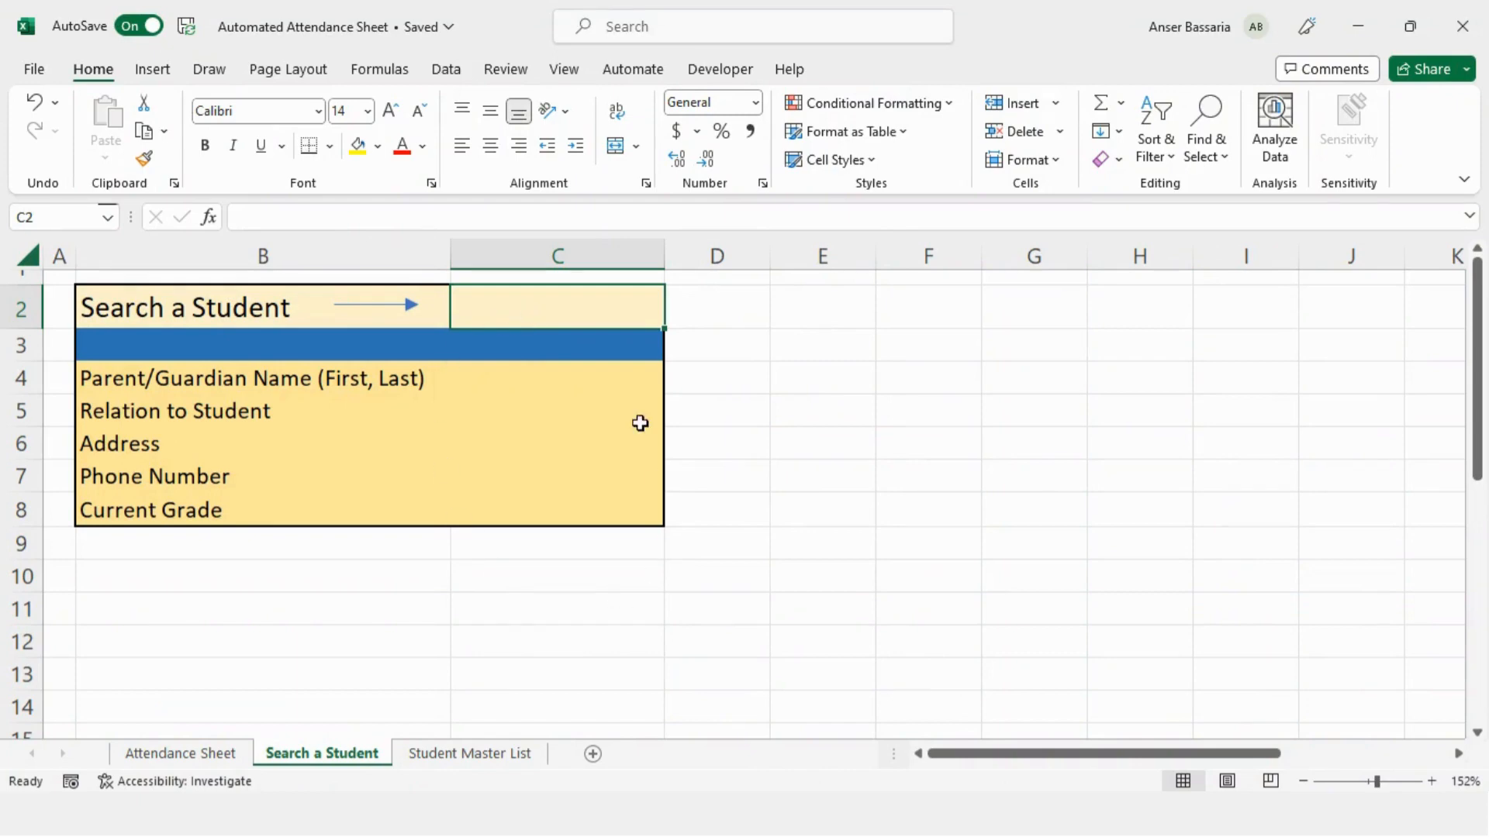
{"action": "mouse_move", "coordinate": [491, 360]}
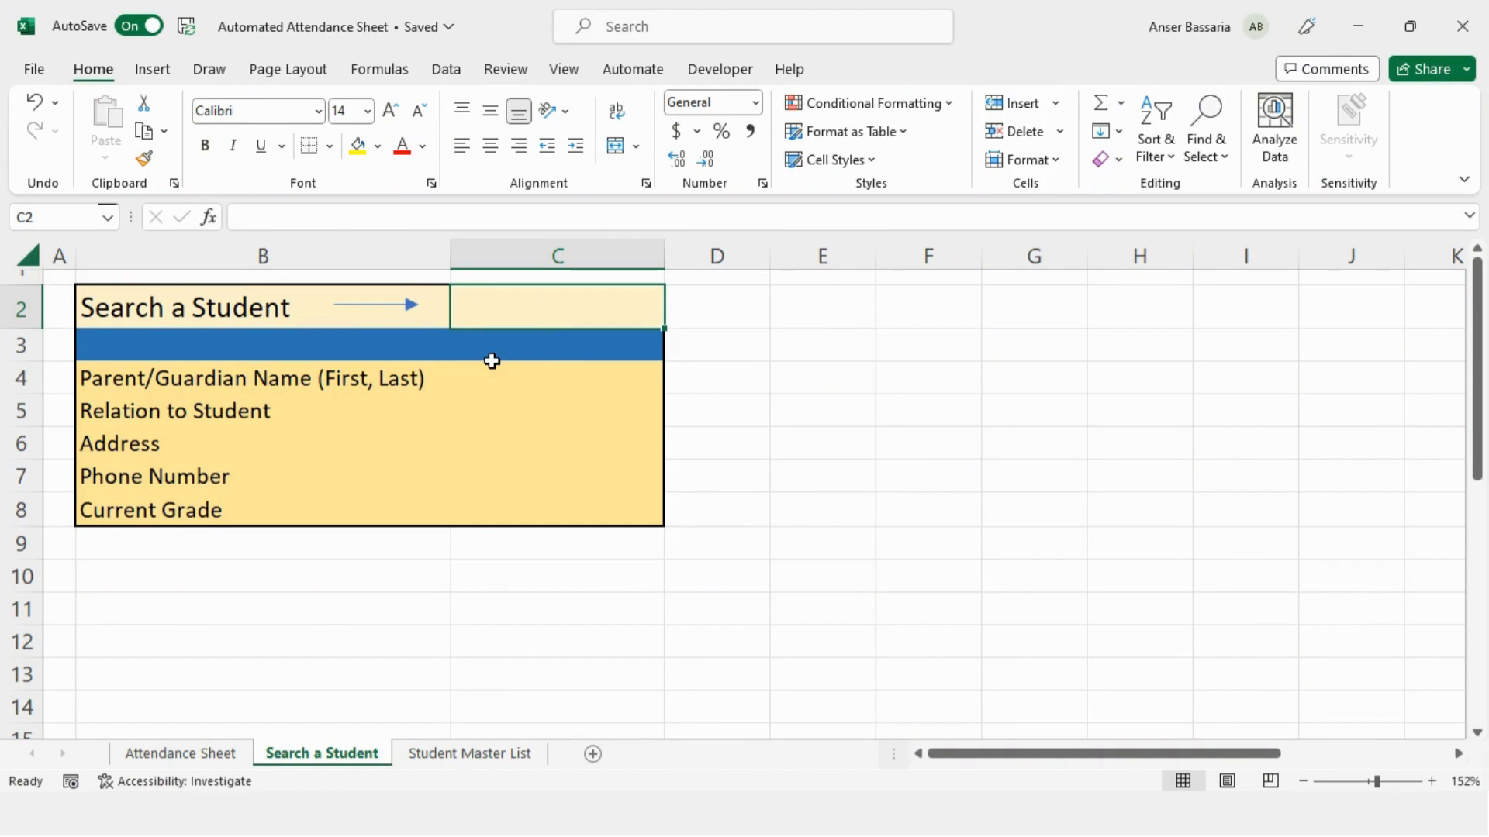
{"action": "type", "text": "Alena"}
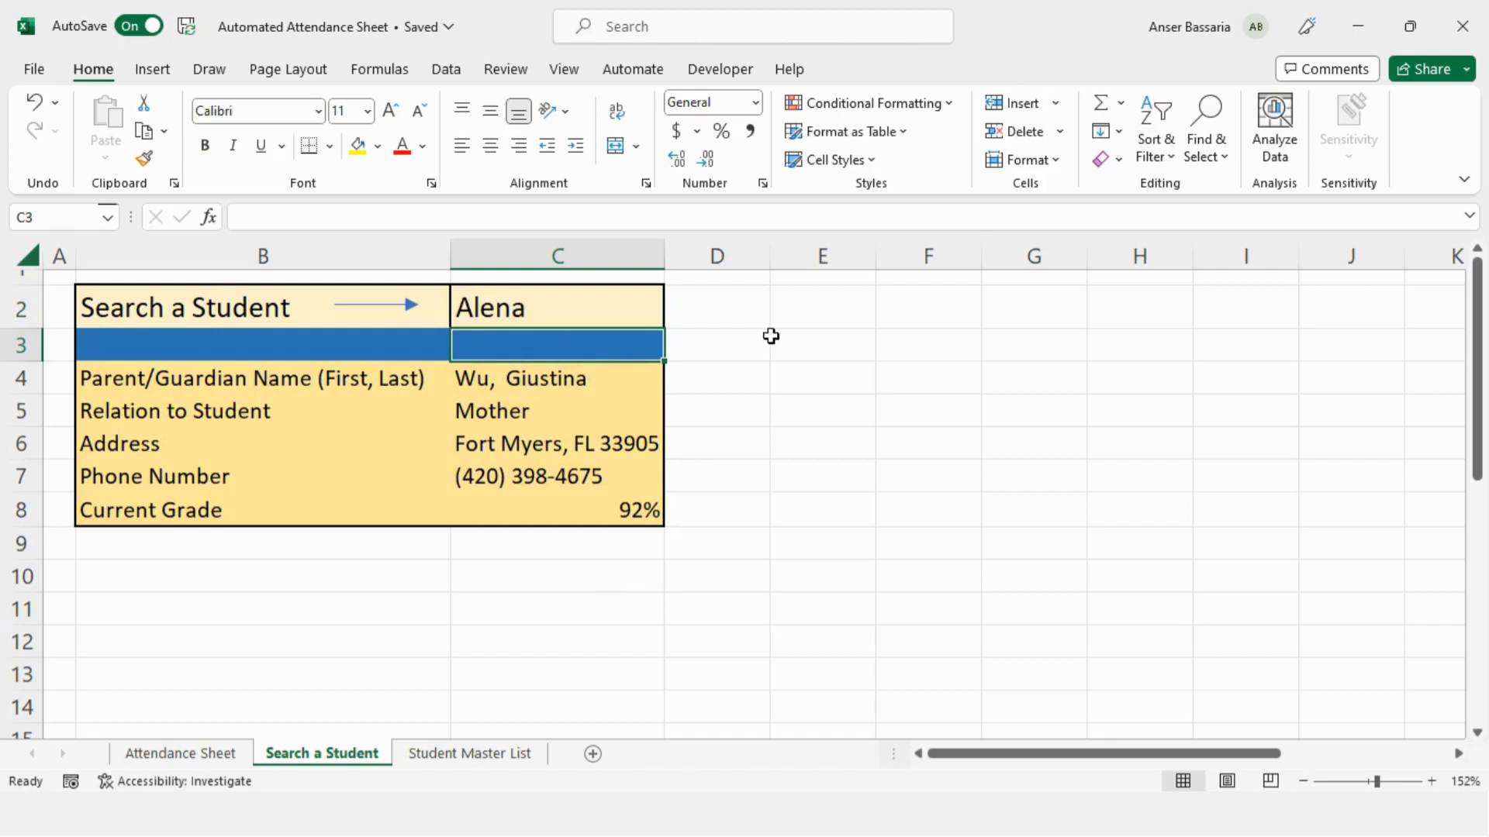
{"action": "mouse_move", "coordinate": [688, 403]}
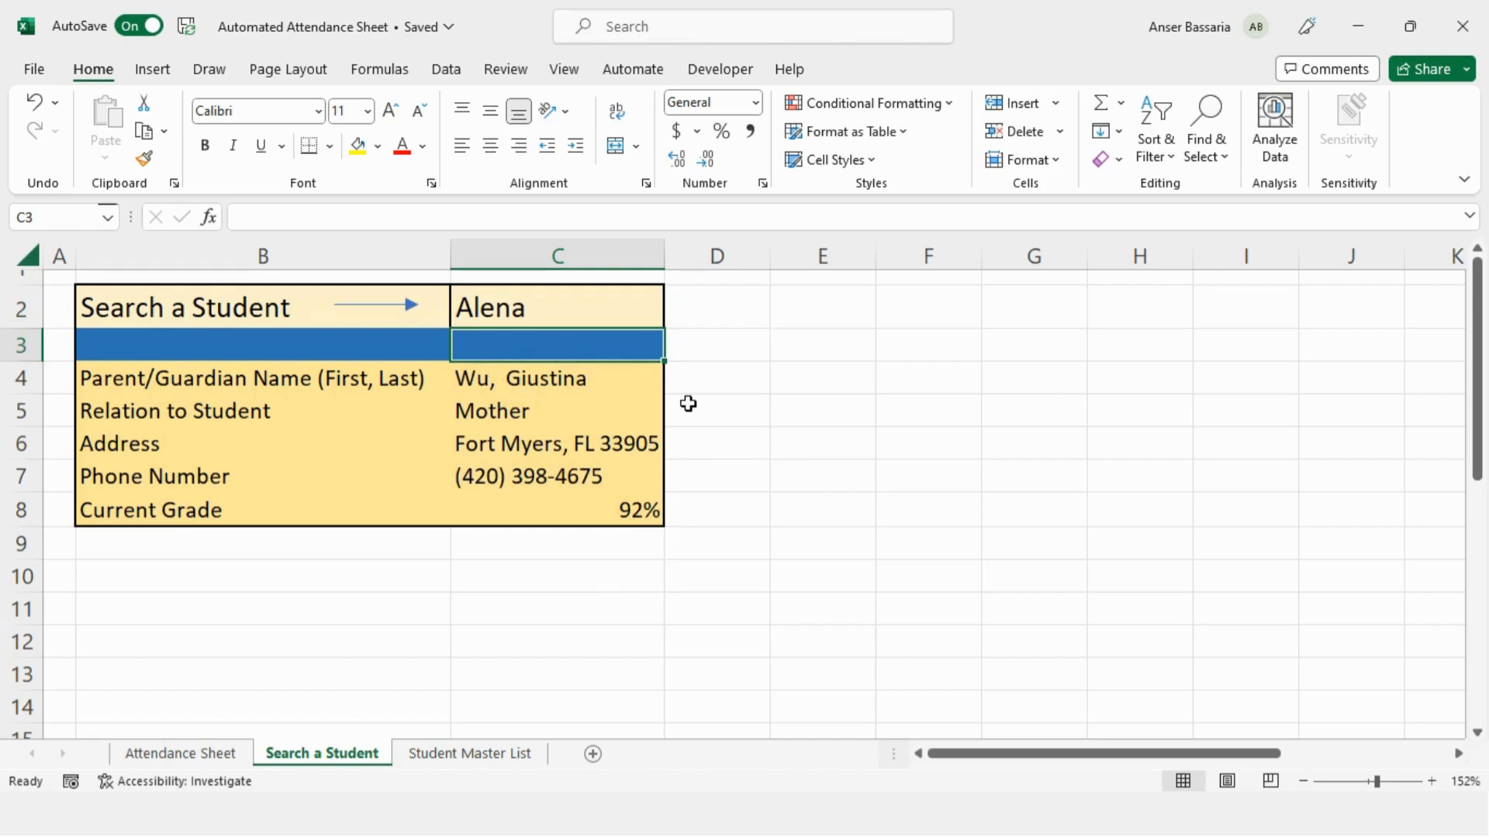
{"action": "mouse_move", "coordinate": [596, 379]}
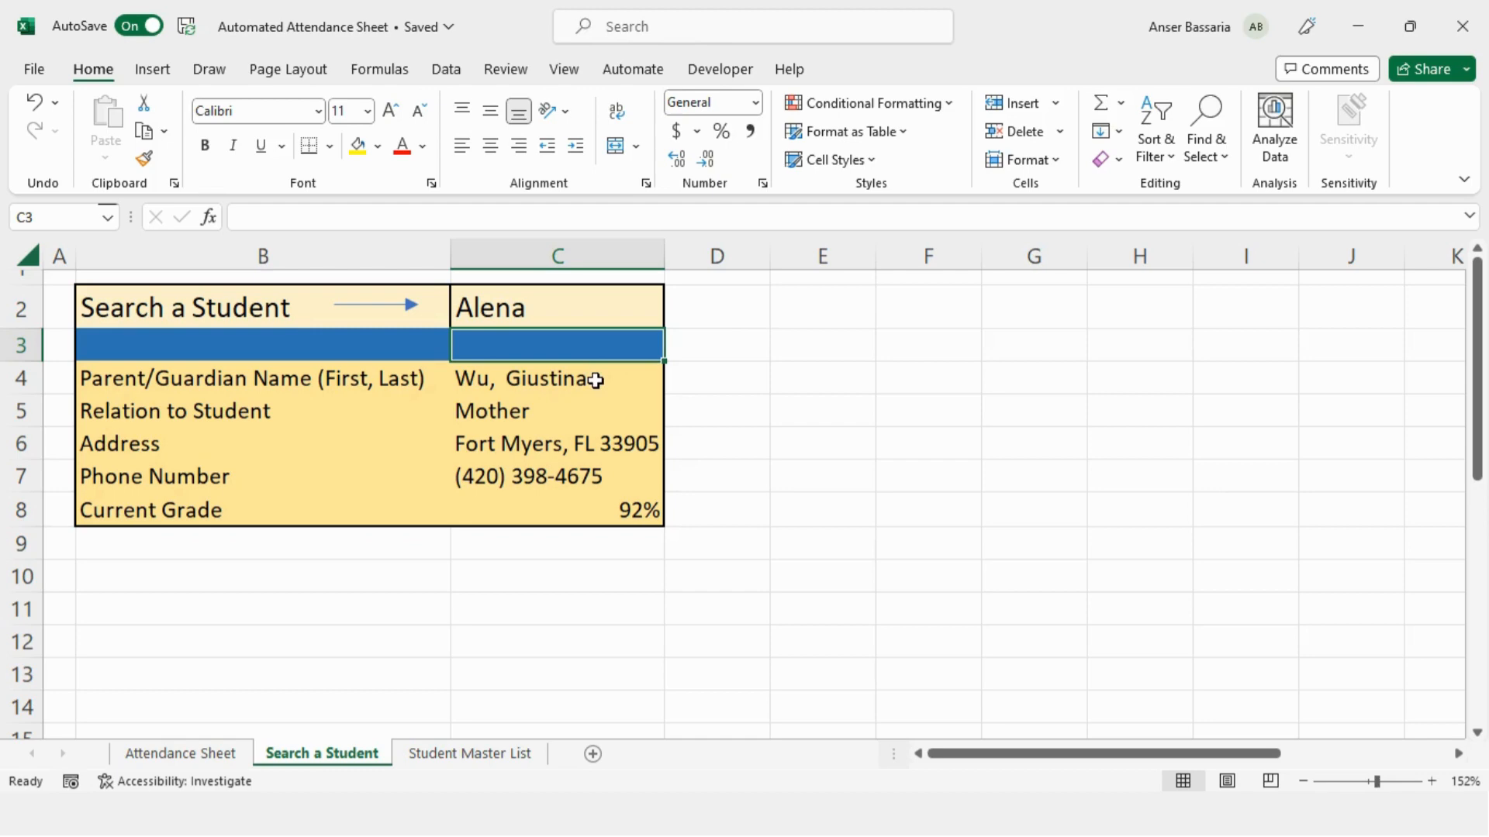
{"action": "left_click", "coordinate": [556, 378]}
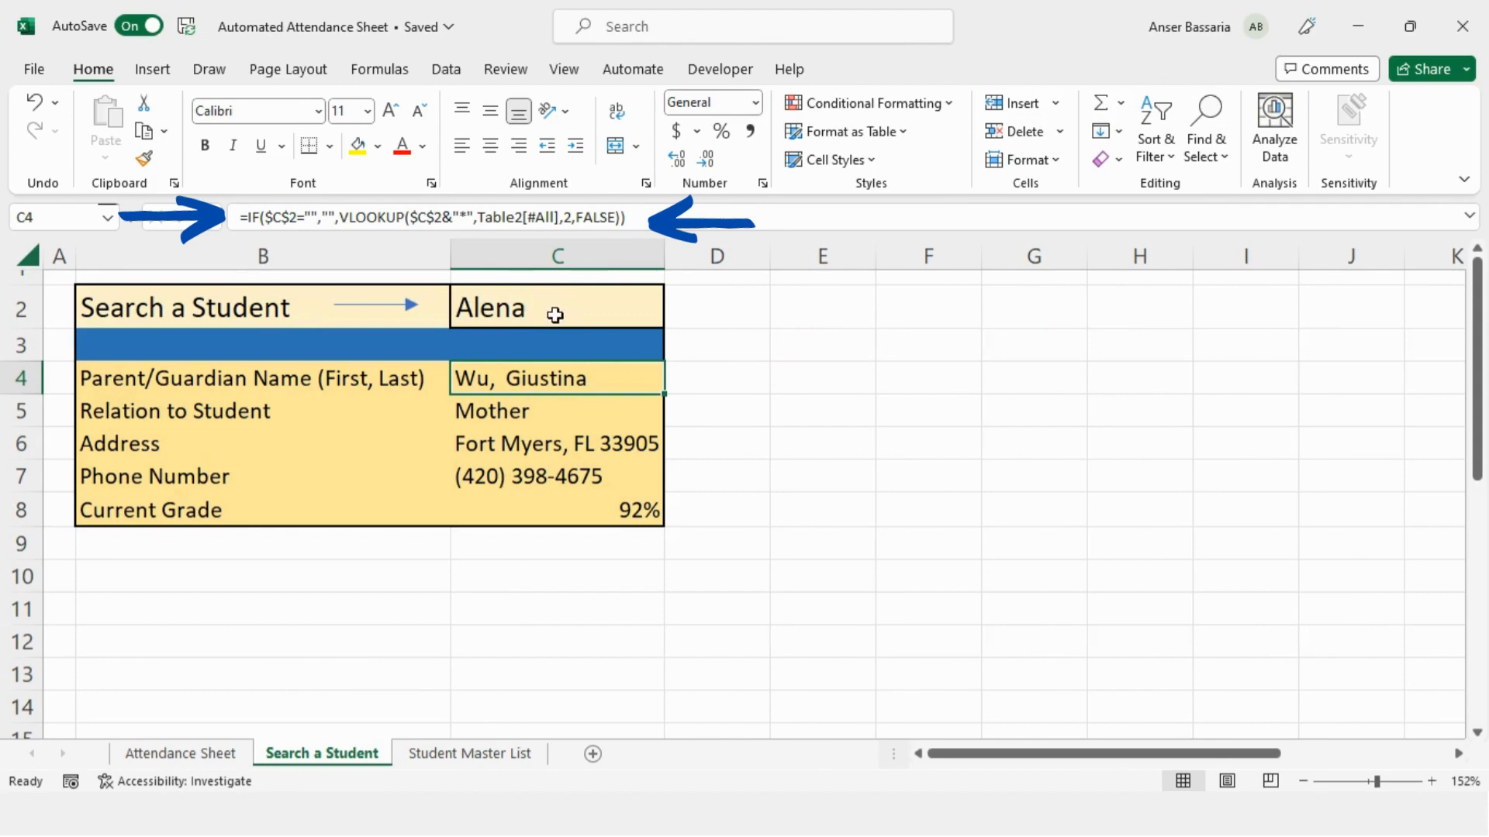
{"action": "mouse_move", "coordinate": [577, 510]}
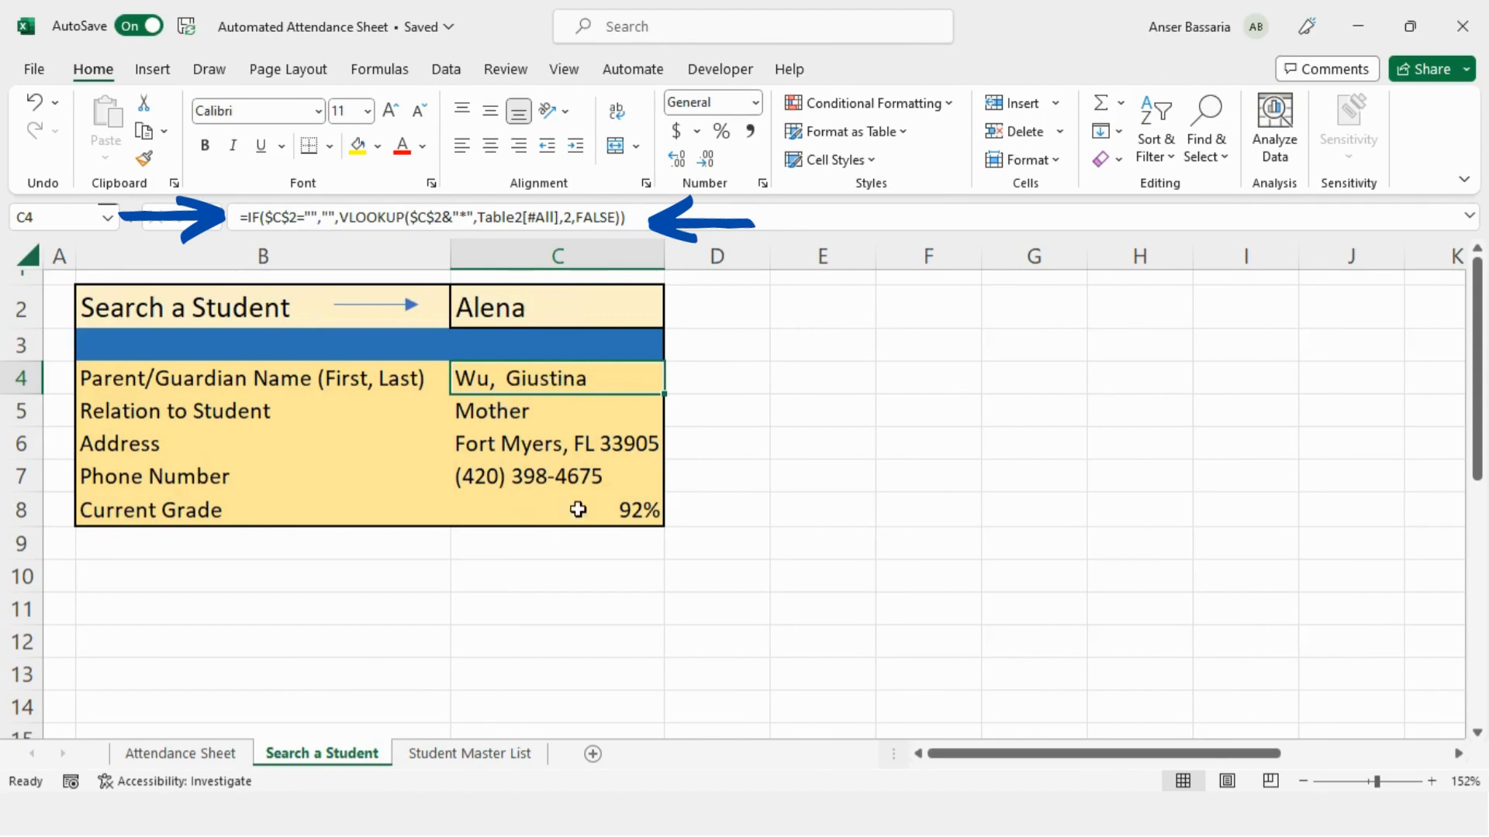
{"action": "mouse_move", "coordinate": [577, 376]}
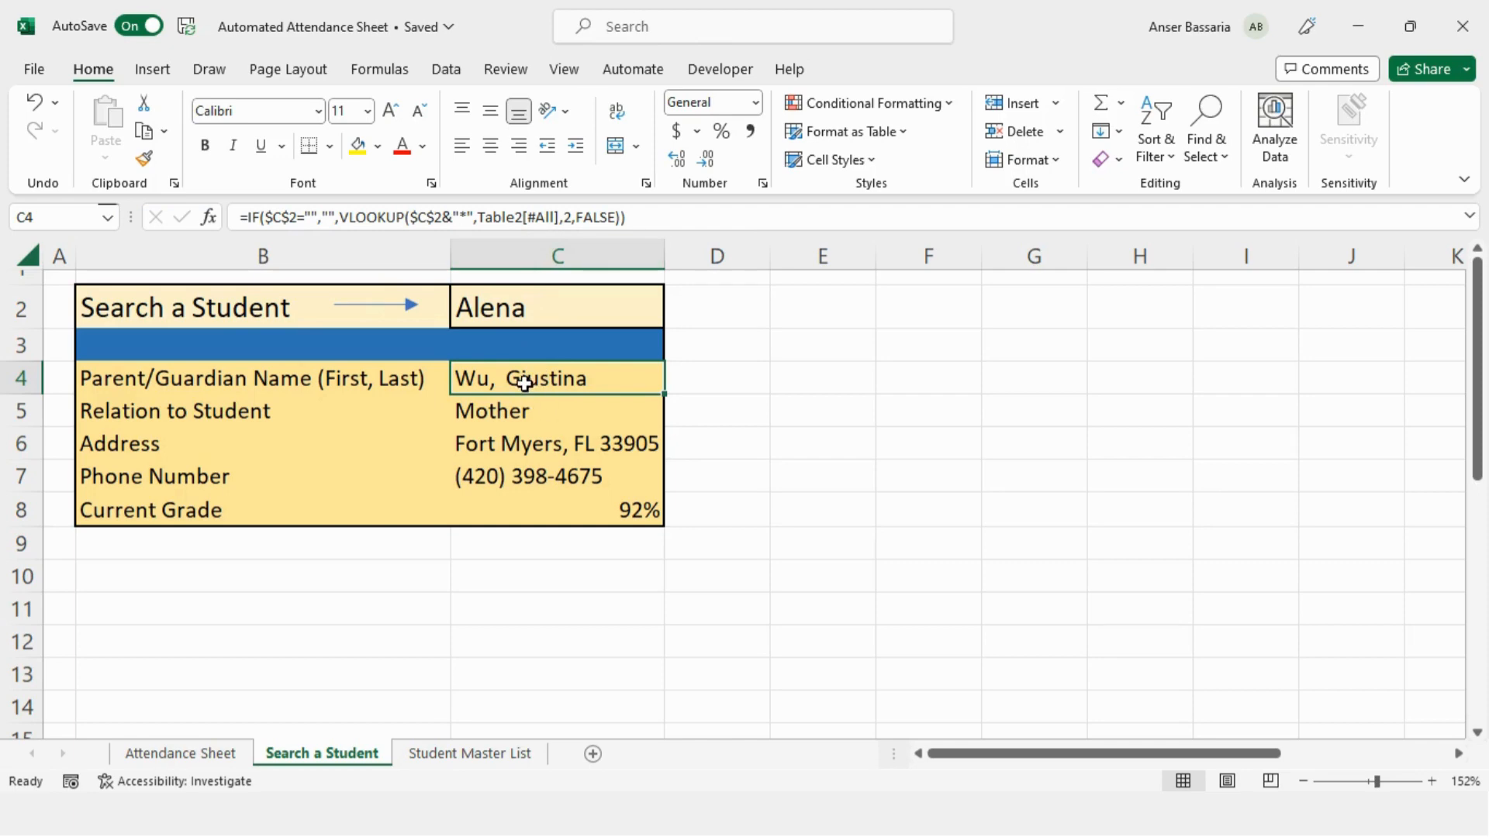
{"action": "left_click", "coordinate": [469, 752]}
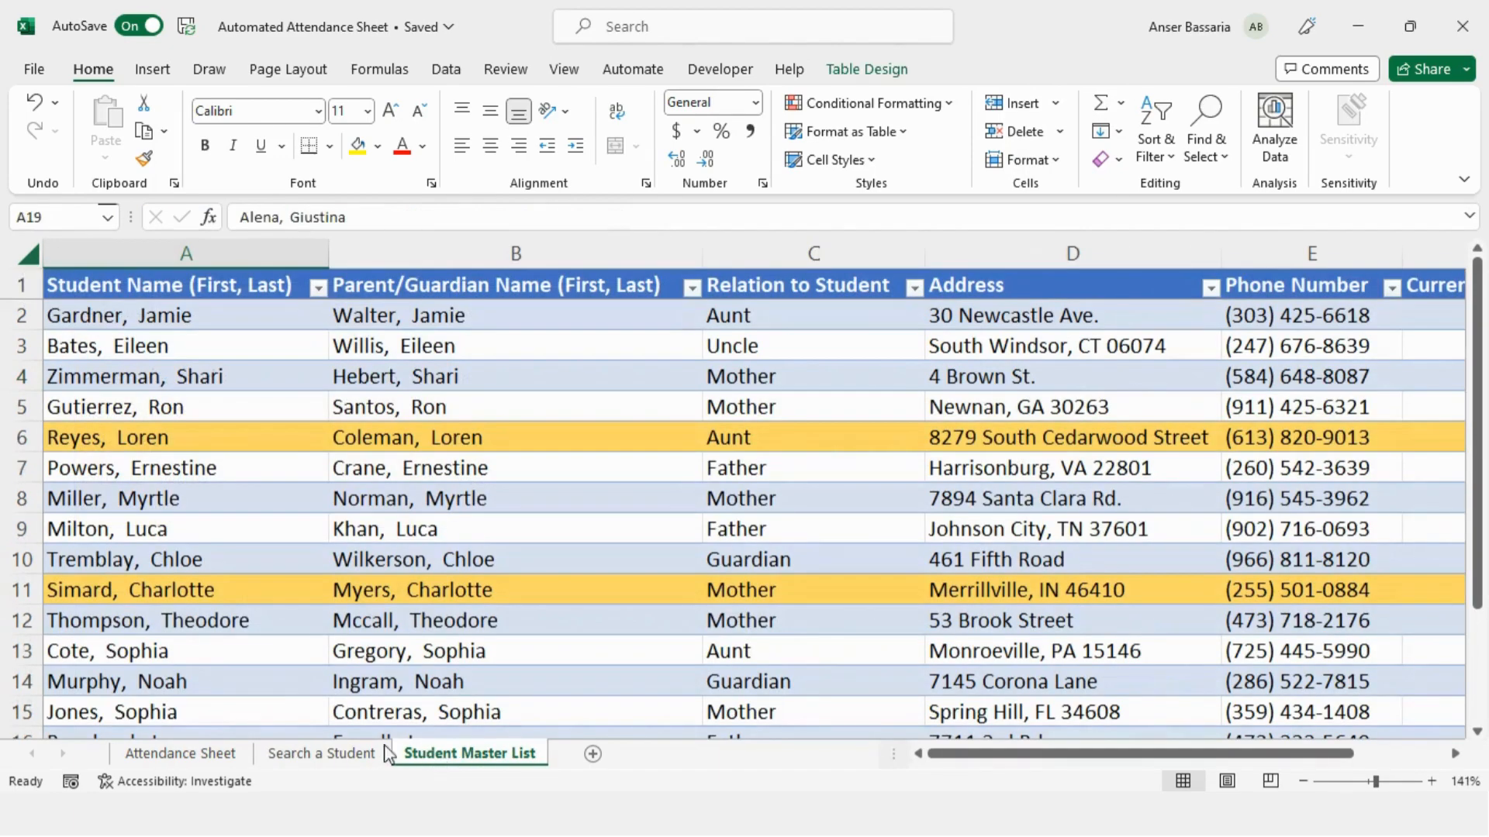
{"action": "left_click", "coordinate": [321, 753]}
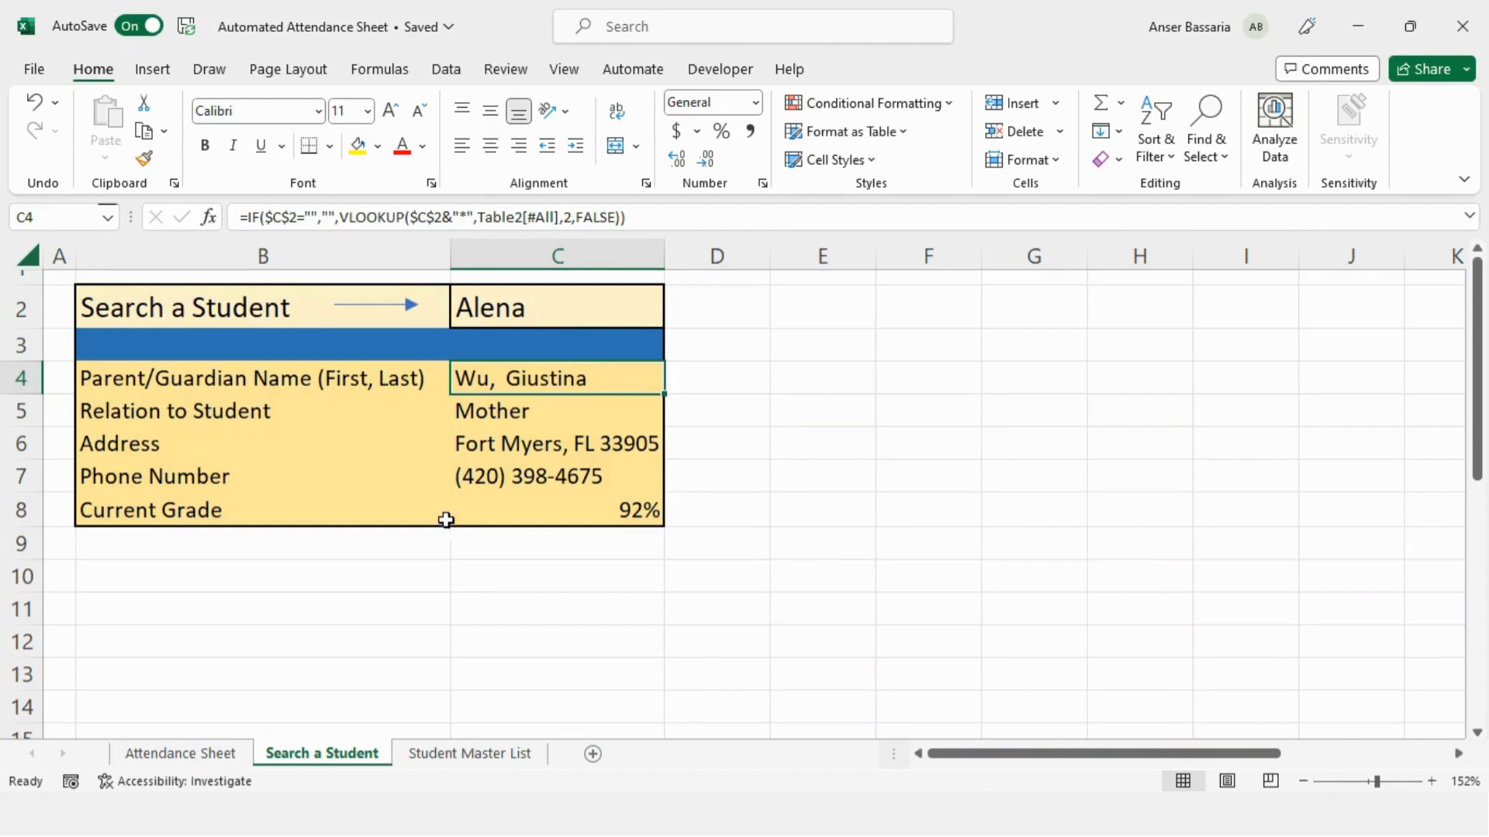
{"action": "mouse_move", "coordinate": [534, 452]}
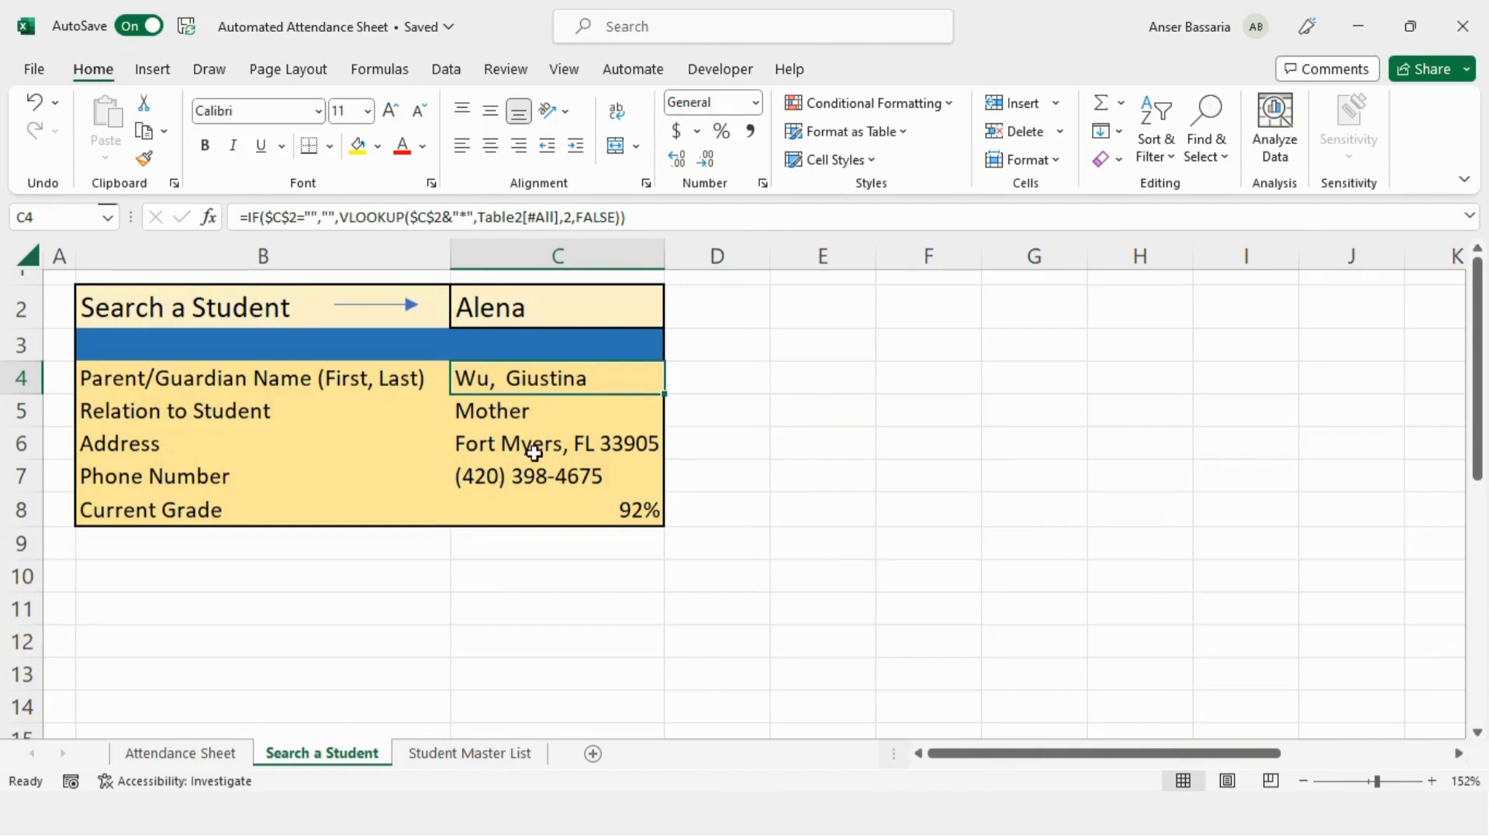
{"action": "mouse_move", "coordinate": [499, 365]}
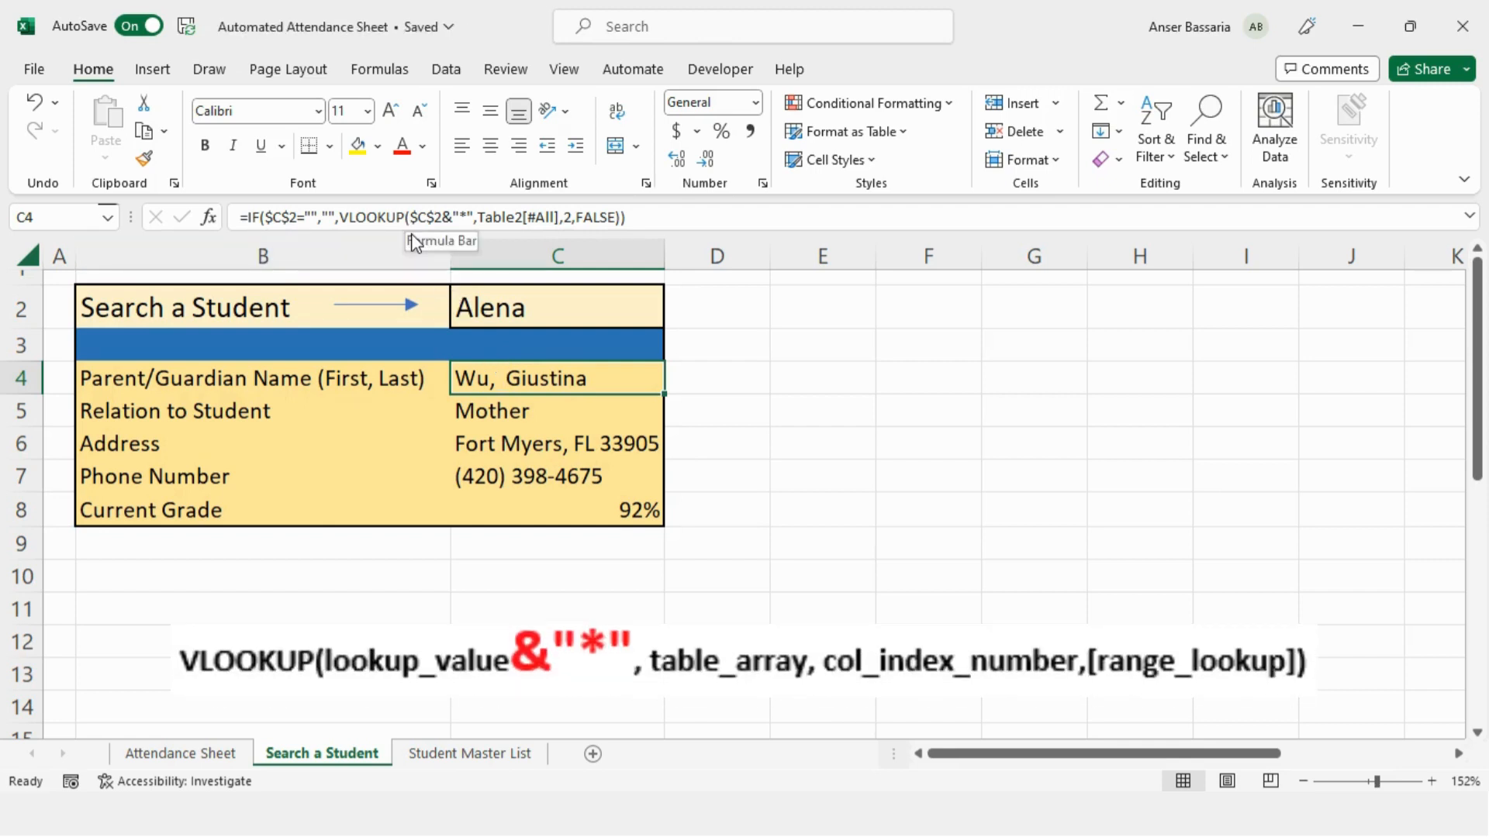
{"action": "mouse_move", "coordinate": [446, 240]}
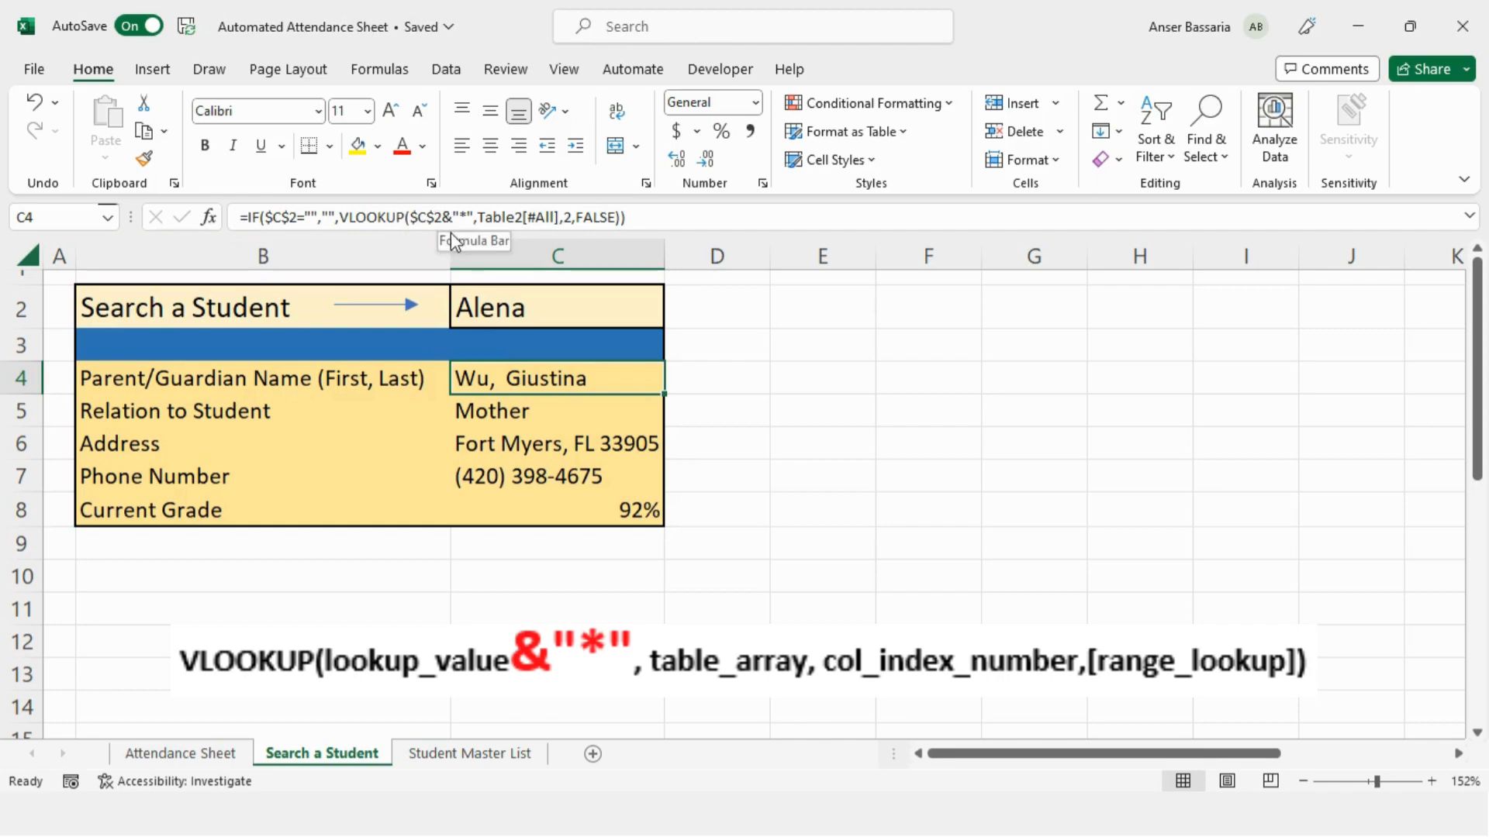
{"action": "mouse_move", "coordinate": [462, 231]}
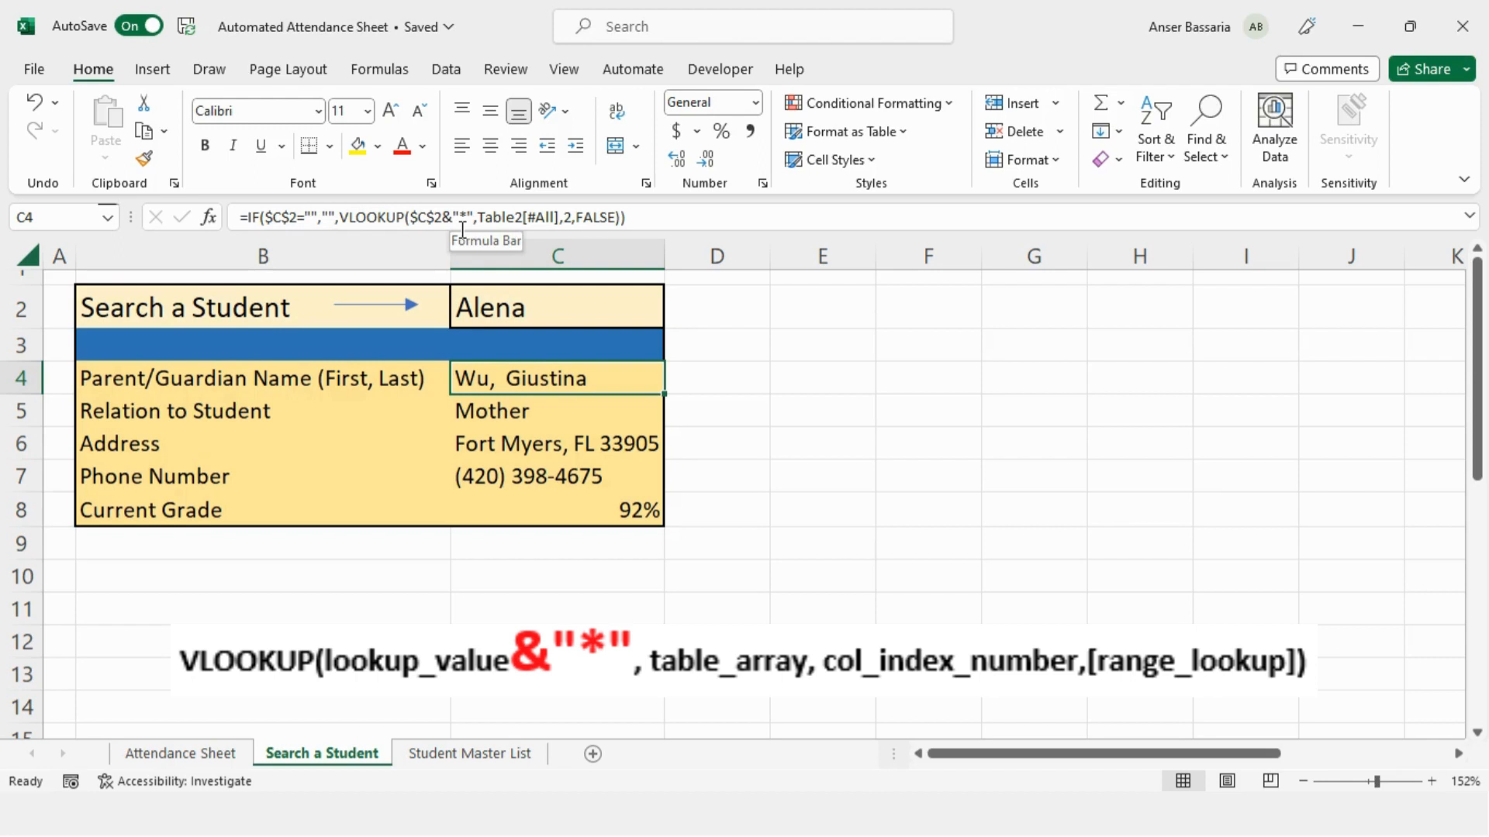
{"action": "mouse_move", "coordinate": [593, 401]}
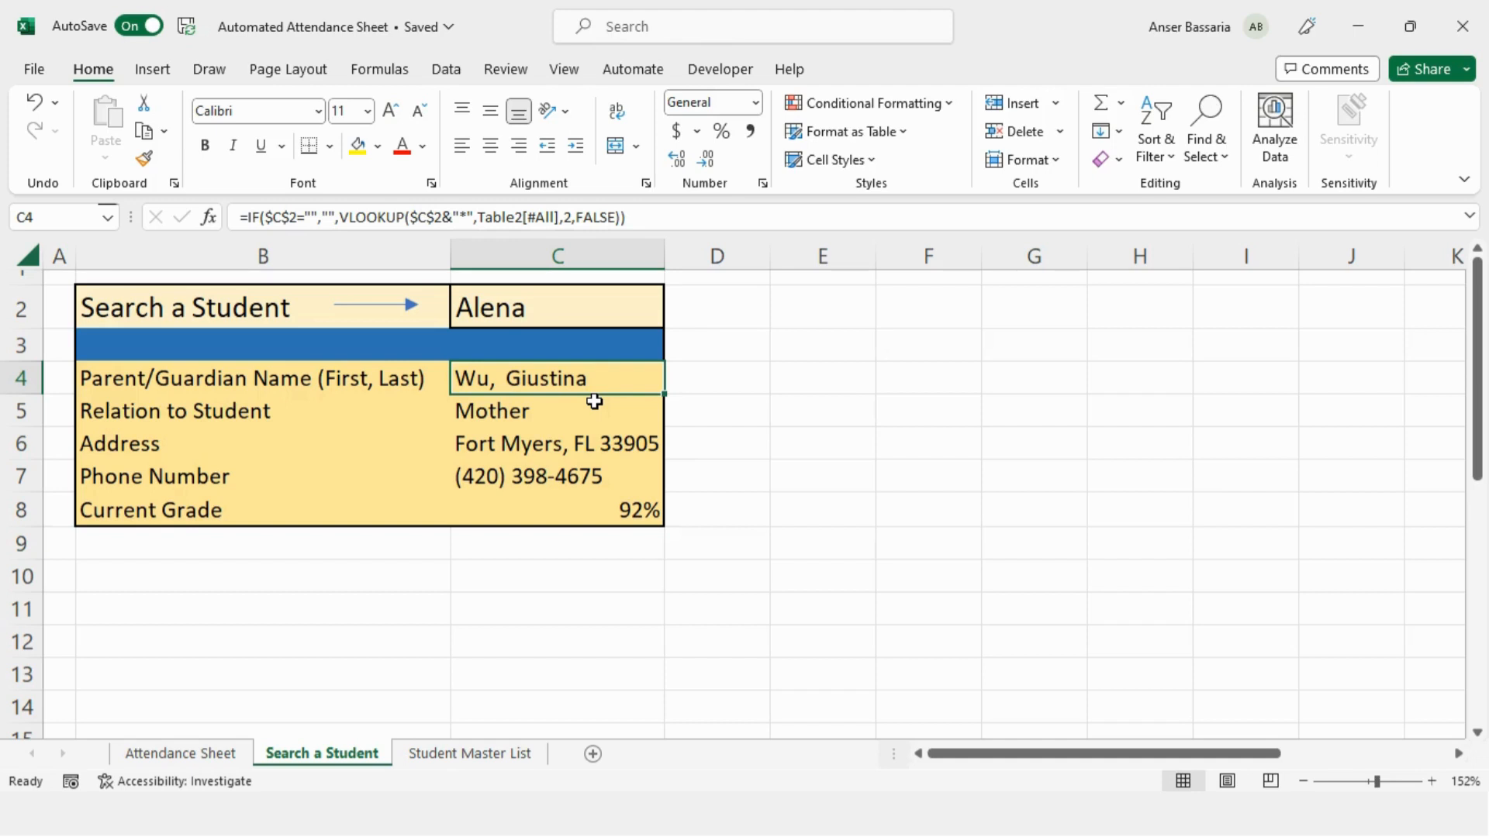
{"action": "mouse_move", "coordinate": [709, 381]}
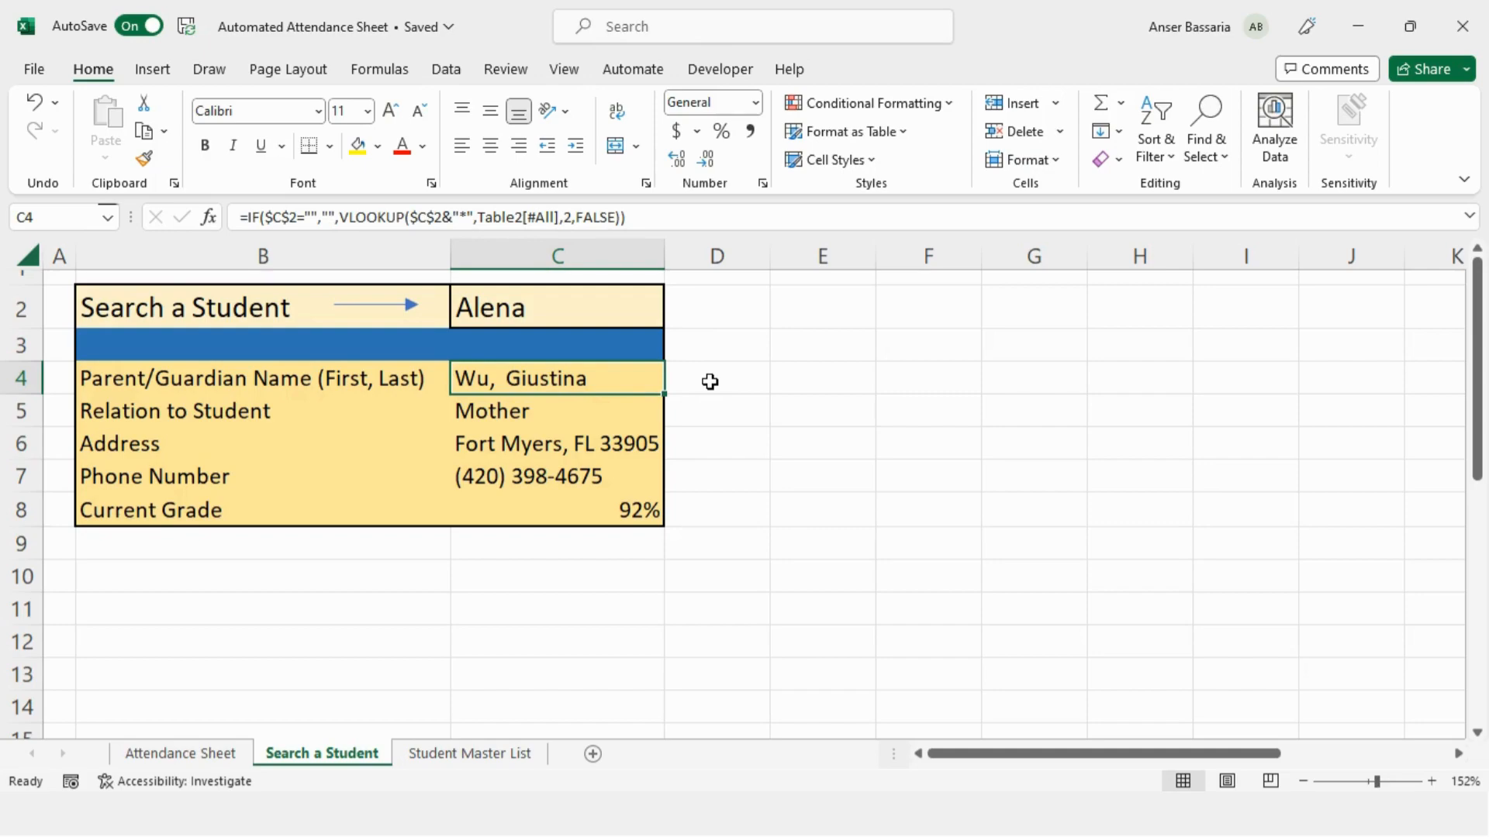